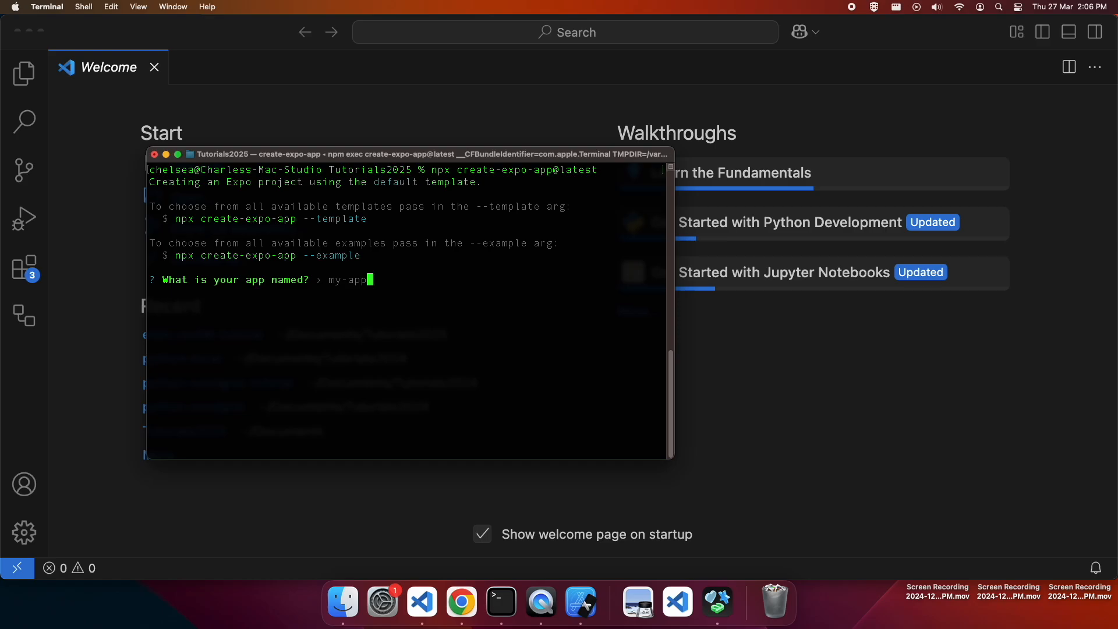
Step: Name the new Expo app expo-router-demo in the create-expo-app prompt
{"action": "type", "text": "expo"}
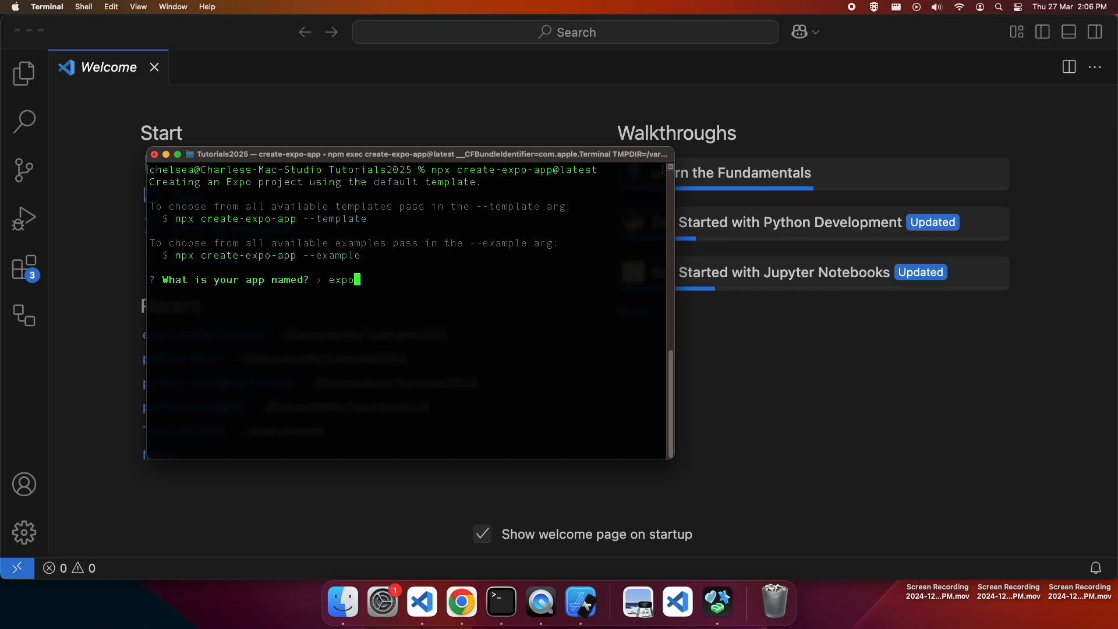
{"action": "type", "text": "-router-dem"}
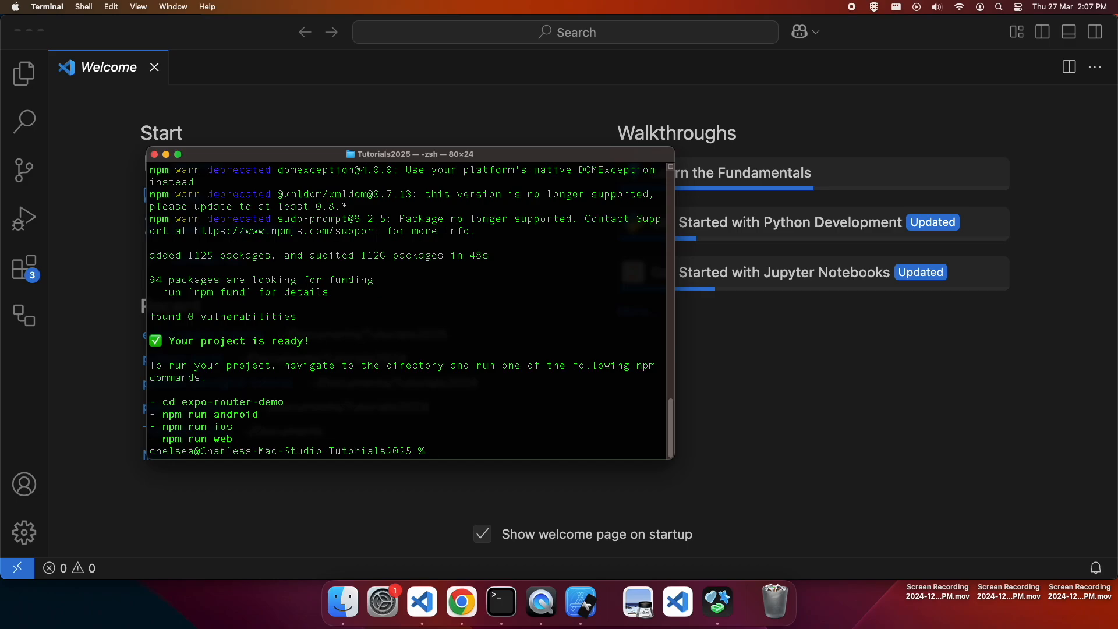
Step: Change into expo-router-demo, launch it in VS Code with code ., and maximize the editor window
{"action": "type", "text": "cd expo-router-"}
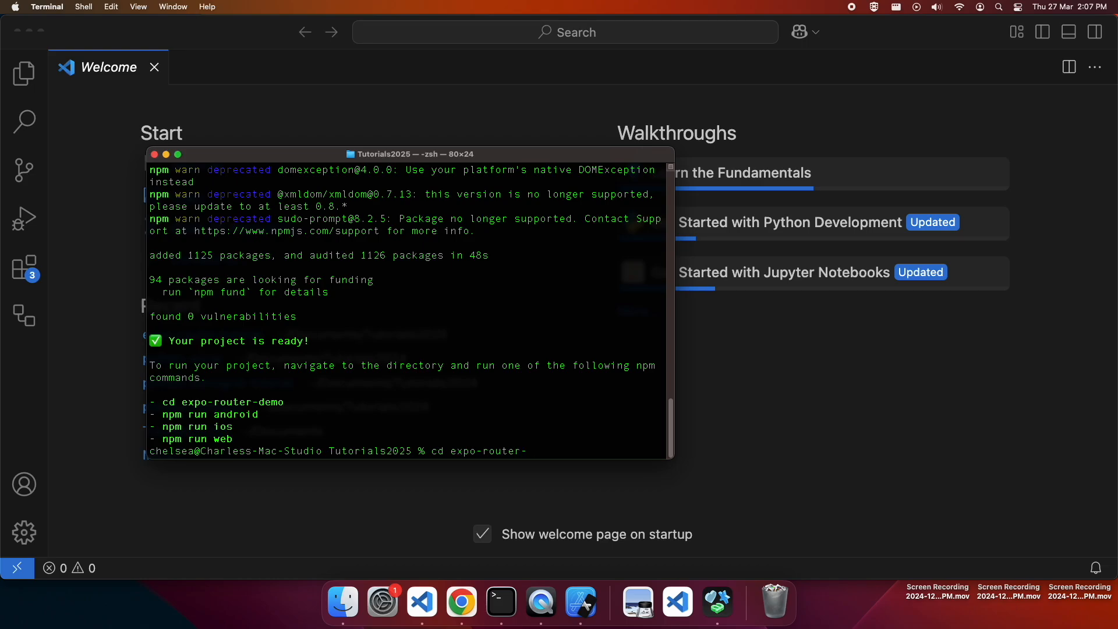
{"action": "key", "text": "Return"}
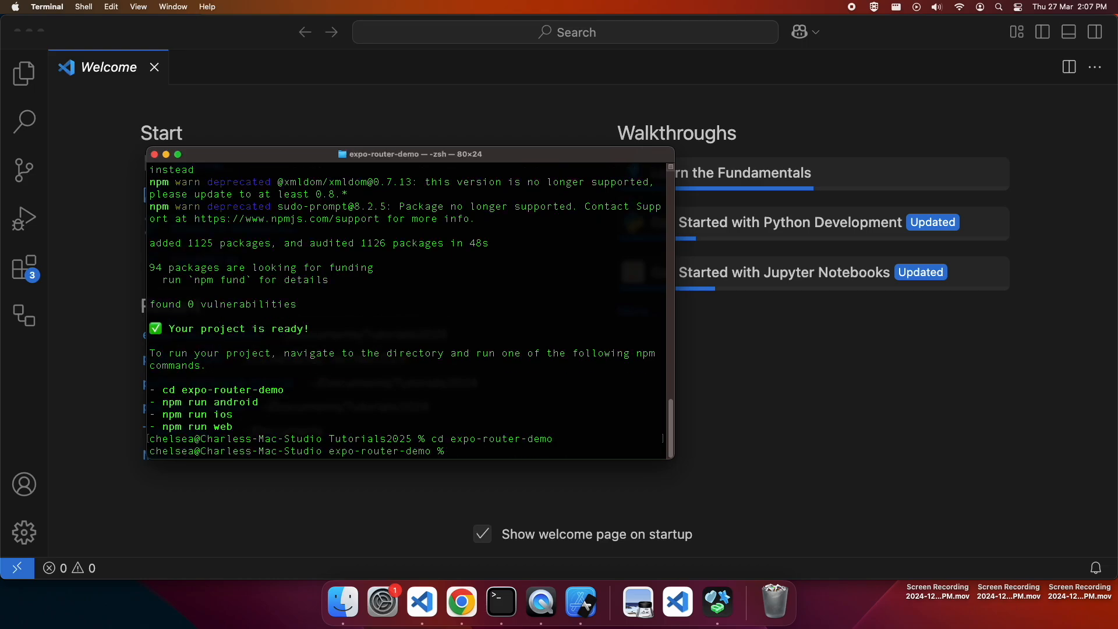
{"action": "type", "text": "code"}
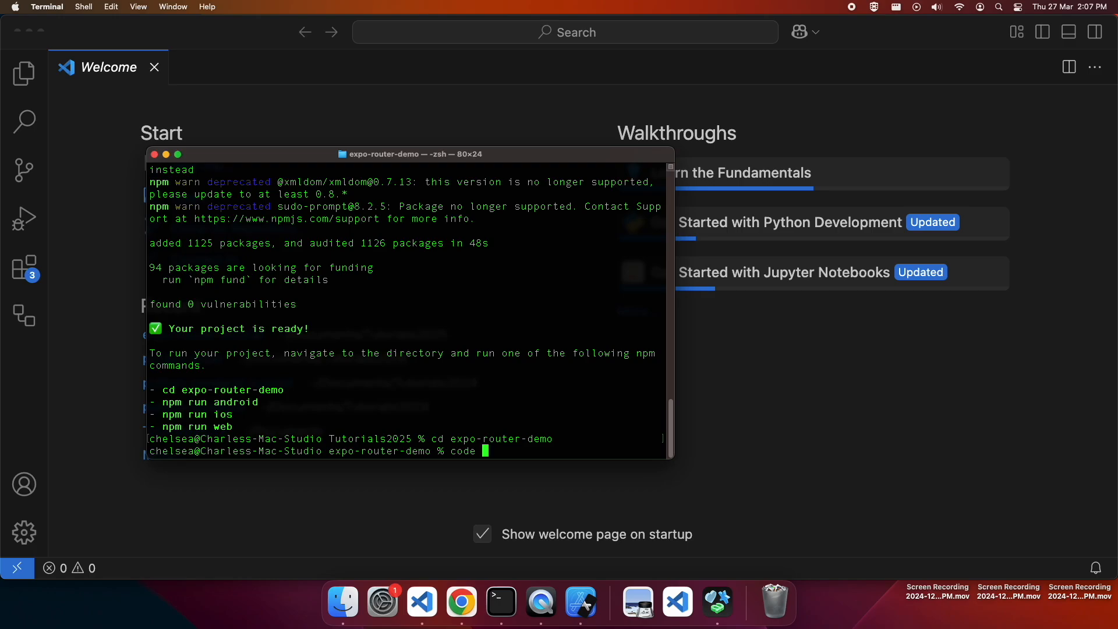
{"action": "key", "text": "Return"}
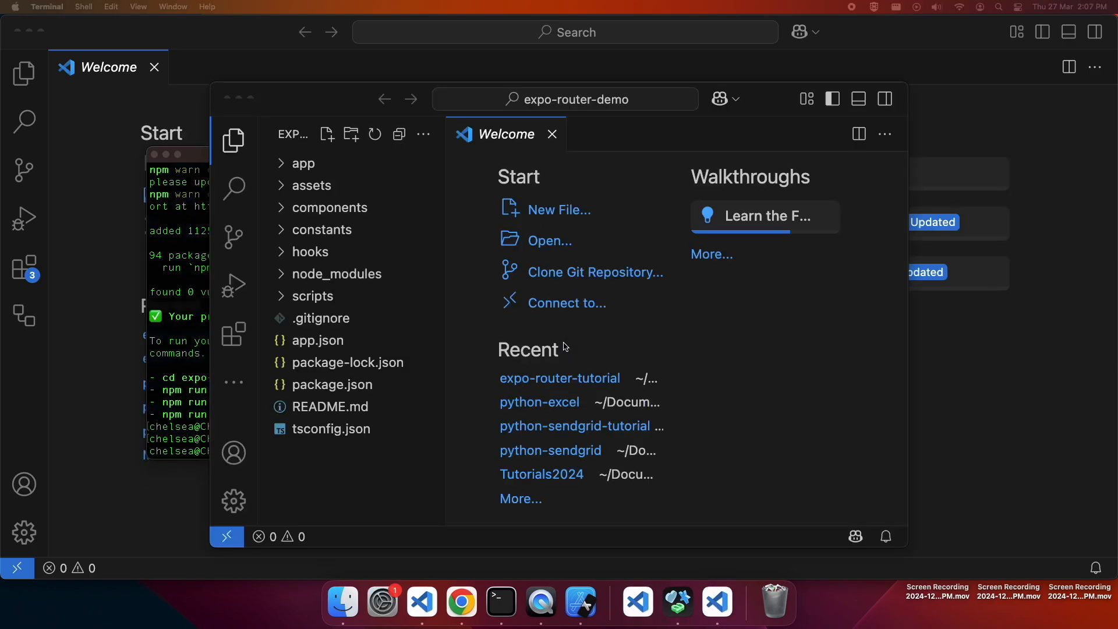
{"action": "left_click", "coordinate": [349, 102]}
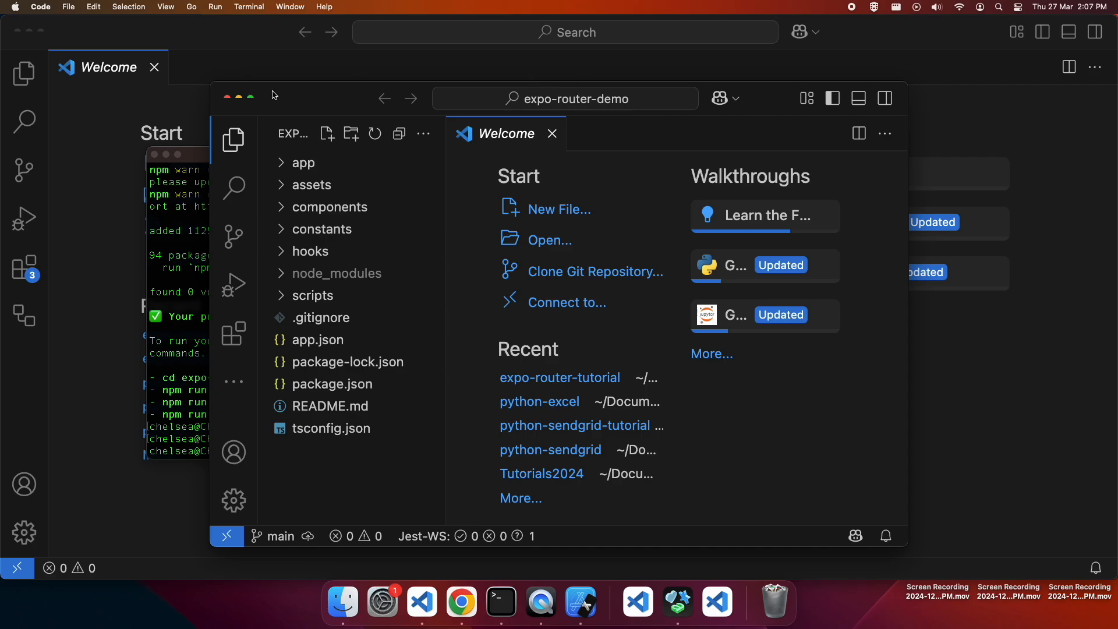
{"action": "left_click", "coordinate": [251, 97]}
{"action": "type", "text": "n"}
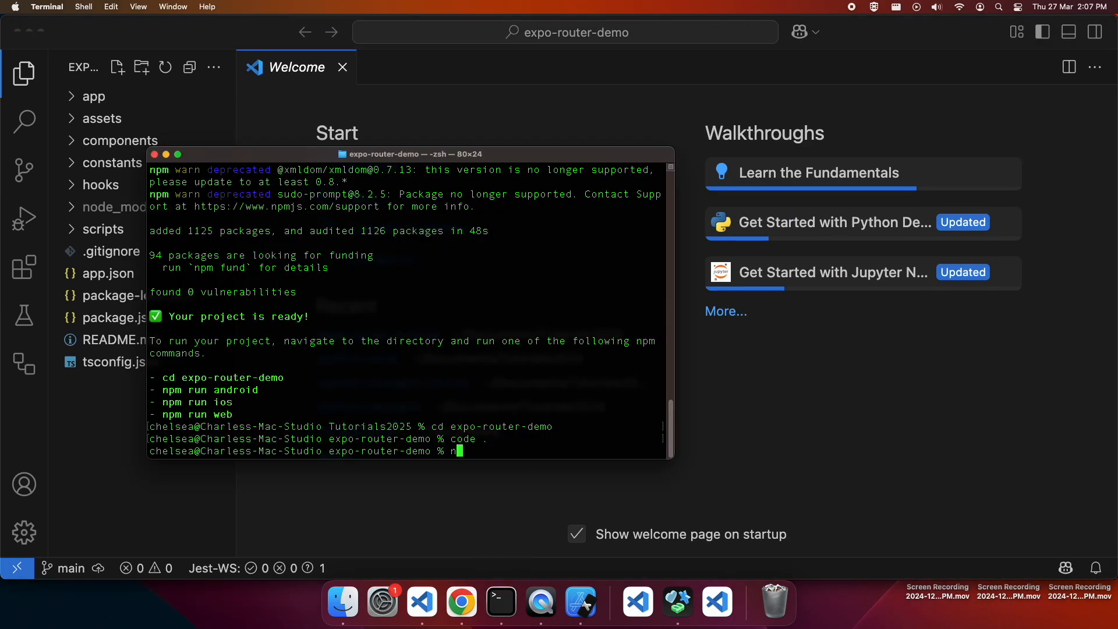
Step: Start the Expo dev server with npx expo start and view the app's Explore screen in the simulator
{"action": "type", "text": "px exp"}
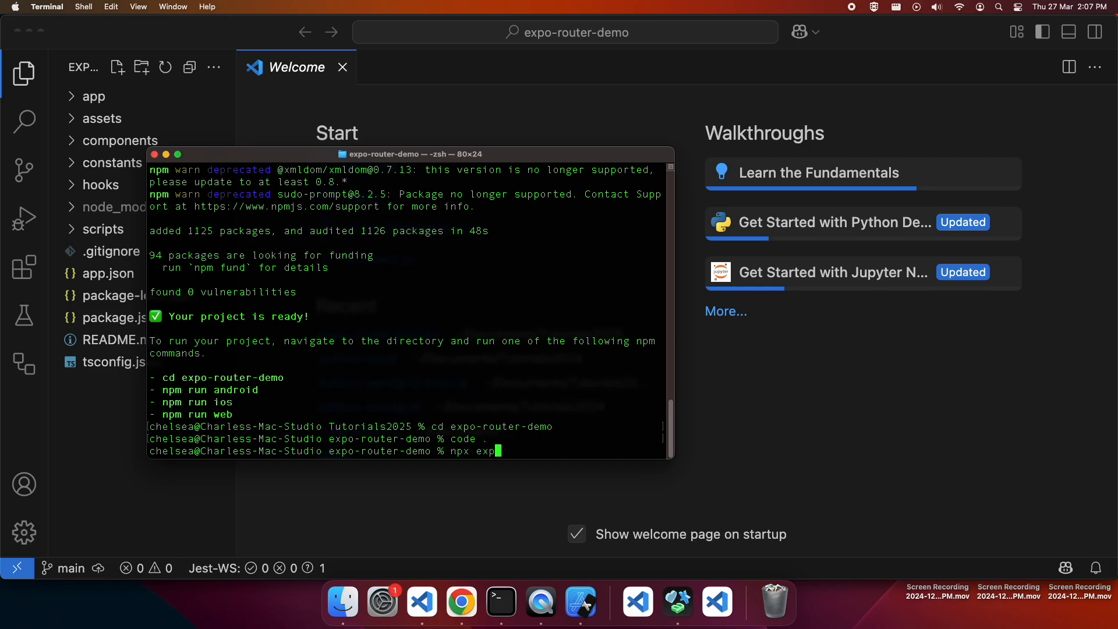
{"action": "key", "text": "Return"}
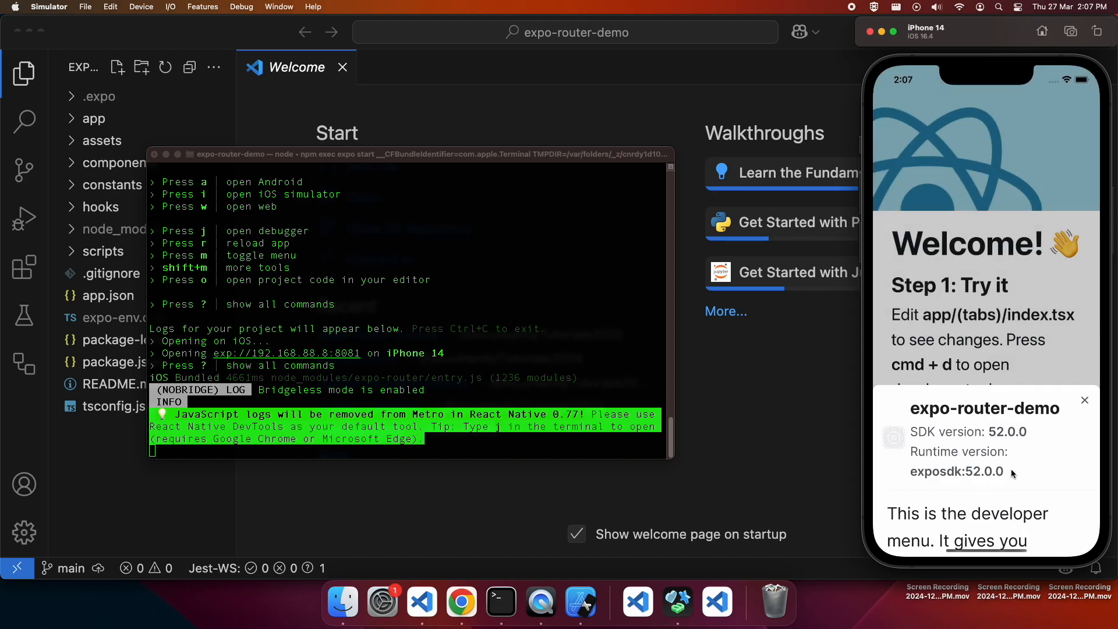
{"action": "left_click", "coordinate": [1043, 523]}
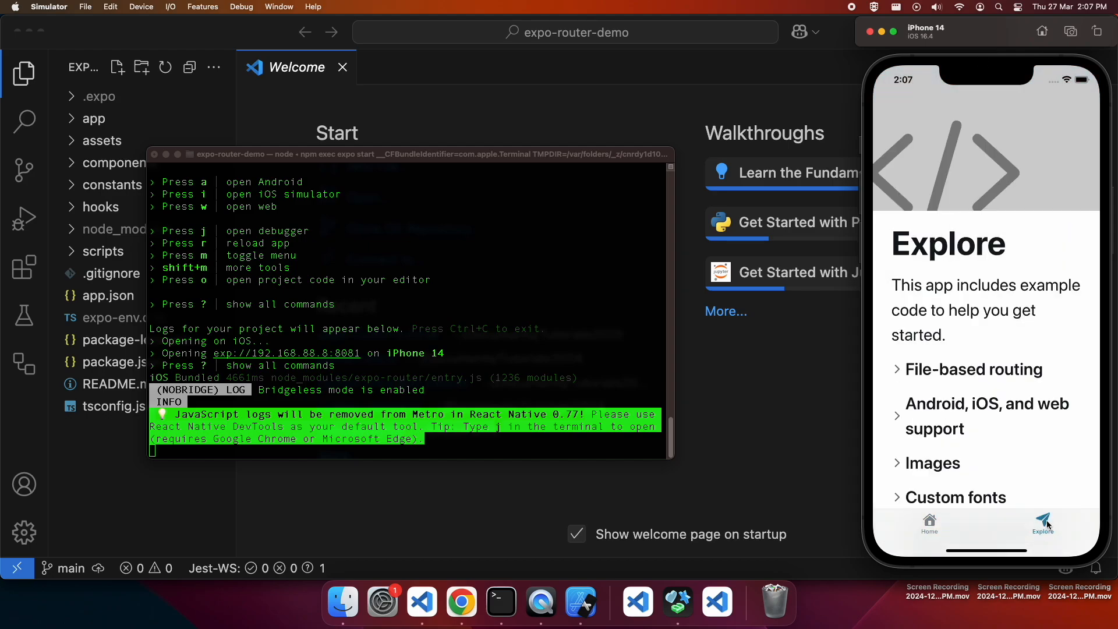
{"action": "left_click", "coordinate": [928, 524]}
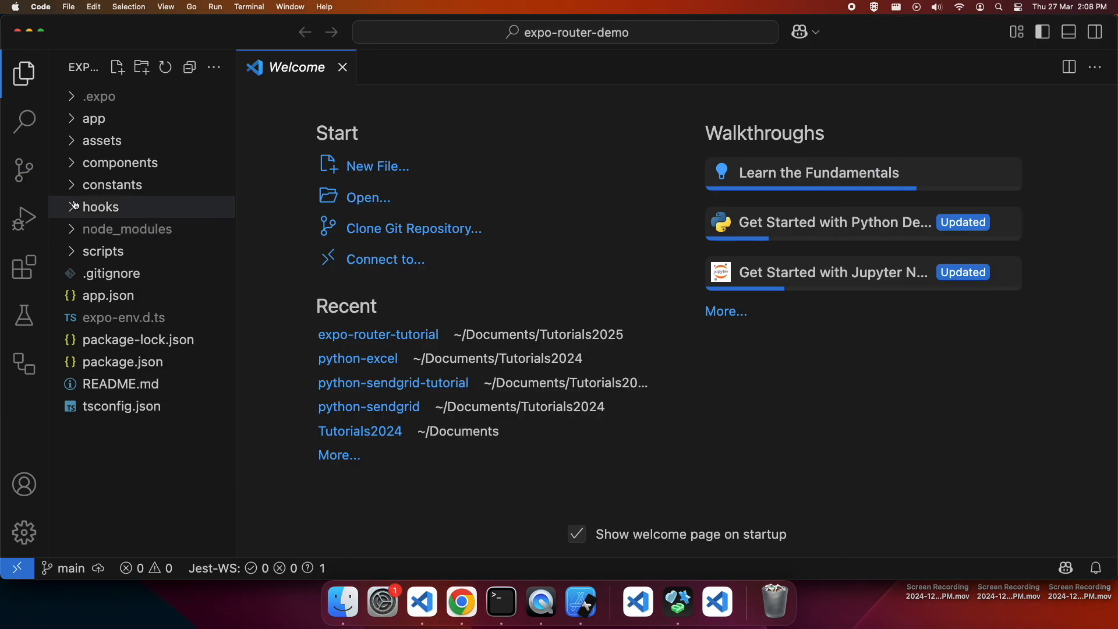
Step: Expand the app folder and review the root _layout.tsx Stack with (tabs) and +not-found screens
{"action": "left_click", "coordinate": [93, 119]}
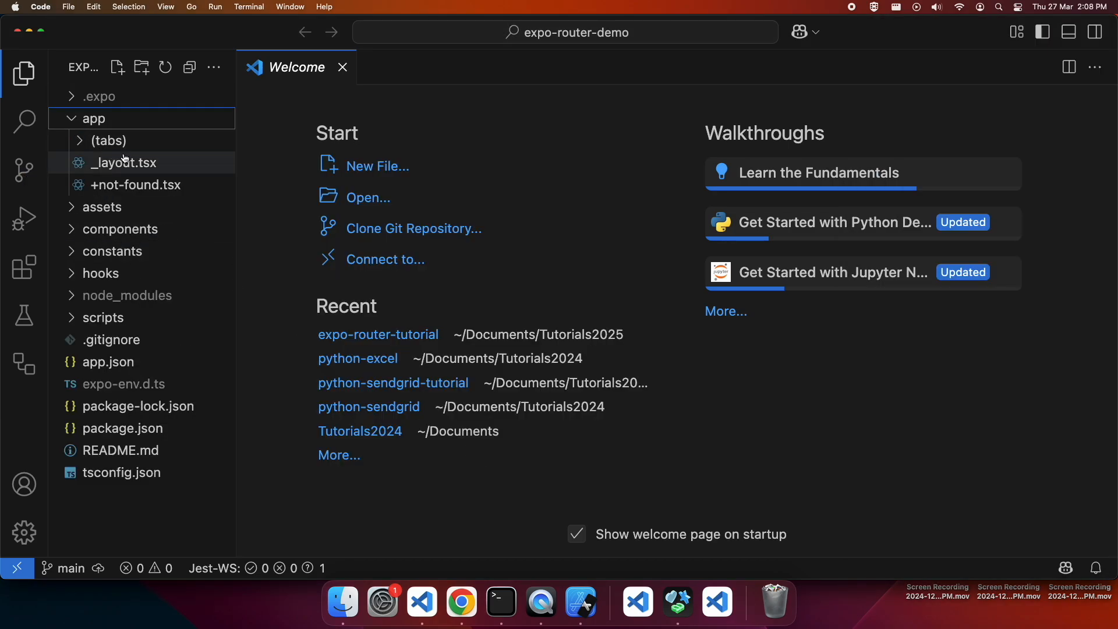
{"action": "mouse_move", "coordinate": [107, 141]}
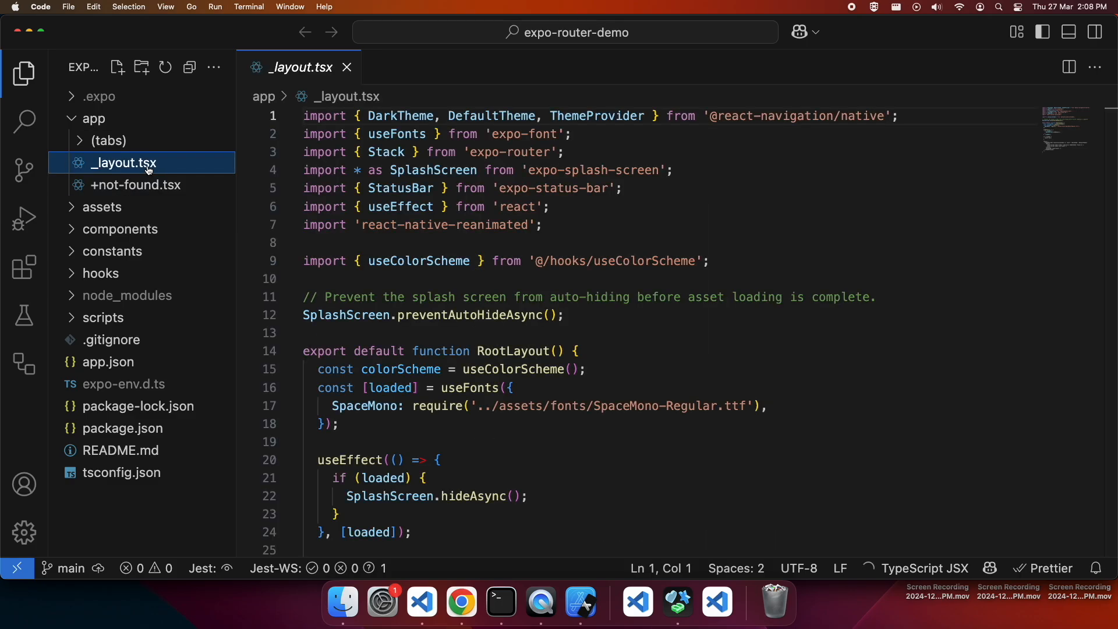
{"action": "scroll", "scroll_direction": "down", "scroll_amount": 3}
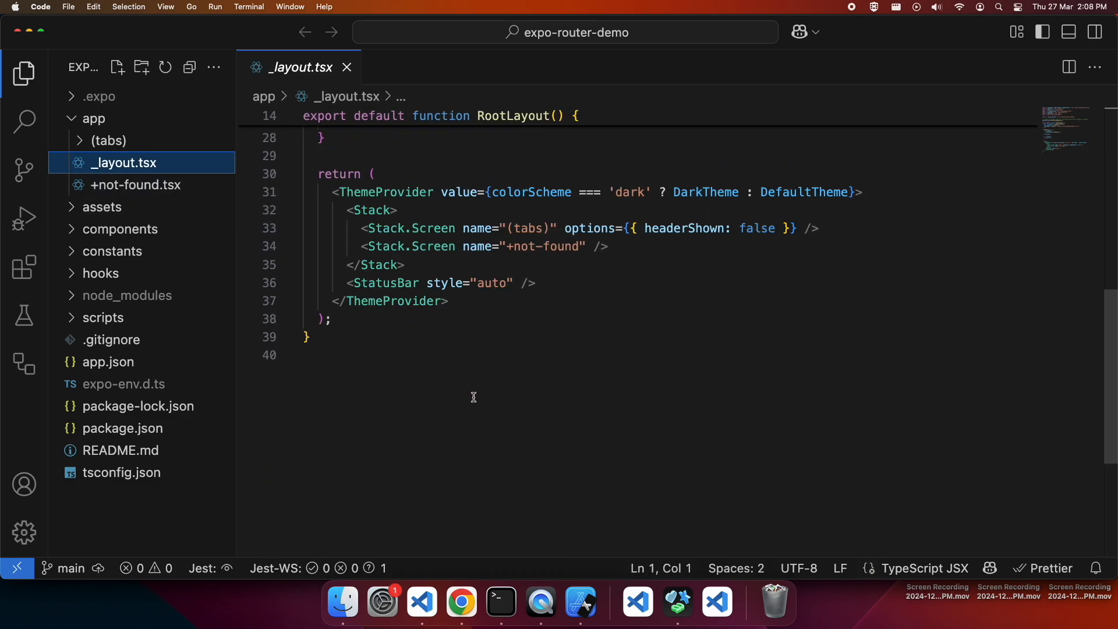
{"action": "scroll", "scroll_direction": "up", "scroll_amount": 3}
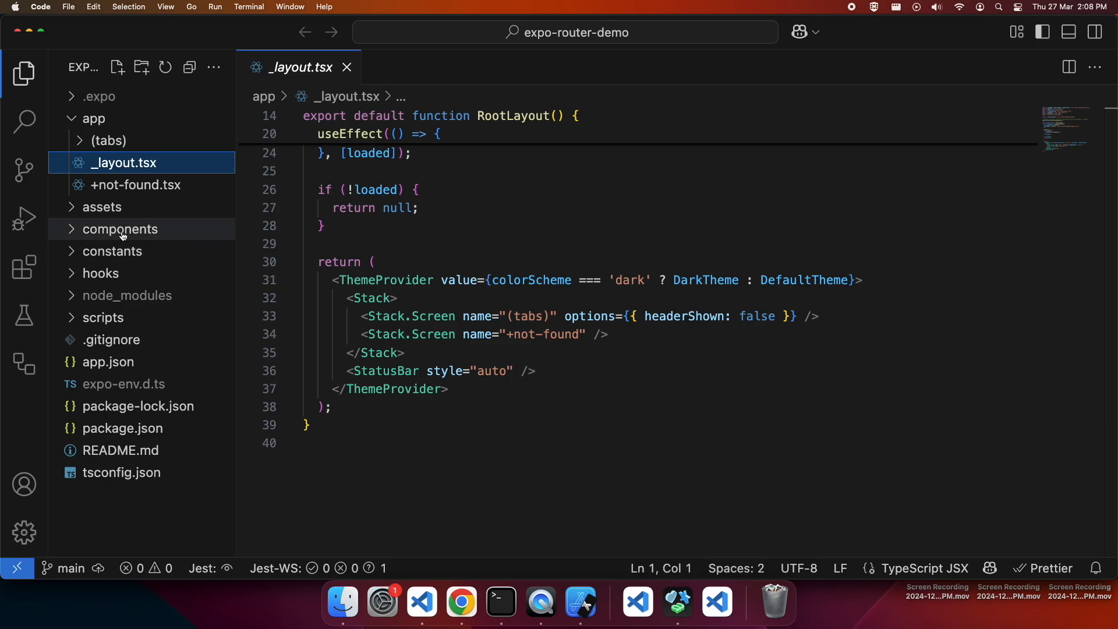
{"action": "mouse_move", "coordinate": [120, 229]}
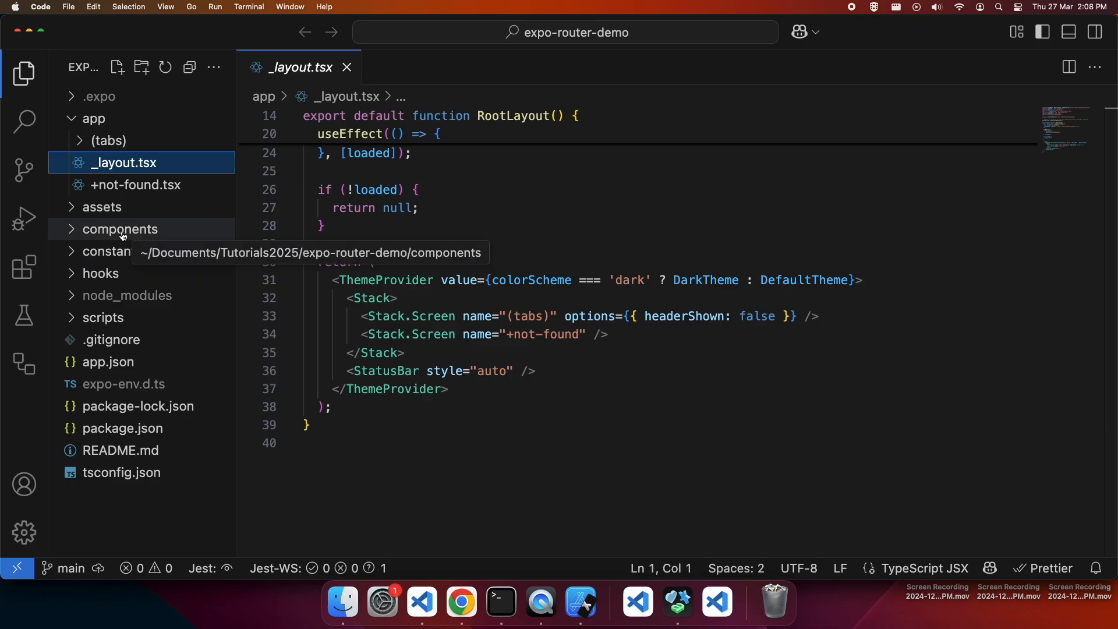
Step: Create a new file named index.tsx inside the app folder
{"action": "right_click", "coordinate": [93, 118]}
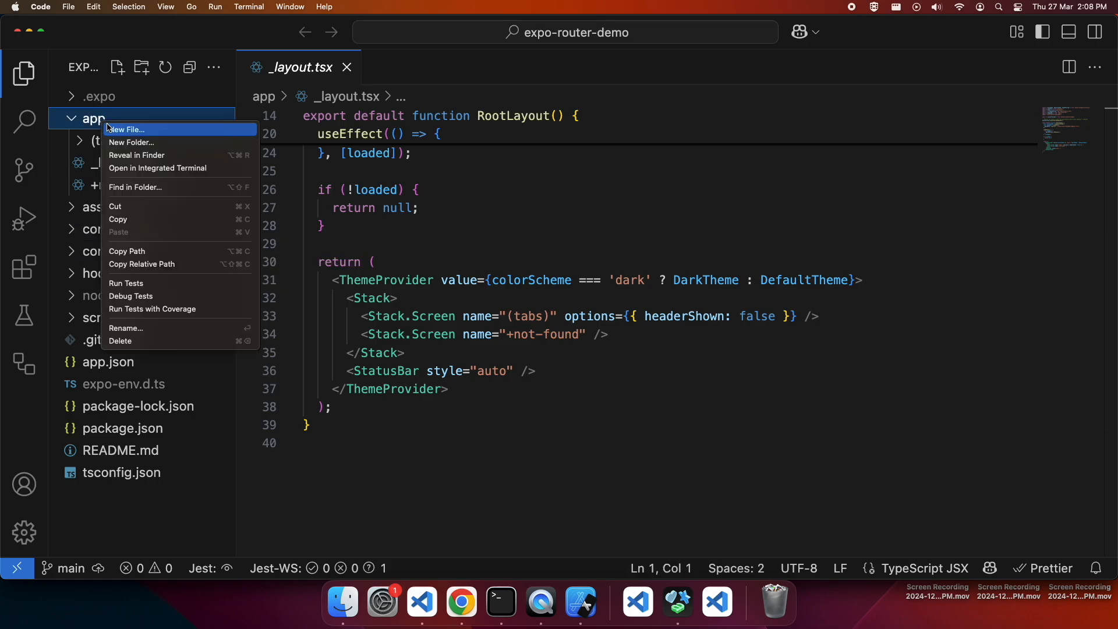
{"action": "left_click", "coordinate": [128, 129]}
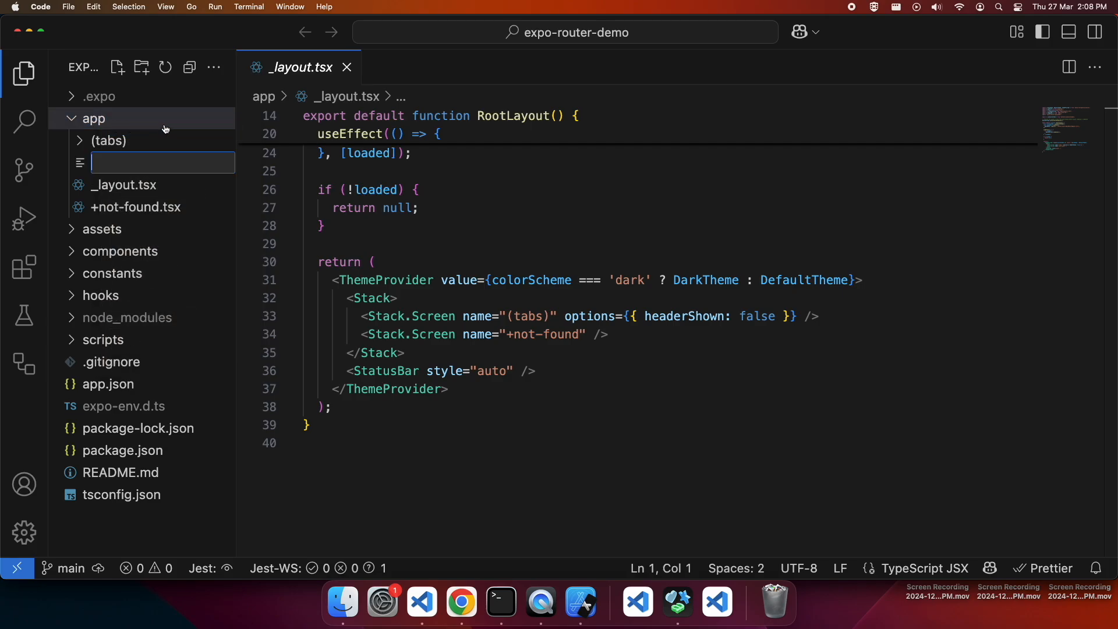
{"action": "type", "text": "index"}
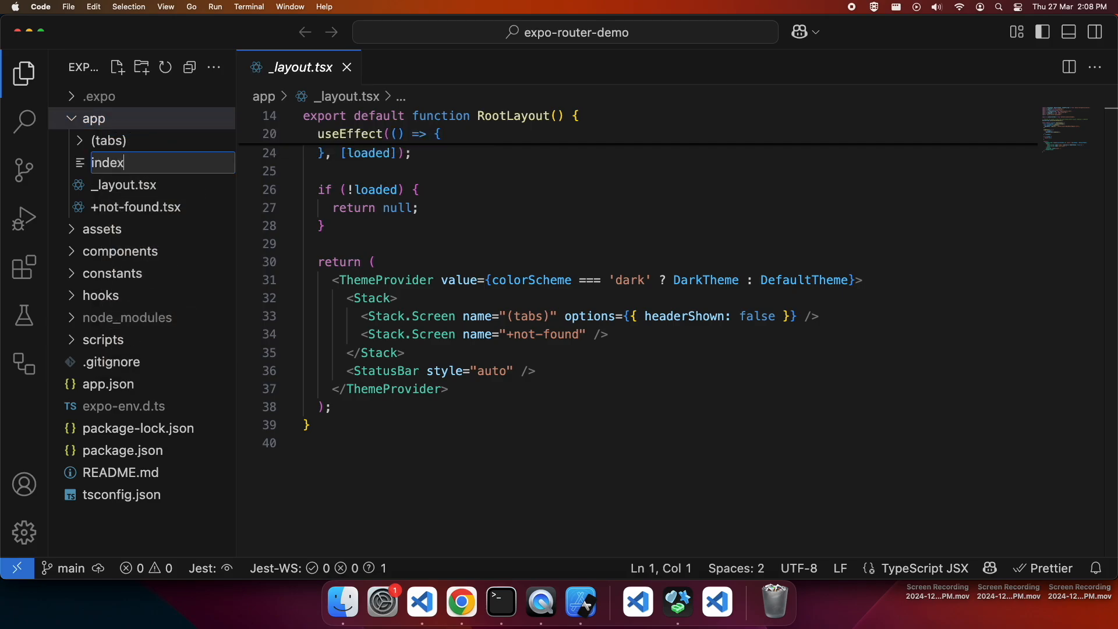
{"action": "type", "text": ".tsx"}
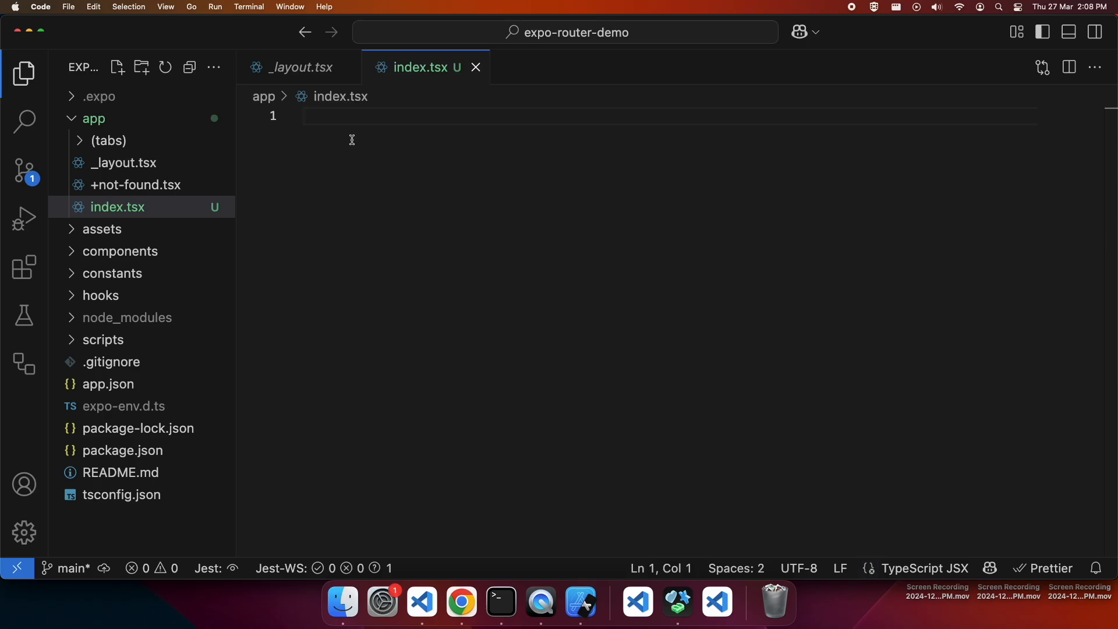
Step: Import ThemedText and ThemedView from components and Link from expo-router
{"action": "type", "text": "import {"}
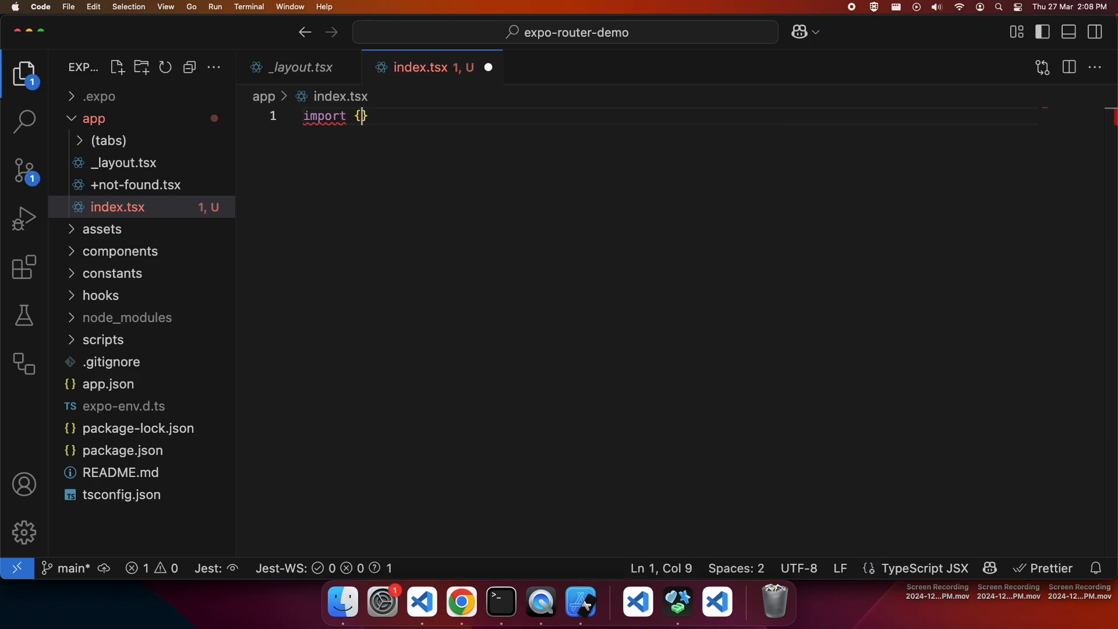
{"action": "type", "text": "The"}
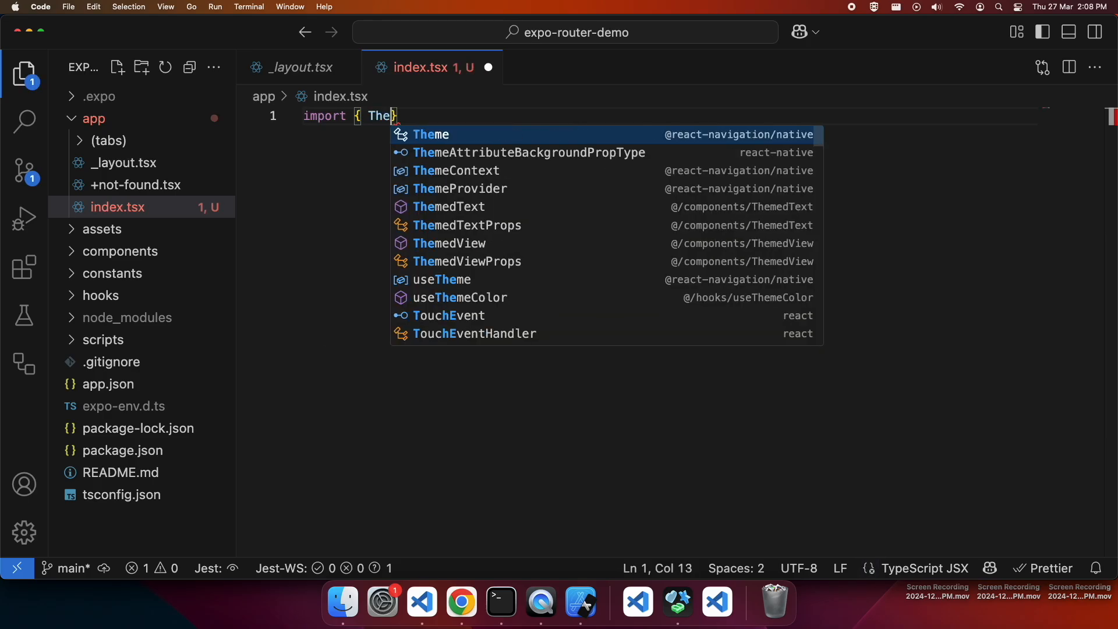
{"action": "left_click", "coordinate": [447, 207]}
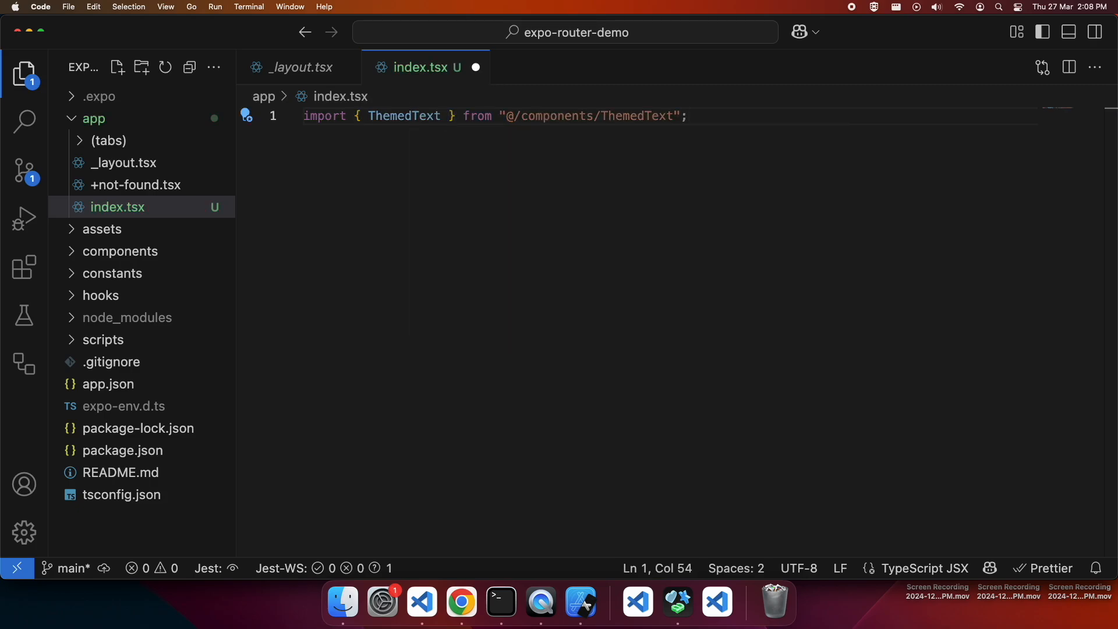
{"action": "type", "text": "impr"}
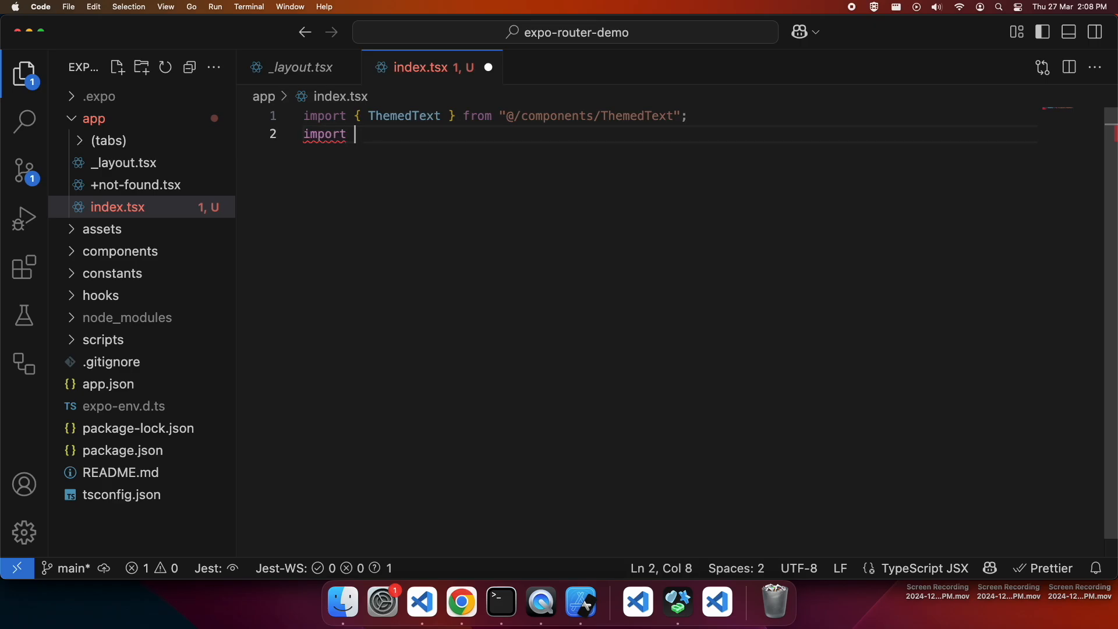
{"action": "type", "text": "{ The"}
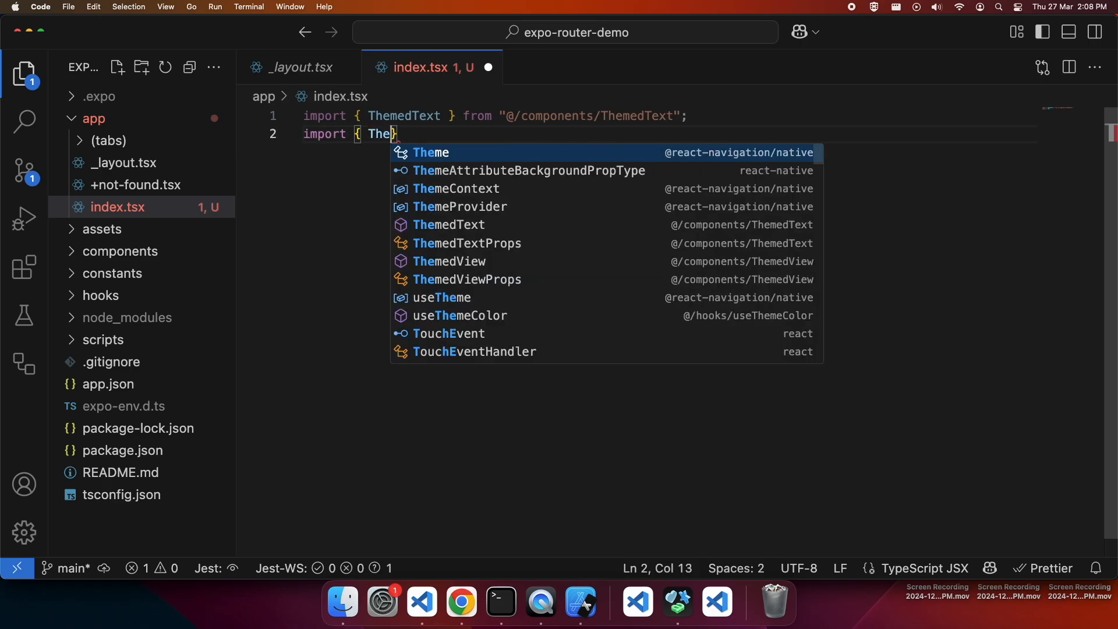
{"action": "left_click", "coordinate": [448, 261]}
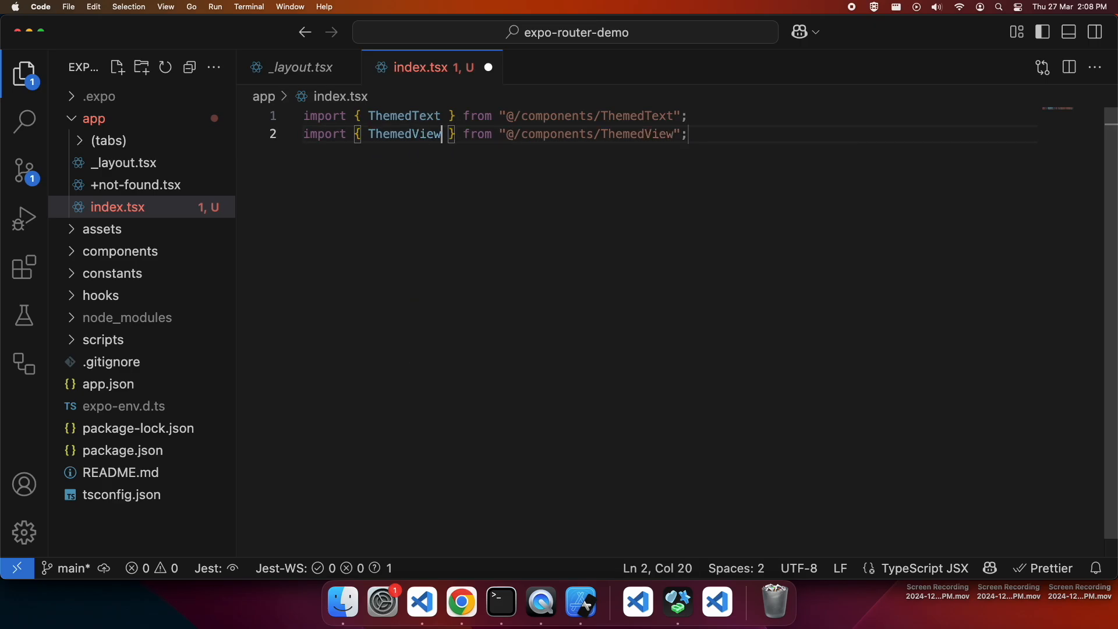
{"action": "key", "text": "Return"}
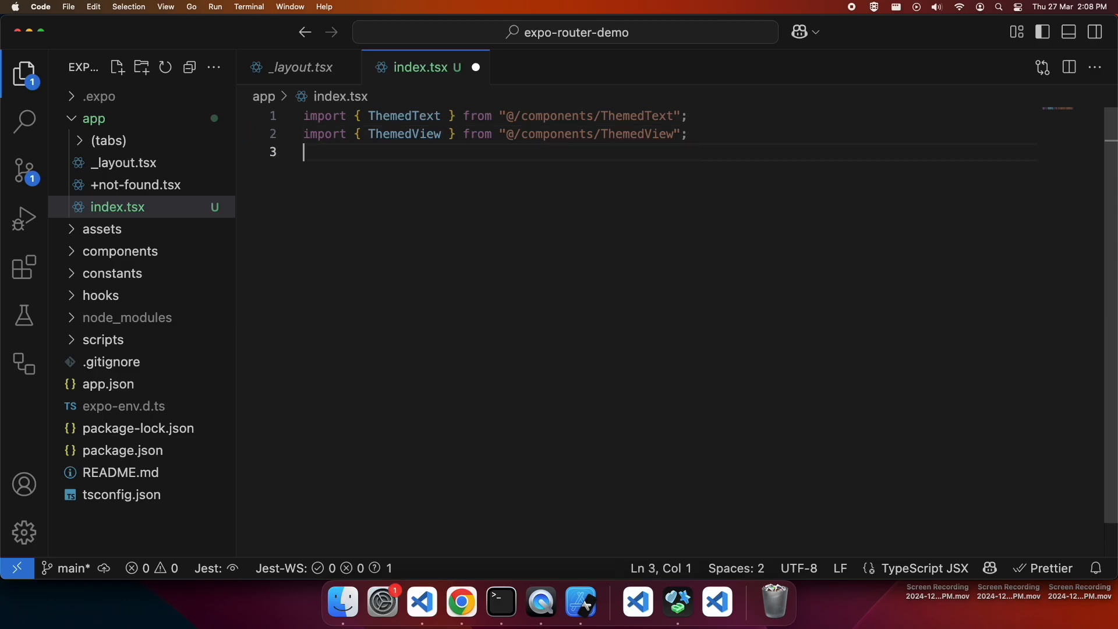
{"action": "type", "text": "import"}
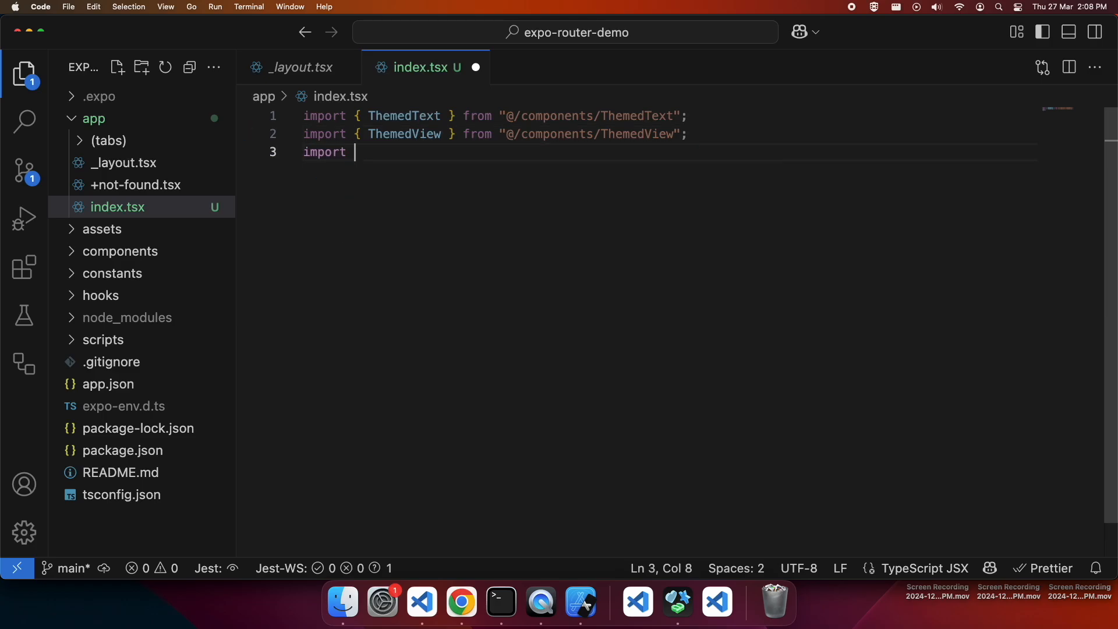
{"action": "type", "text": "{ Lin"}
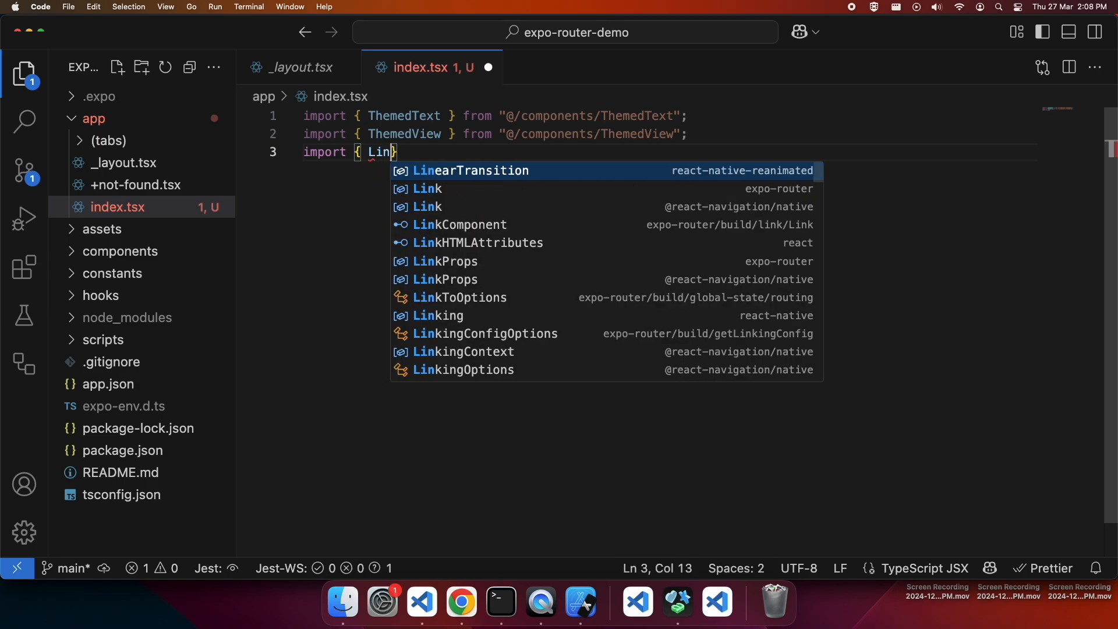
{"action": "left_click", "coordinate": [427, 189]}
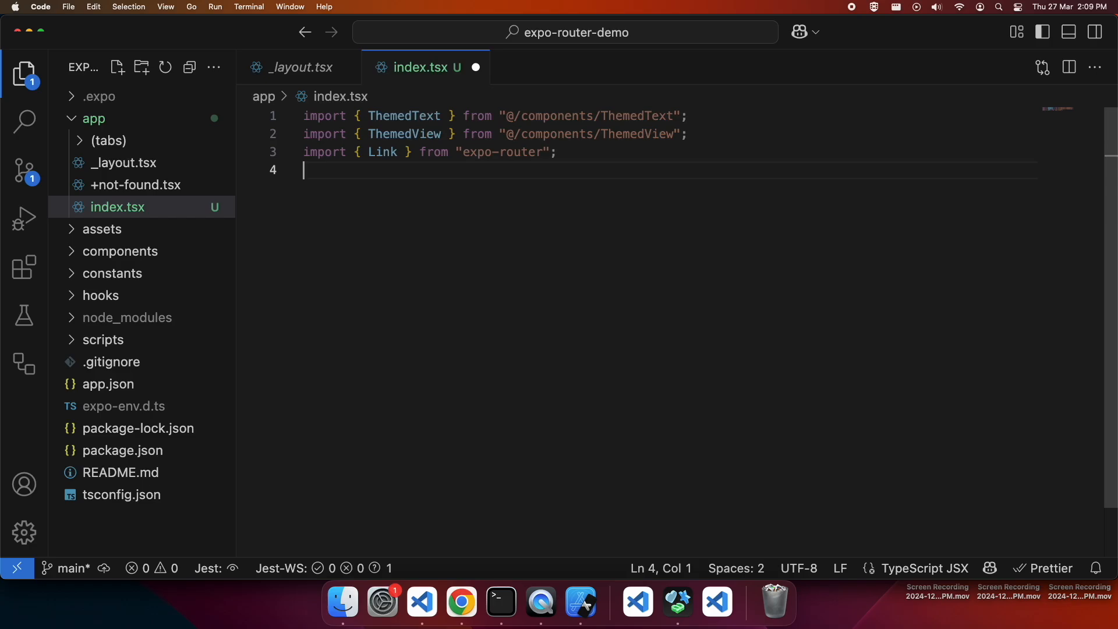
Step: Export a default HomeScreen function returning ThemedView with ThemedText 'Hello friends'
{"action": "type", "text": "exp"}
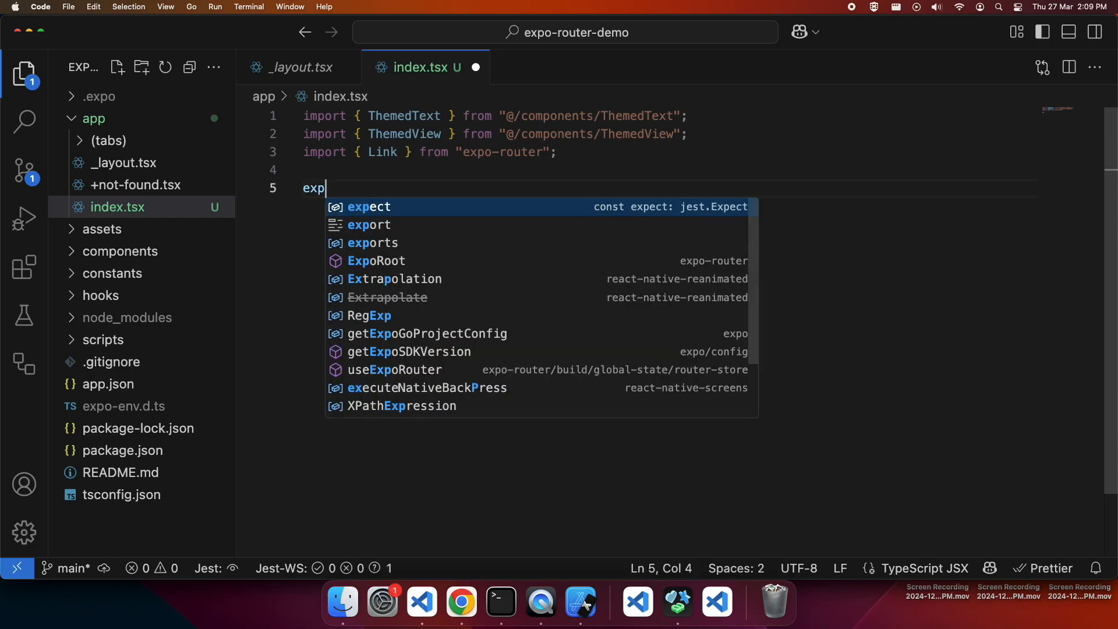
{"action": "type", "text": "ort default"}
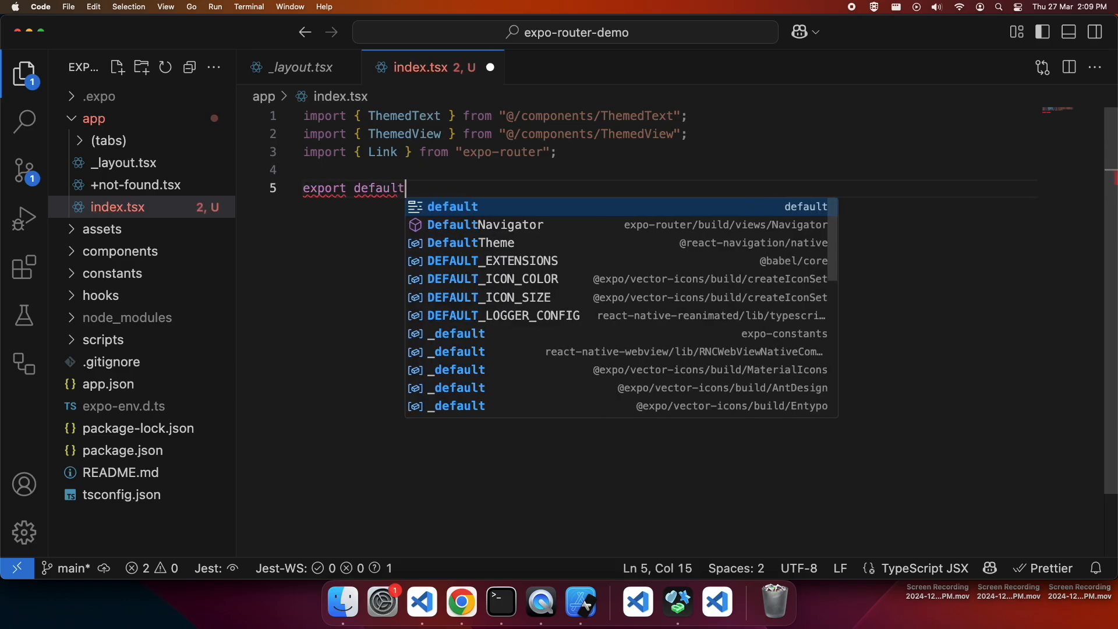
{"action": "type", "text": "function"}
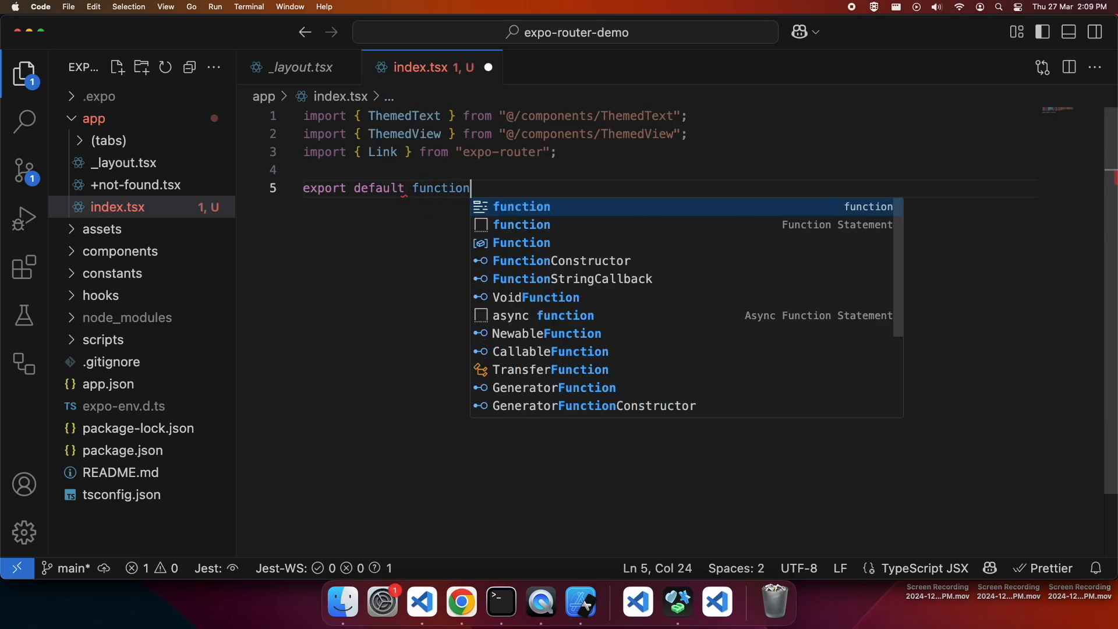
{"action": "type", "text": "HomeS"}
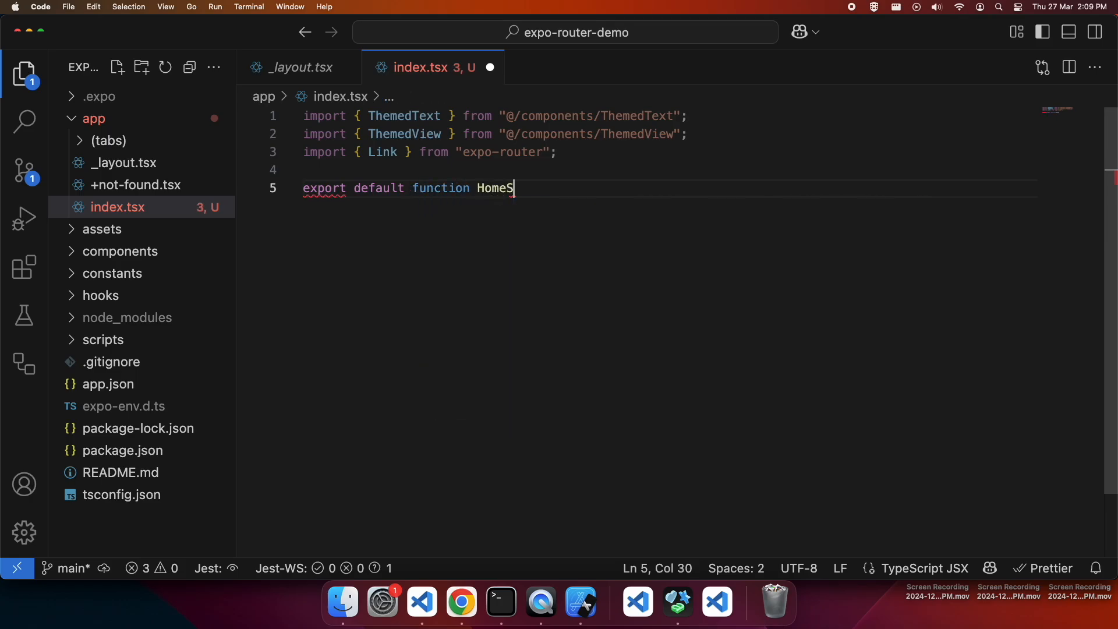
{"action": "type", "text": "creen"}
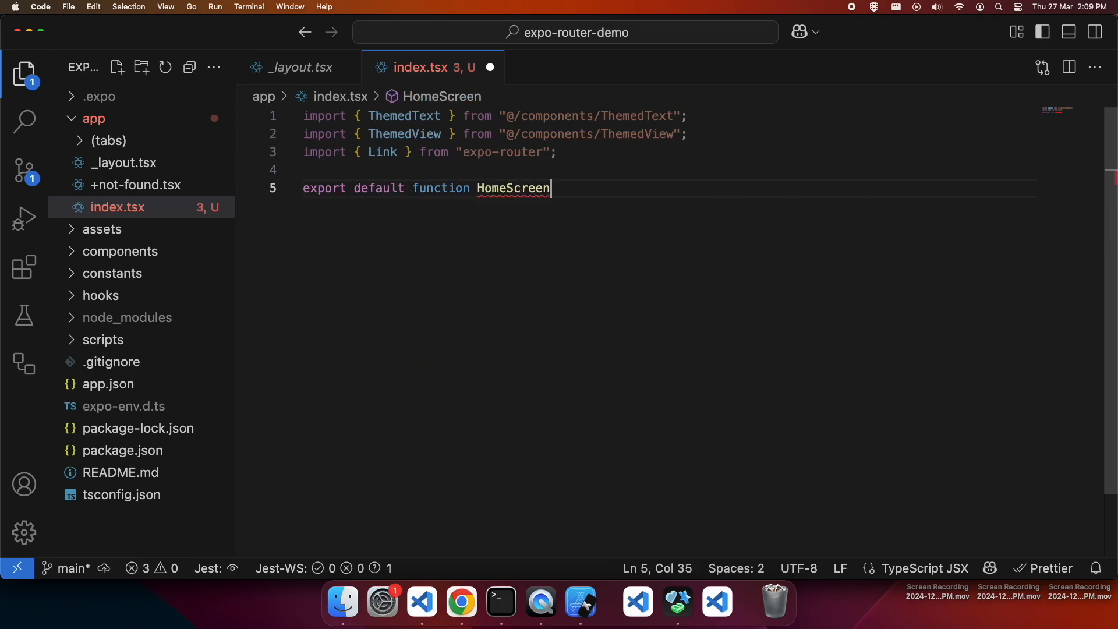
{"action": "type", "text": "() {"}
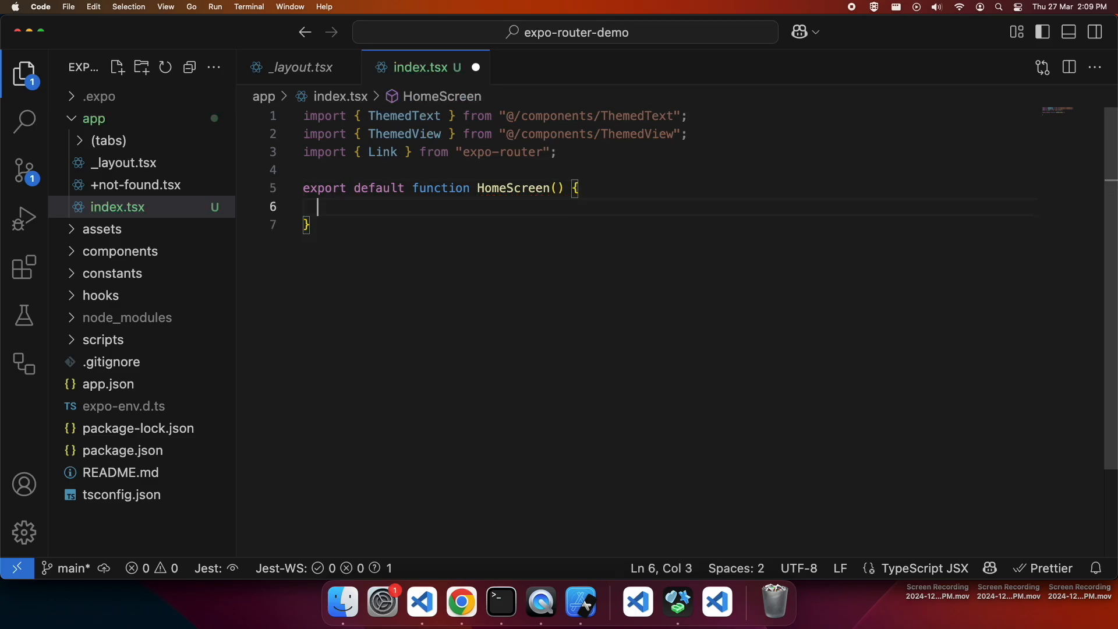
{"action": "type", "text": "return ("}
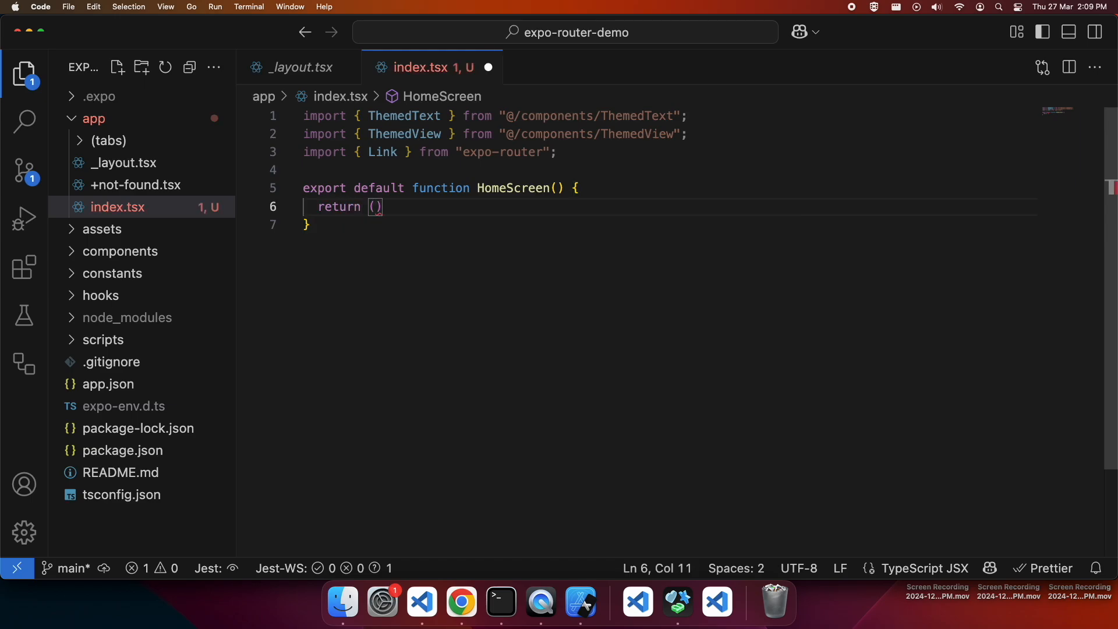
{"action": "type", "text": ";"}
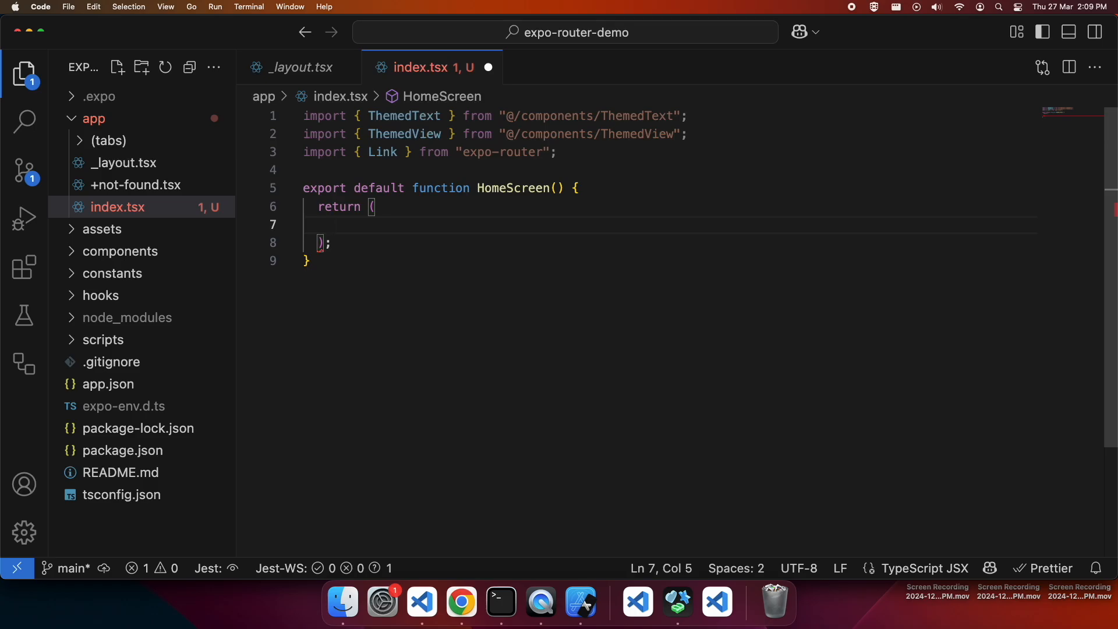
{"action": "type", "text": "<ThemedText"}
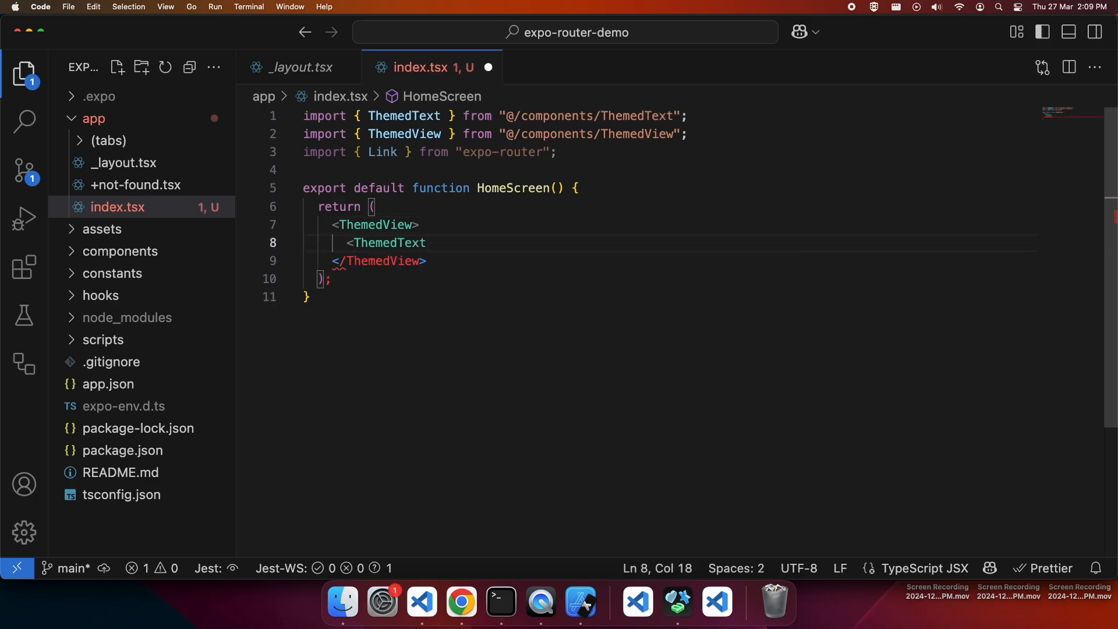
{"action": "type", "text": "></ThemedText>"}
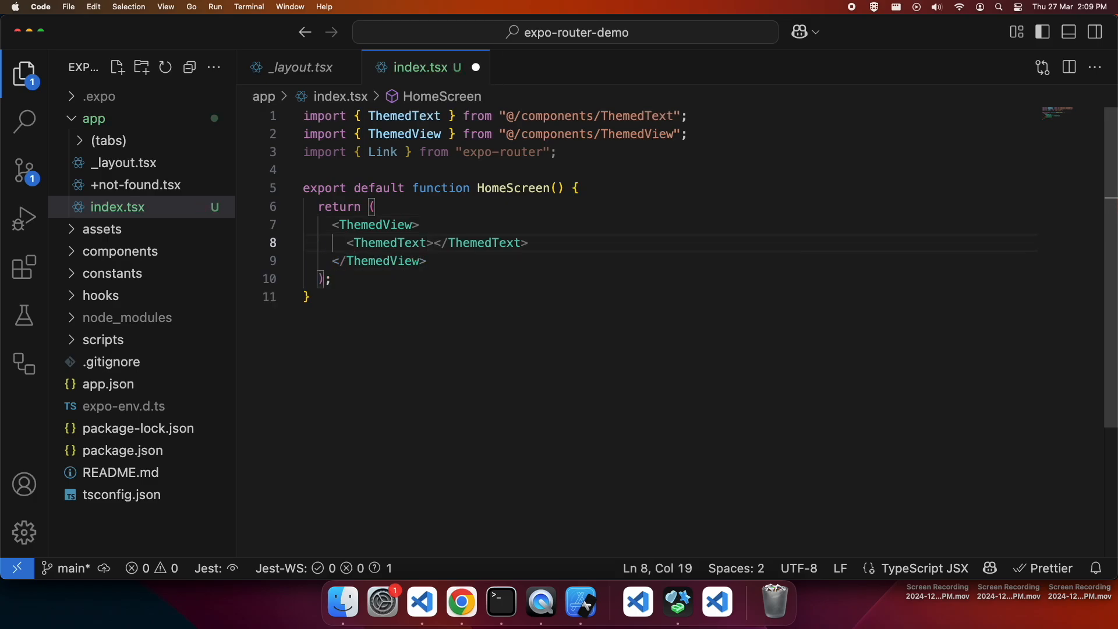
{"action": "type", "text": "Hello frie"}
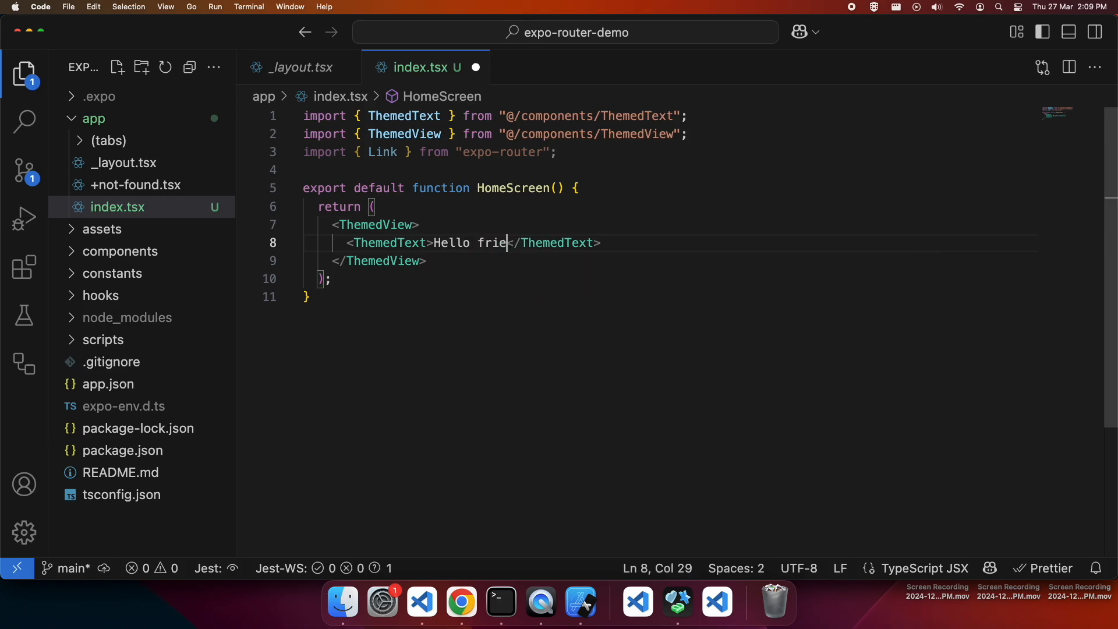
{"action": "type", "text": "nds"}
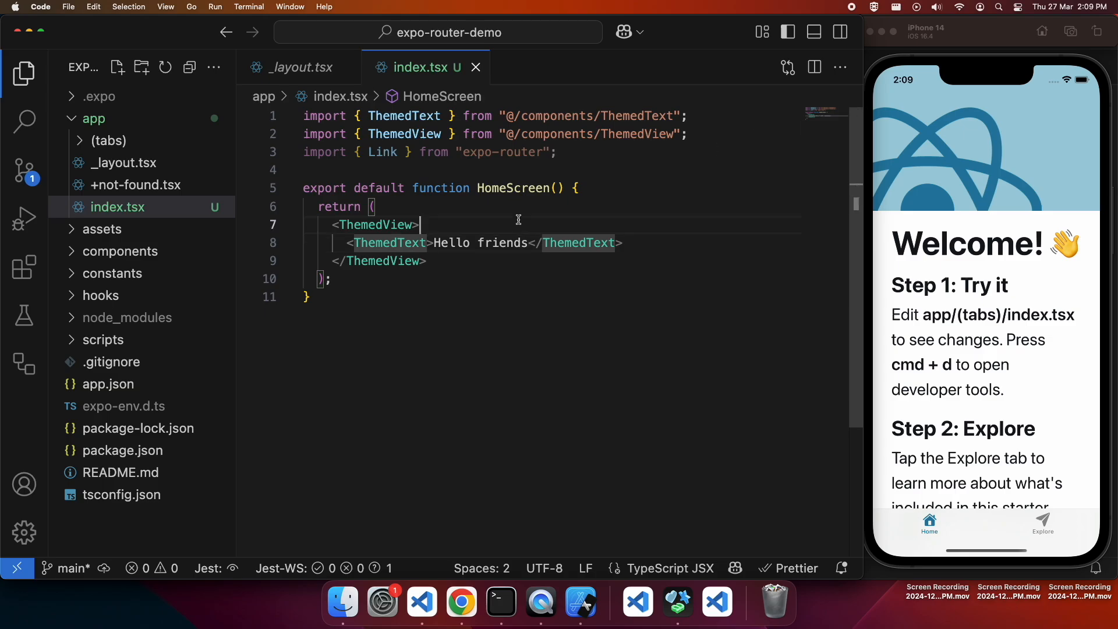
{"action": "mouse_move", "coordinate": [134, 185]}
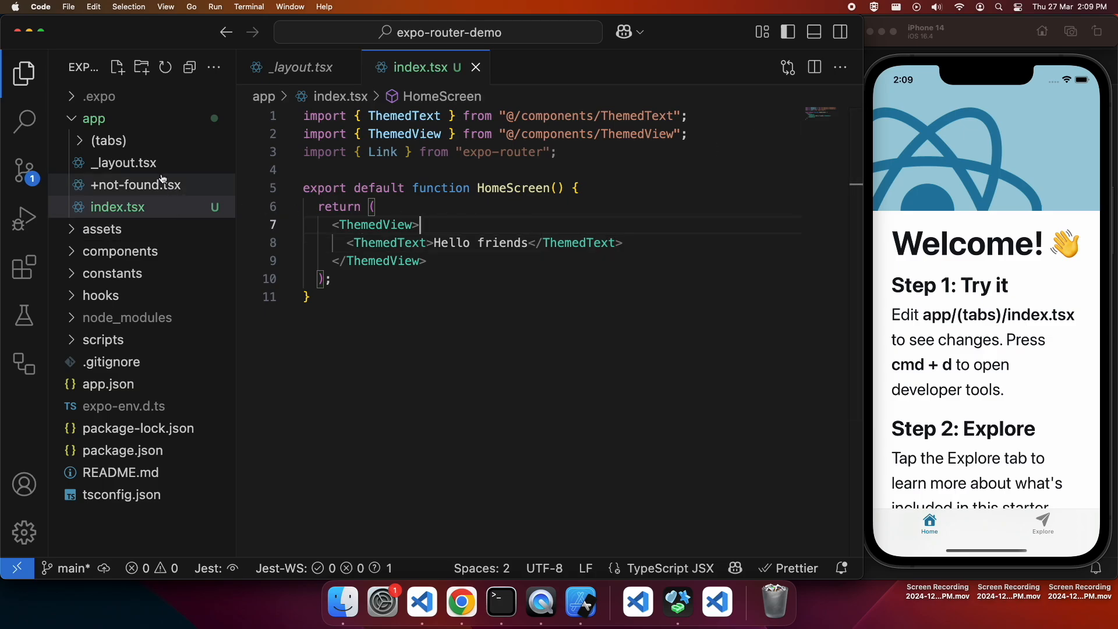
{"action": "mouse_move", "coordinate": [157, 175]}
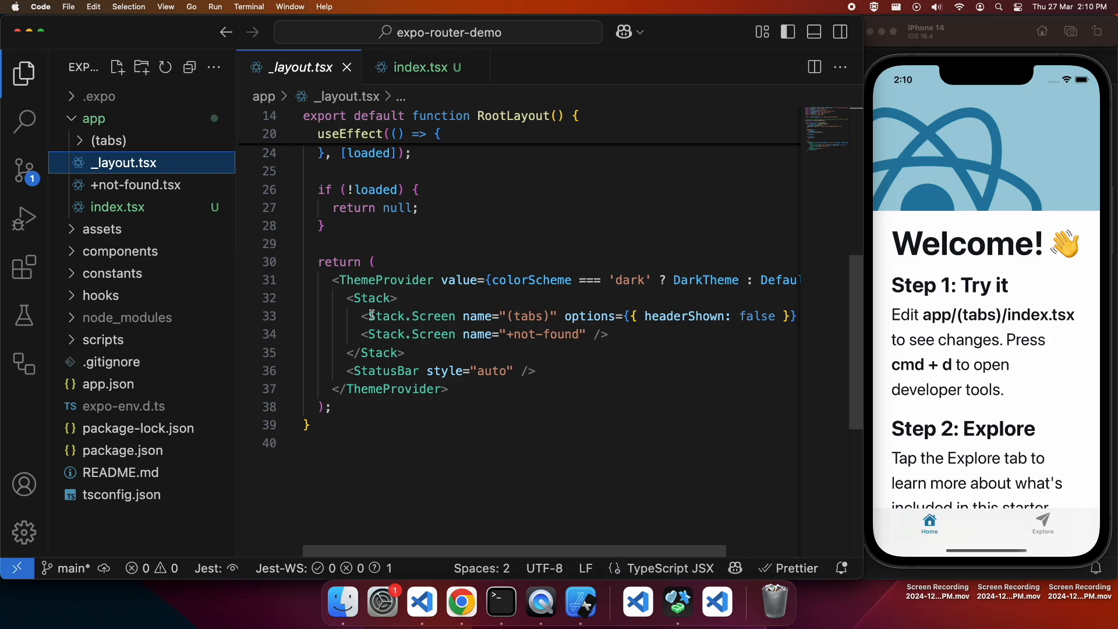
{"action": "mouse_move", "coordinate": [372, 298]}
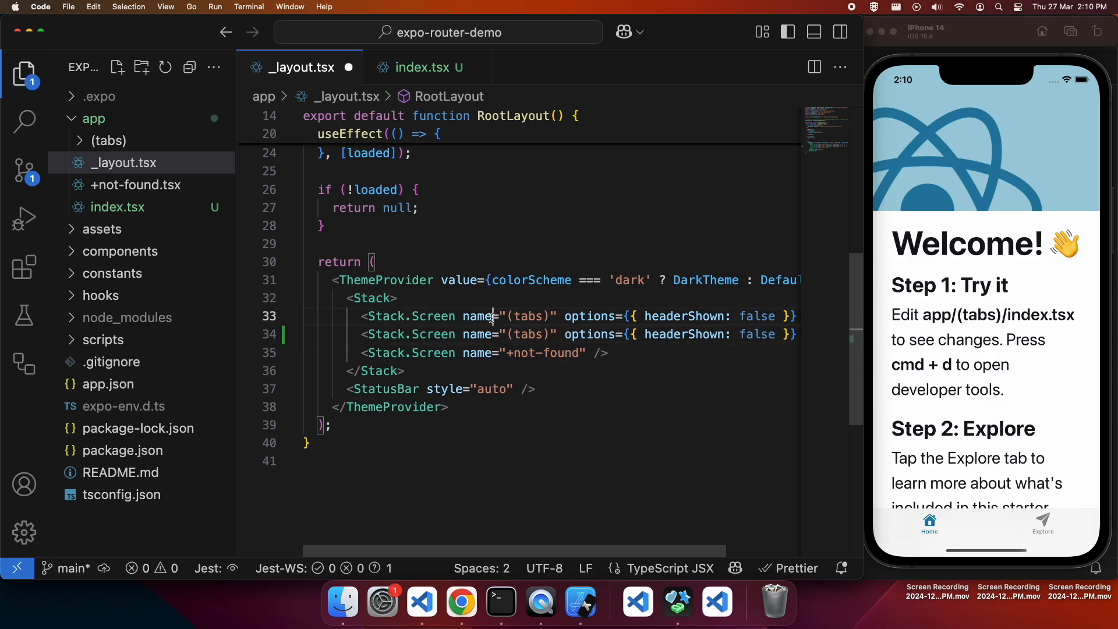
Step: Rename the duplicated Stack.Screen to index and give it headerTitle "Home"
{"action": "double_click", "coordinate": [526, 316]}
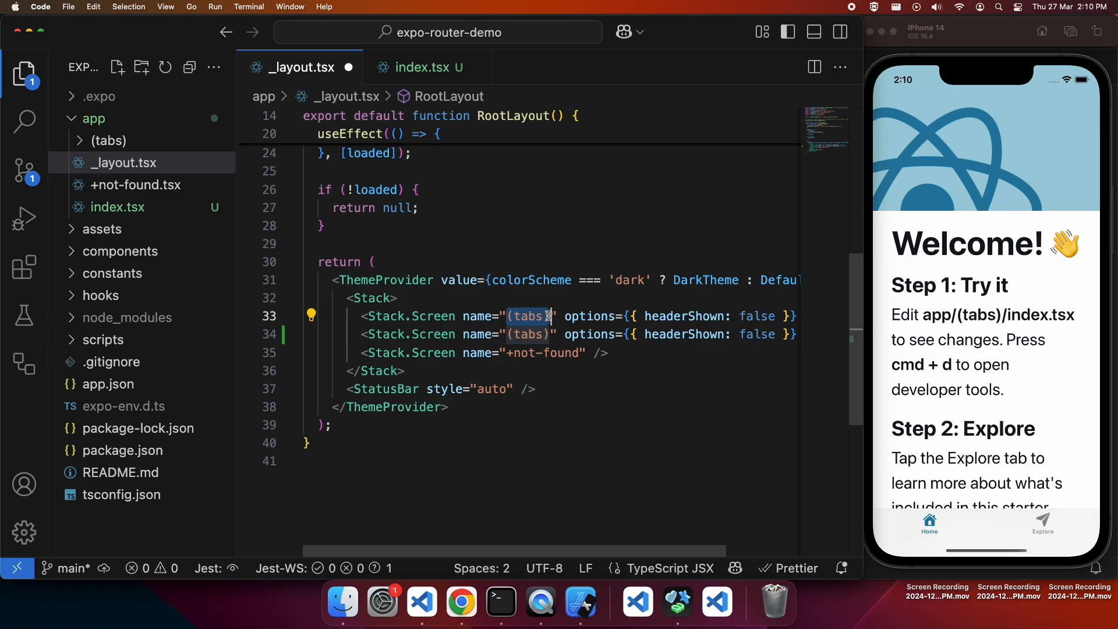
{"action": "type", "text": "index"}
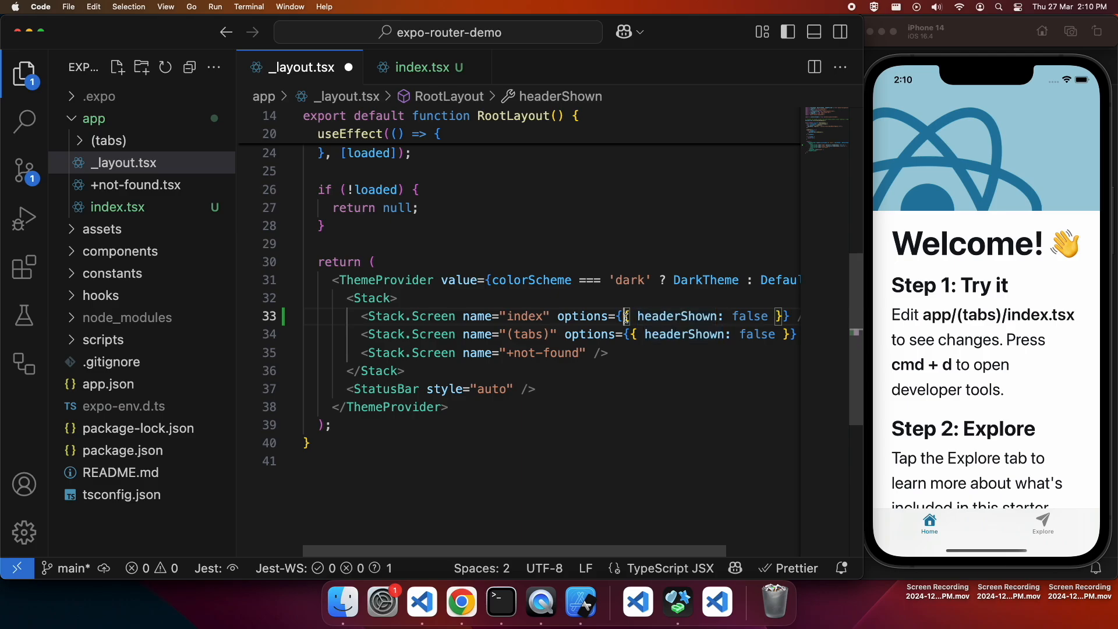
{"action": "mouse_move", "coordinate": [671, 316]}
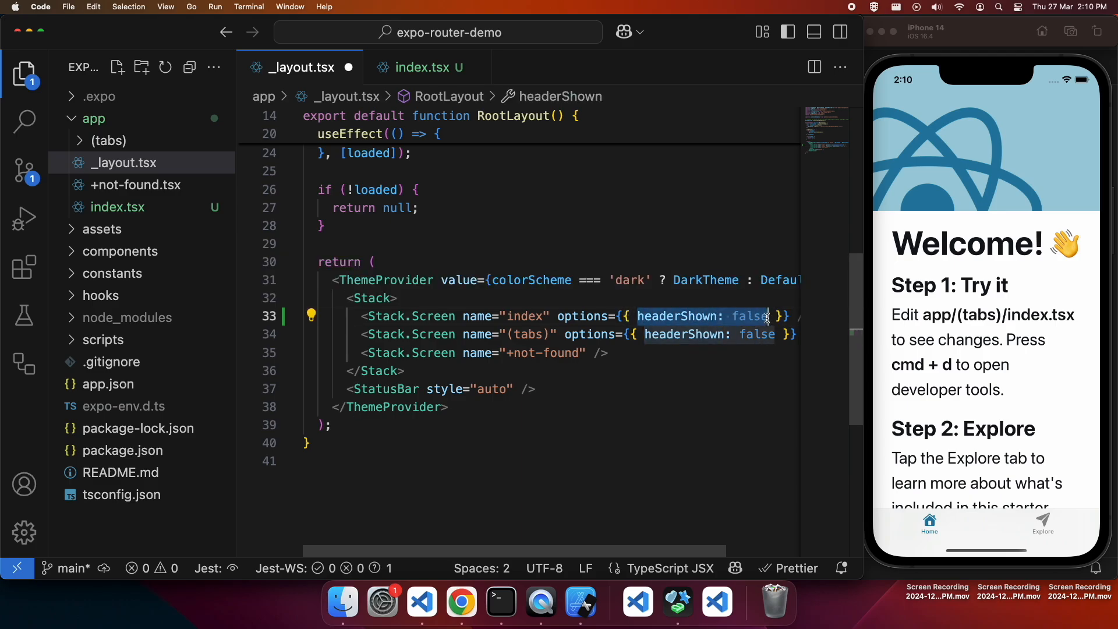
{"action": "type", "text": "headerTitle"}
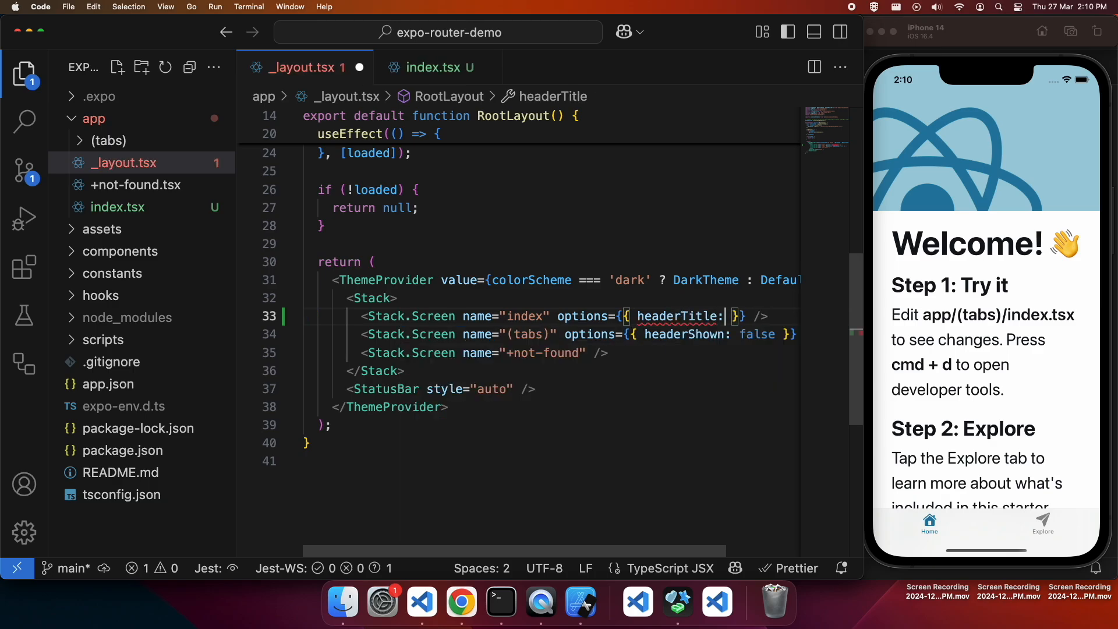
{"action": "type", "text": "\"\""}
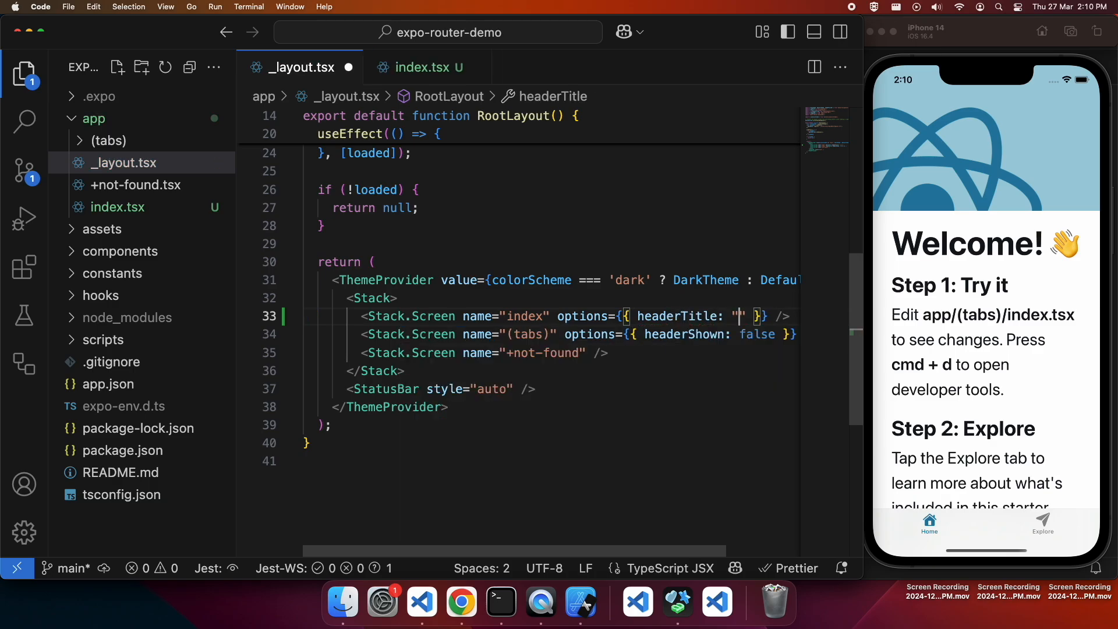
{"action": "type", "text": "Home"}
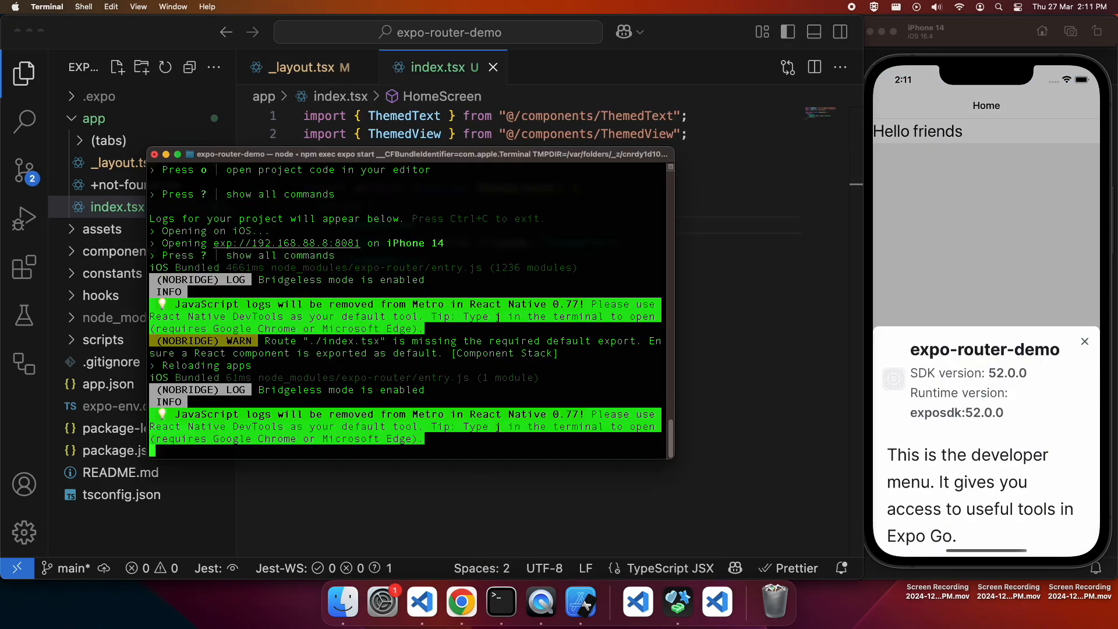
Step: Dismiss the Expo developer menu over the reloaded app in the simulator
{"action": "left_click", "coordinate": [1083, 342]}
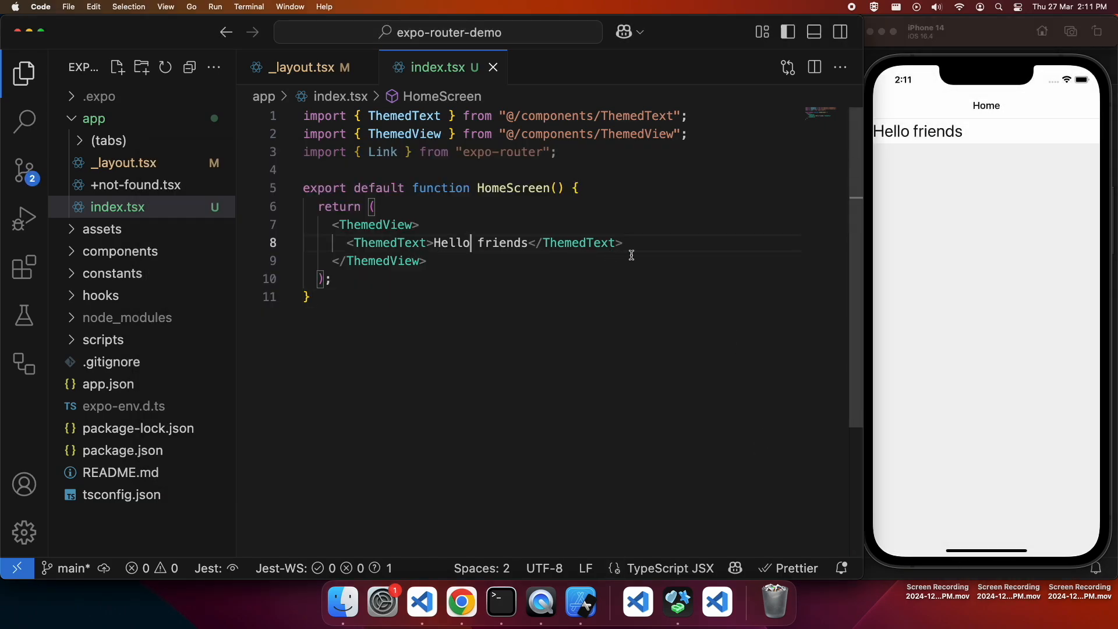
Step: Add a Link with href "/(tabs)" reading 'Go to tabs' inside HomeScreen's ThemedView
{"action": "left_click", "coordinate": [624, 243]}
{"action": "type", "text": "<Link"}
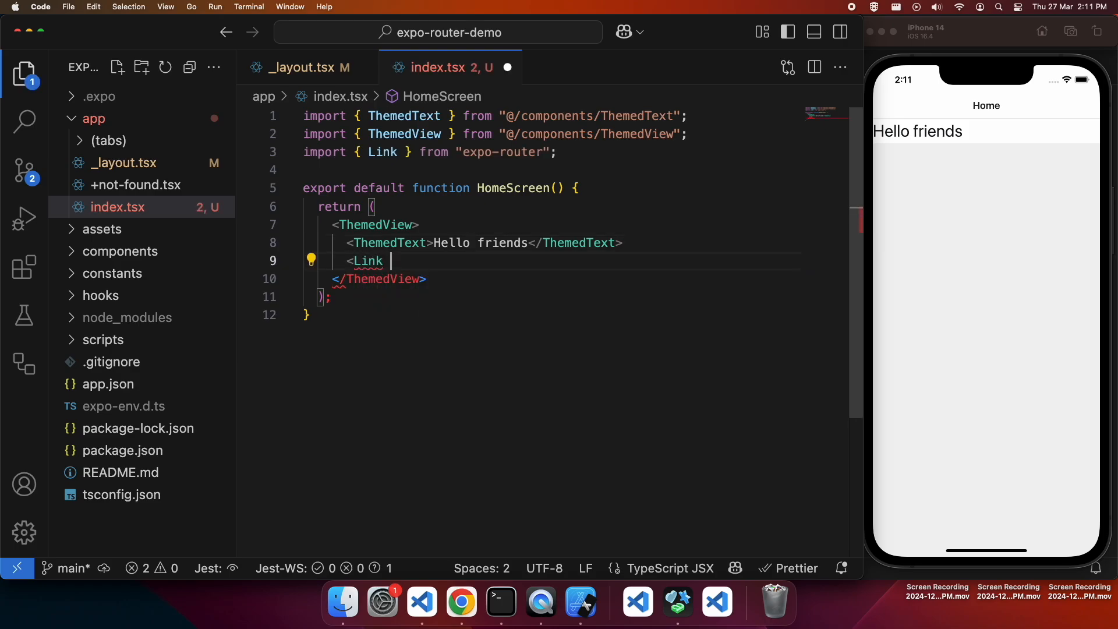
{"action": "type", "text": "href"}
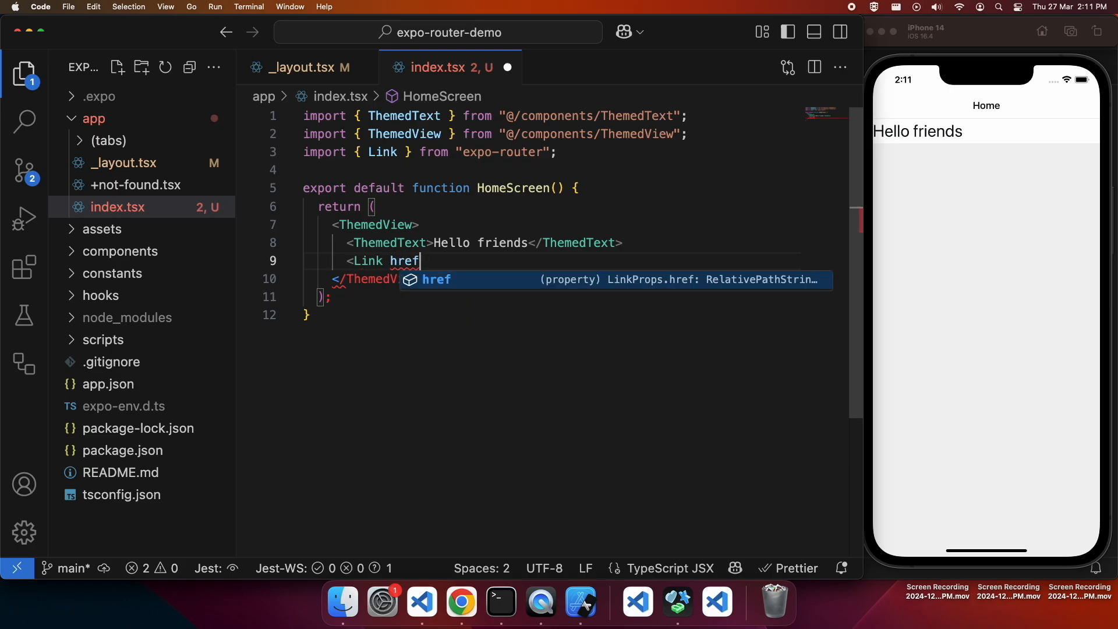
{"action": "type", "text": "="}
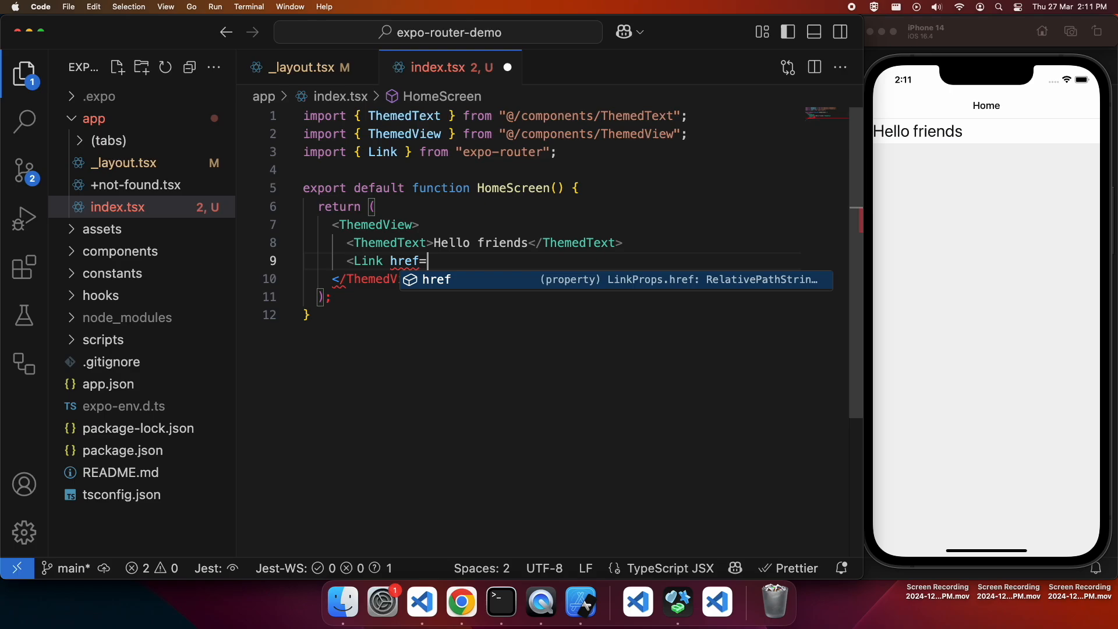
{"action": "type", "text": "=\""}
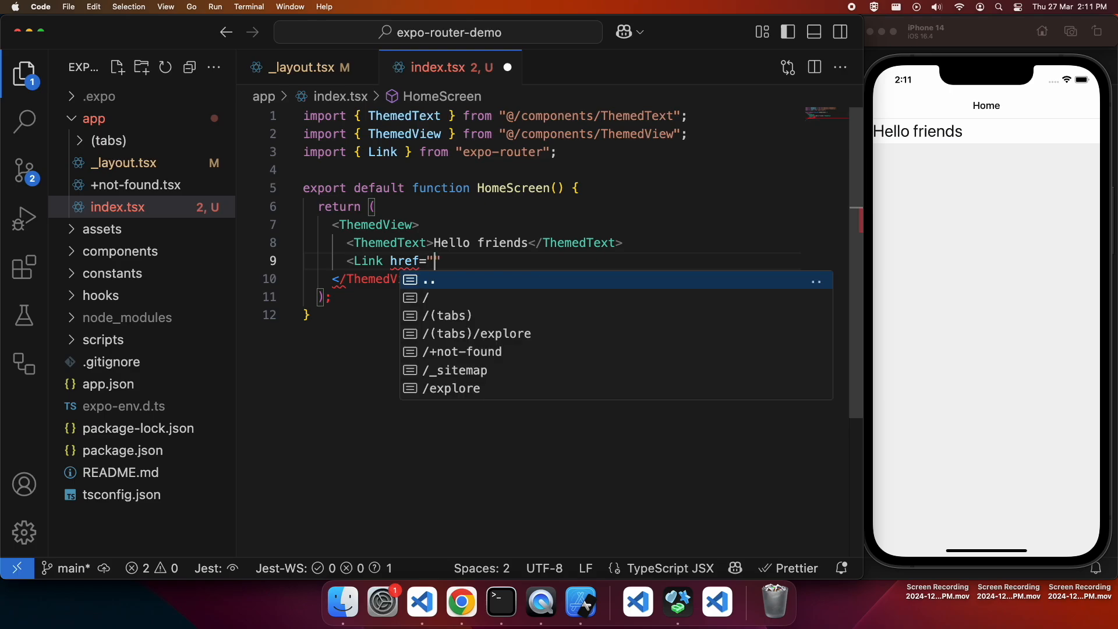
{"action": "type", "text": "/"}
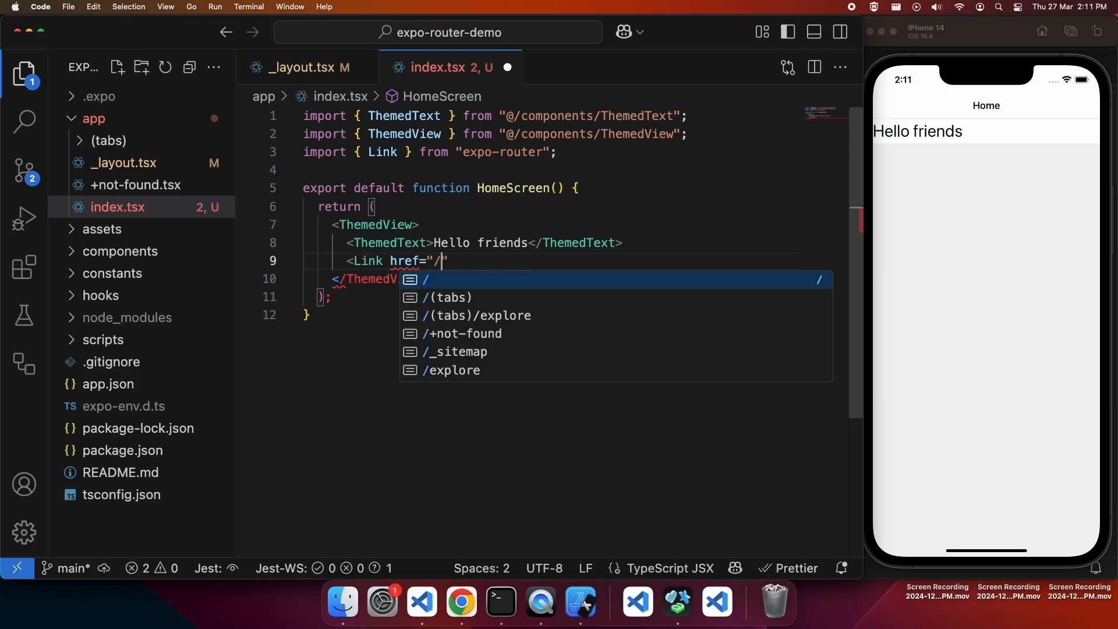
{"action": "left_click", "coordinate": [452, 297]}
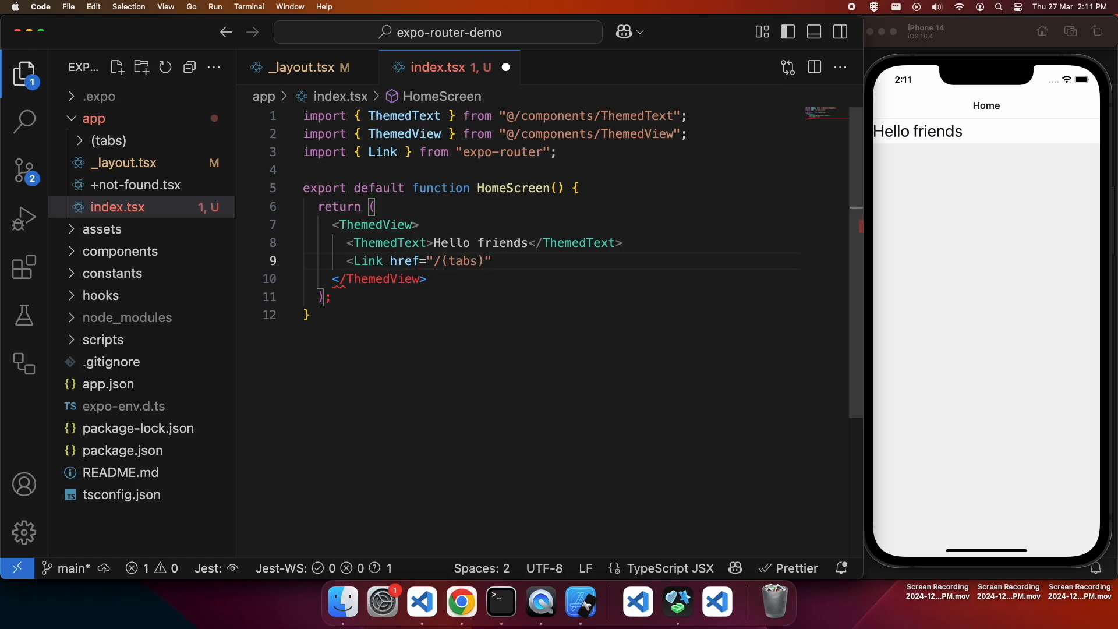
{"action": "left_click", "coordinate": [491, 260]}
{"action": "type", "text": ">Go</Link>"}
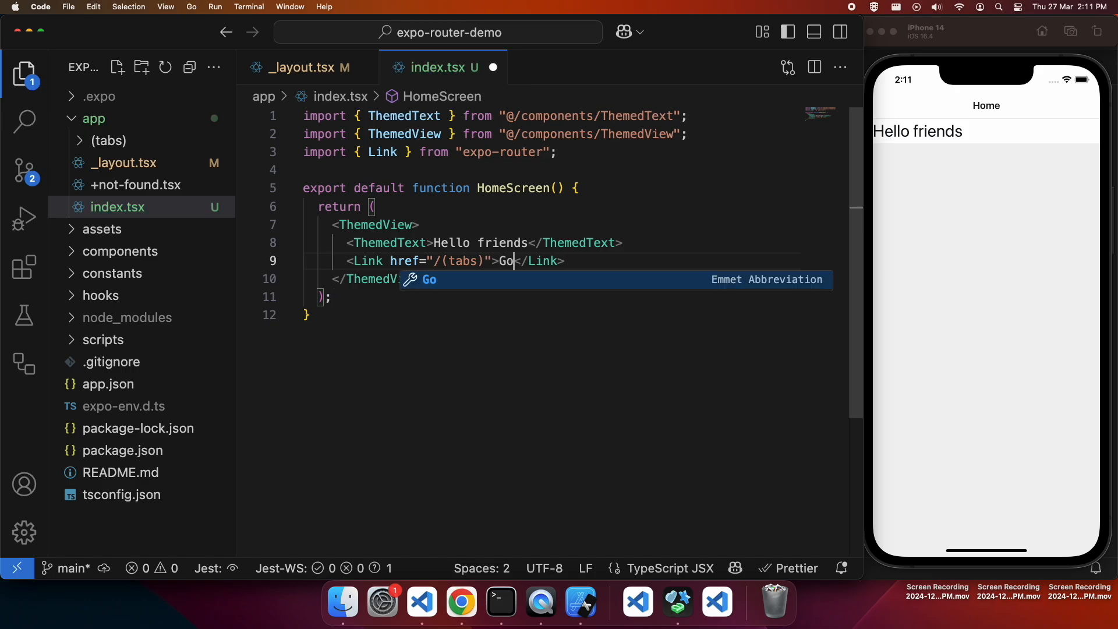
{"action": "type", "text": "to tabs"}
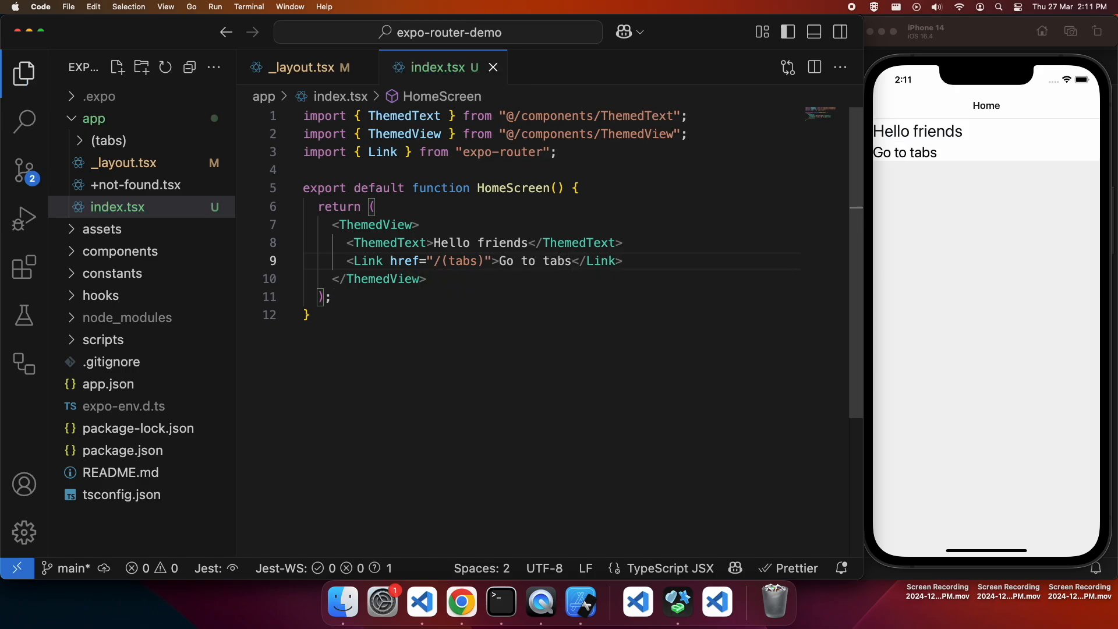
{"action": "mouse_move", "coordinate": [922, 153]}
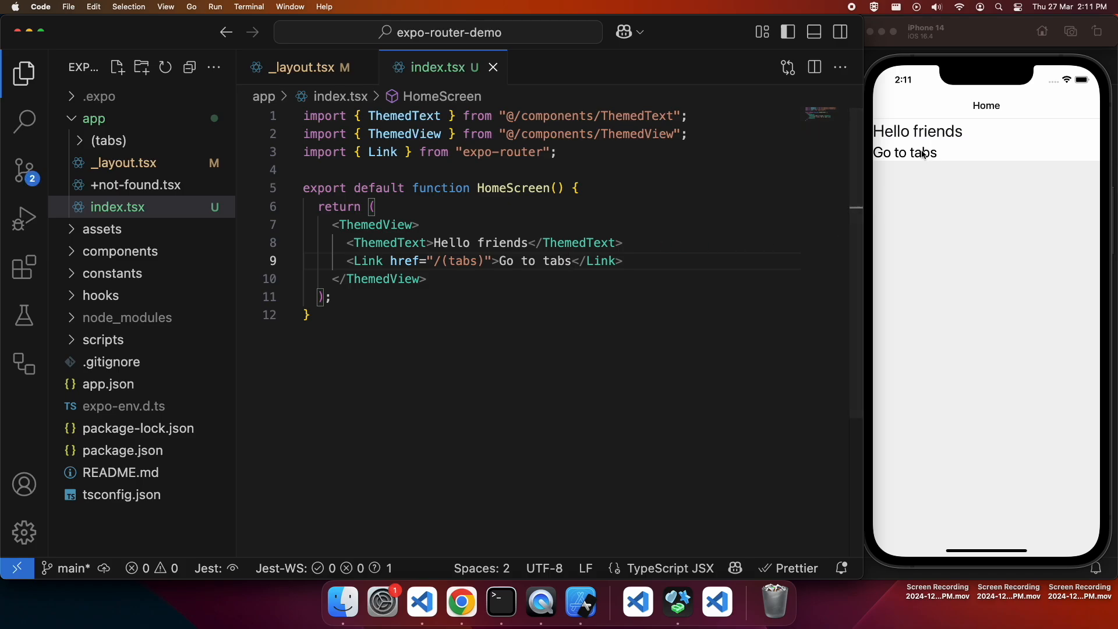
Step: Follow Go to tabs in the simulator, then set the (tabs) screen's headerTitle to "Tabs"
{"action": "left_click", "coordinate": [904, 153]}
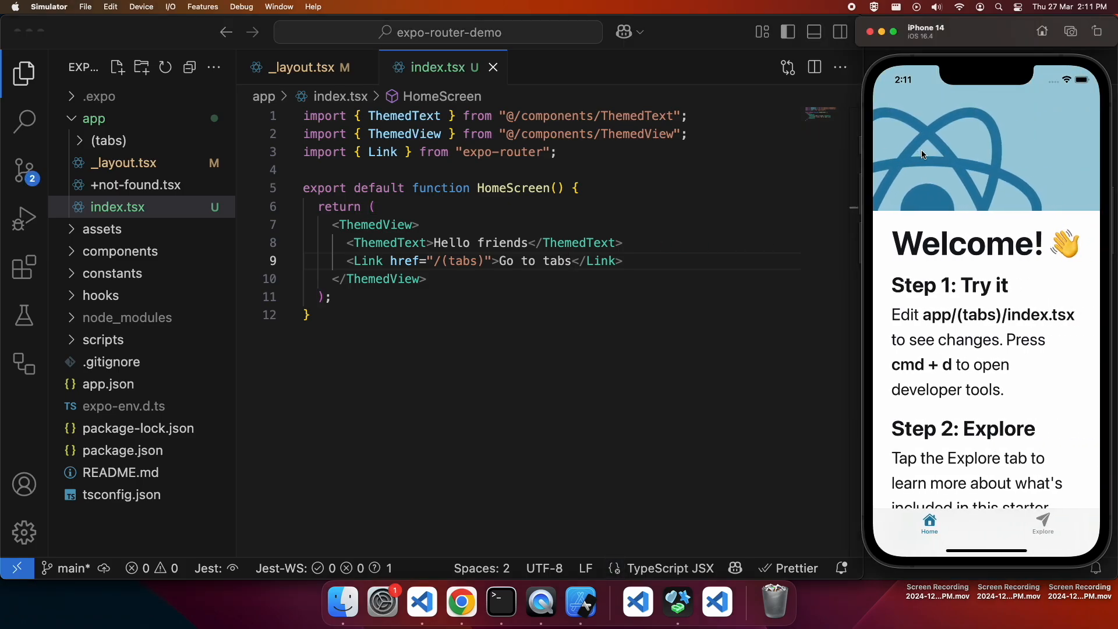
{"action": "mouse_move", "coordinate": [132, 222]}
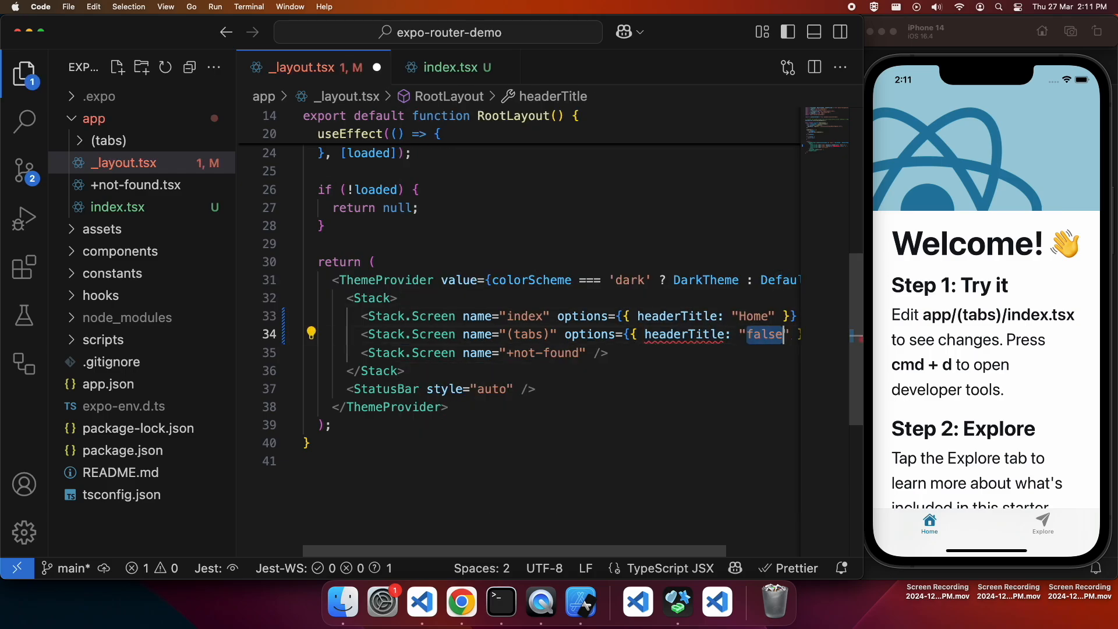
{"action": "type", "text": "Tabs"}
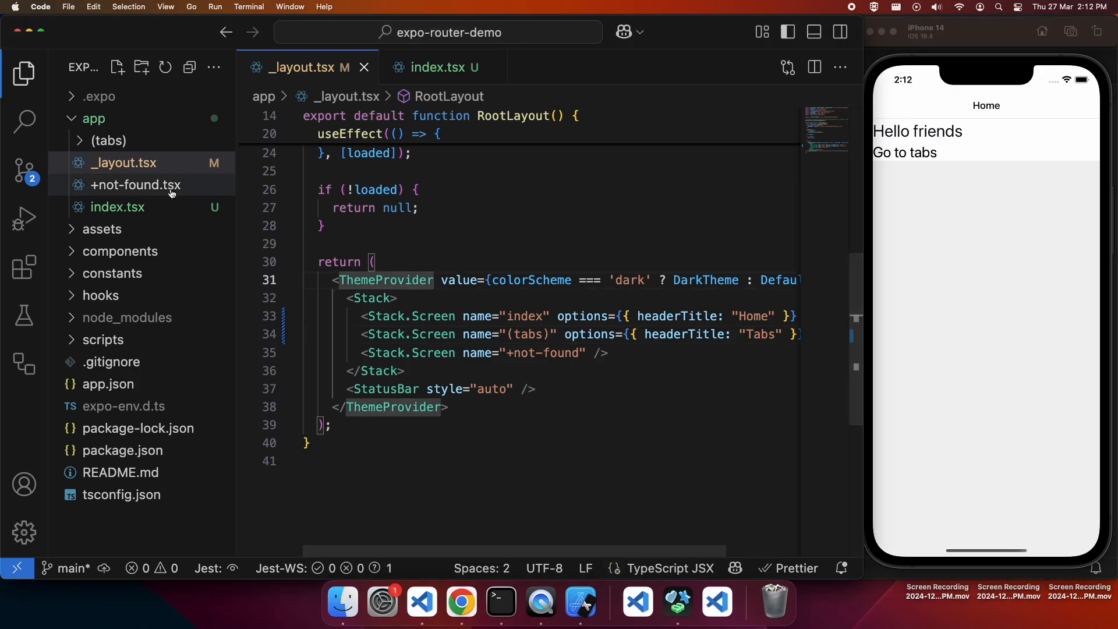
Step: In (tabs)/index.tsx, import useRouter and declare const router = useRouter()
{"action": "left_click", "coordinate": [107, 141]}
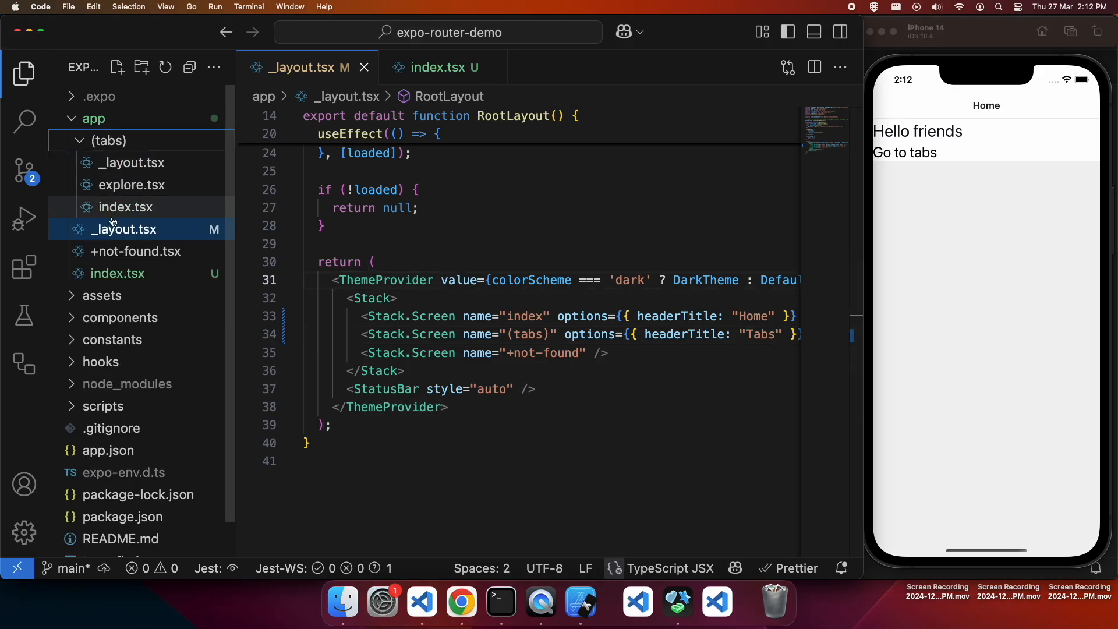
{"action": "mouse_move", "coordinate": [142, 212]}
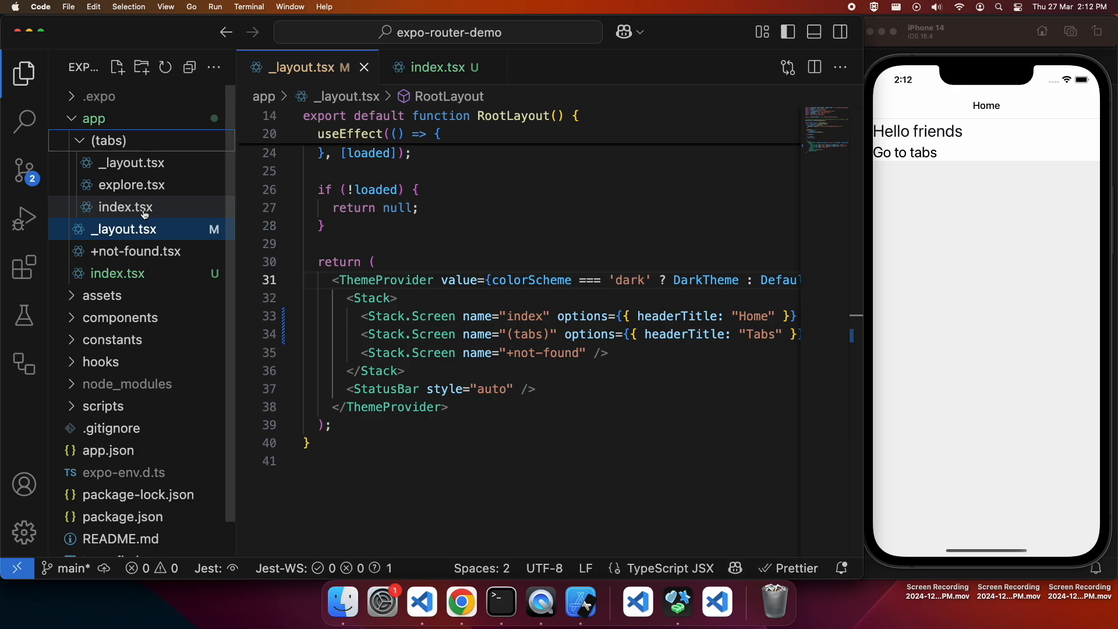
{"action": "left_click", "coordinate": [126, 207]}
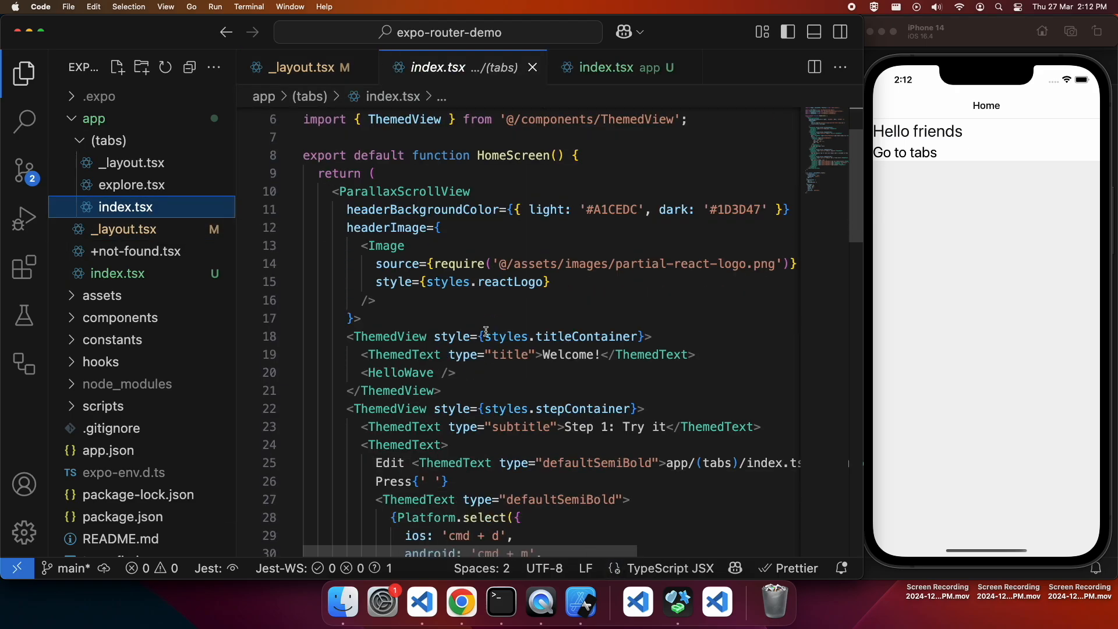
{"action": "scroll", "scroll_direction": "up", "scroll_amount": 3}
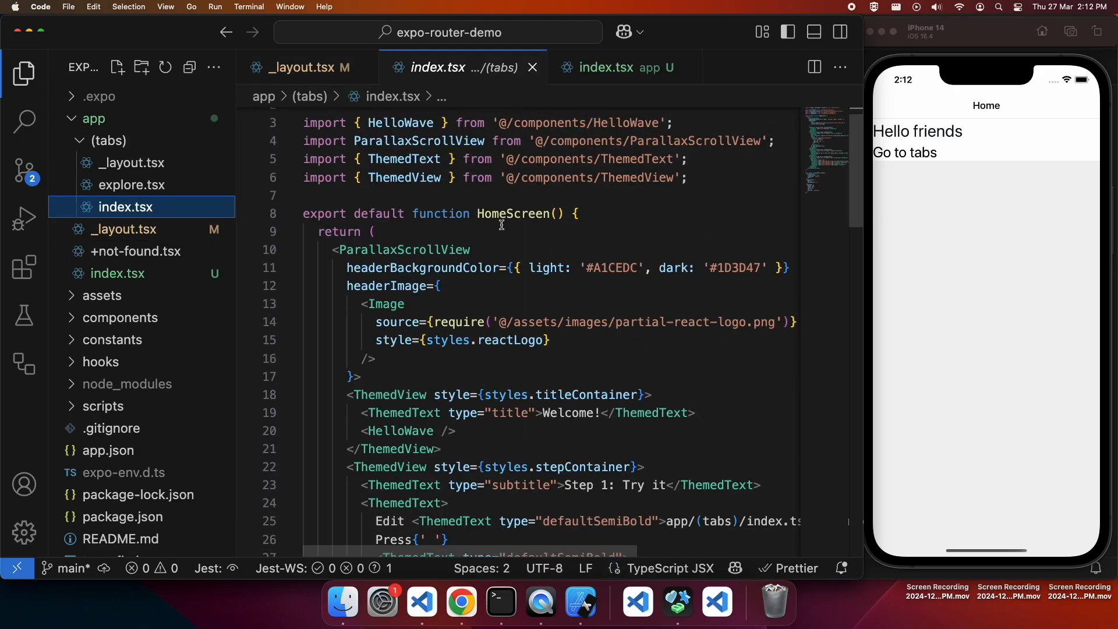
{"action": "type", "text": "i"}
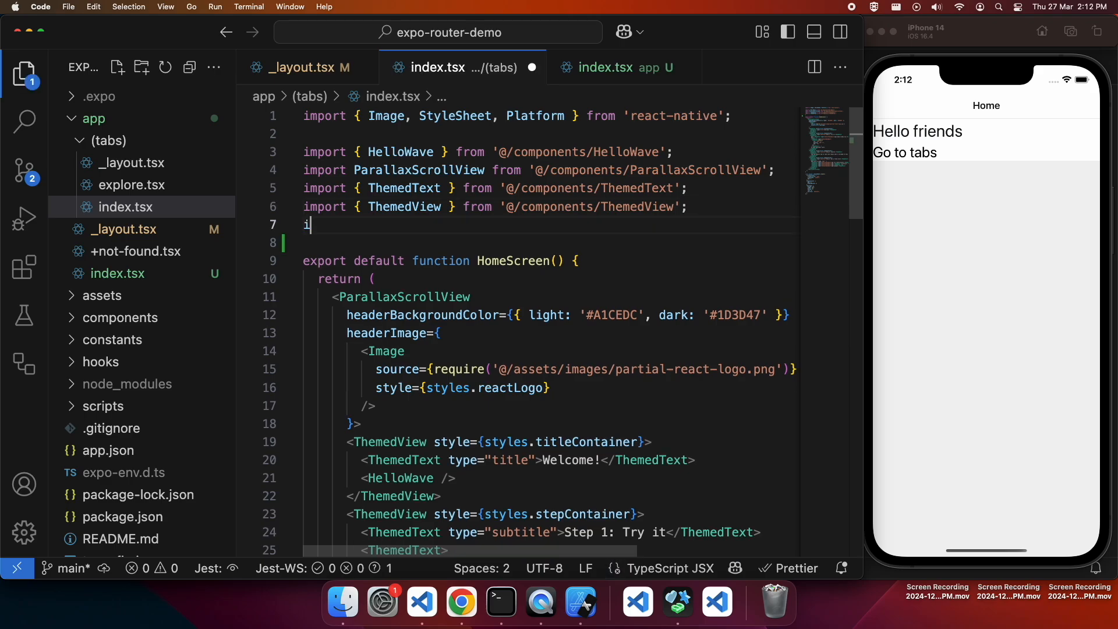
{"action": "type", "text": "mport {"}
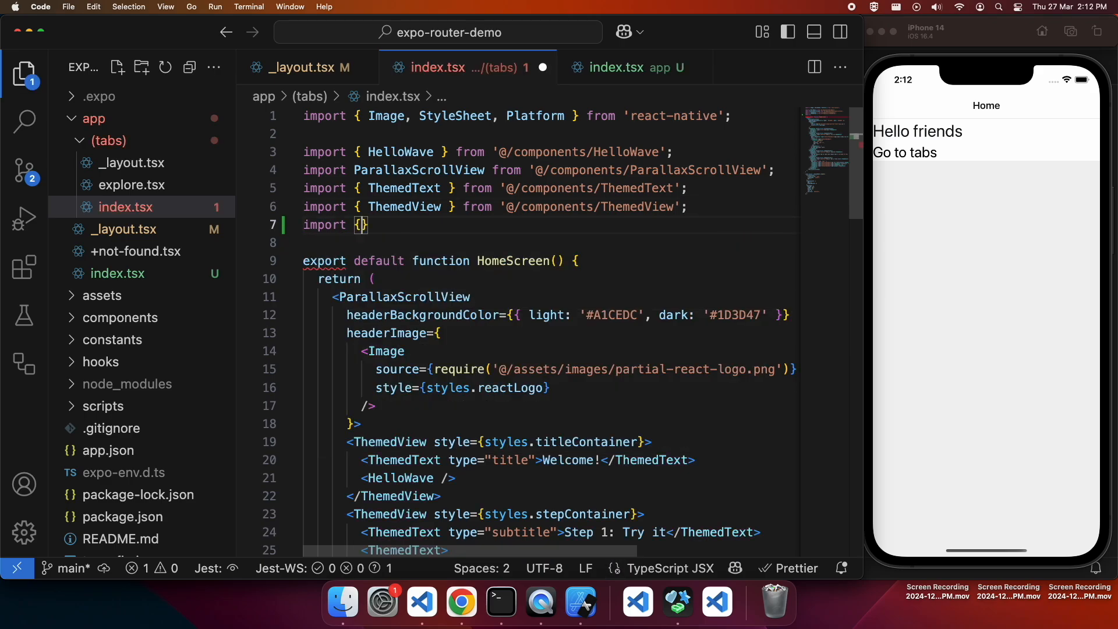
{"action": "type", "text": "useRouter"}
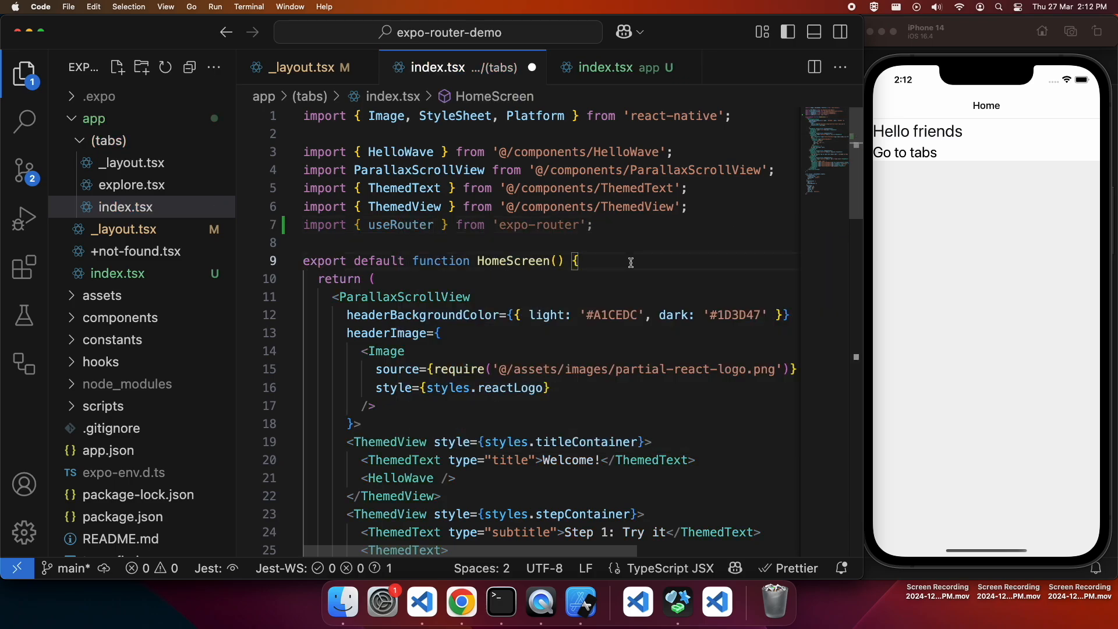
{"action": "type", "text": "const t"}
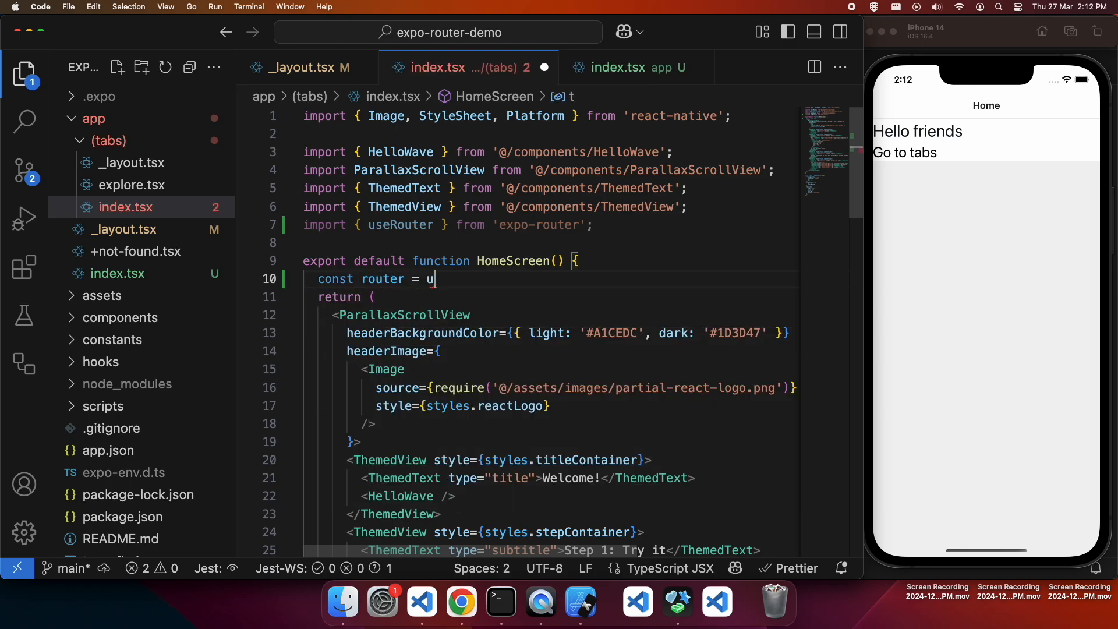
{"action": "type", "text": "seRouter();"}
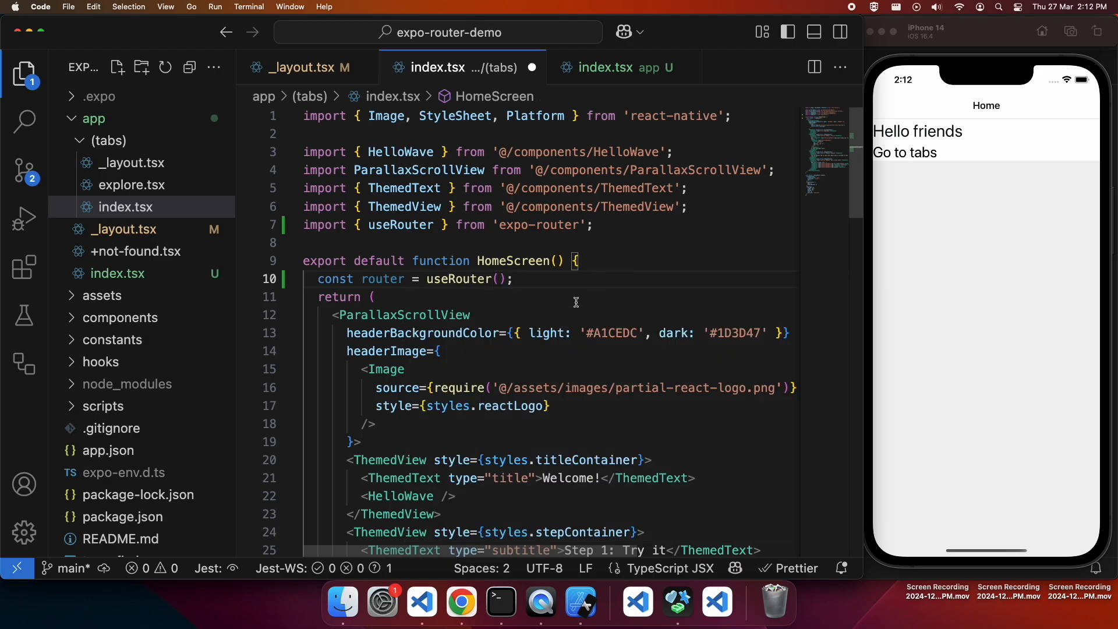
Step: Add a ThemedView with <Button title="Go Home" onPress={() => router.back()} /> after the title container
{"action": "scroll", "scroll_direction": "down", "scroll_amount": 3}
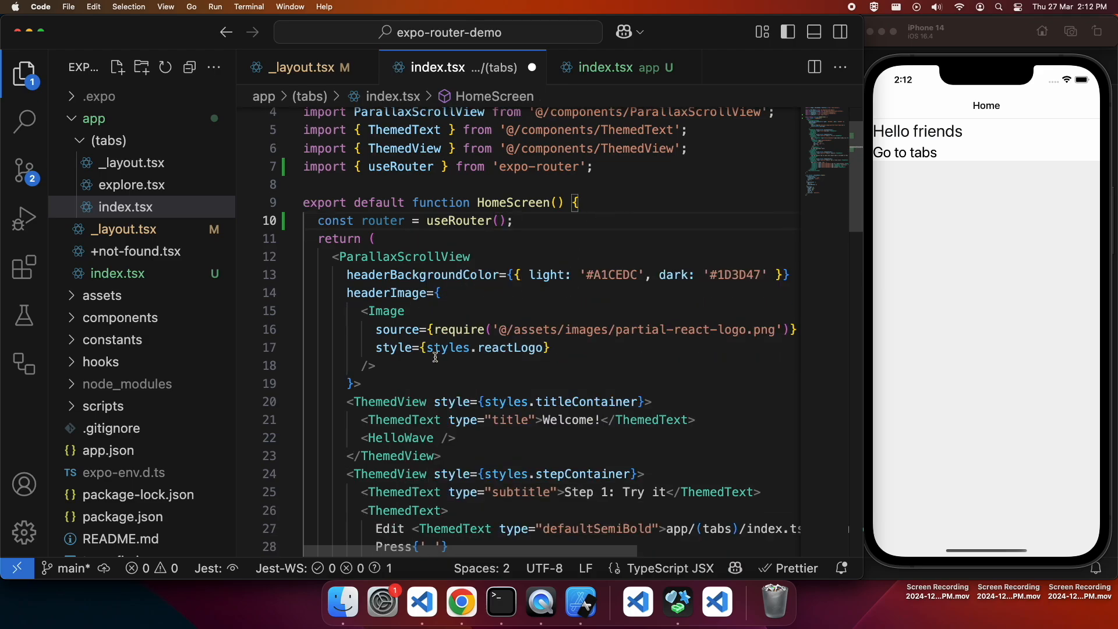
{"action": "mouse_move", "coordinate": [410, 365]}
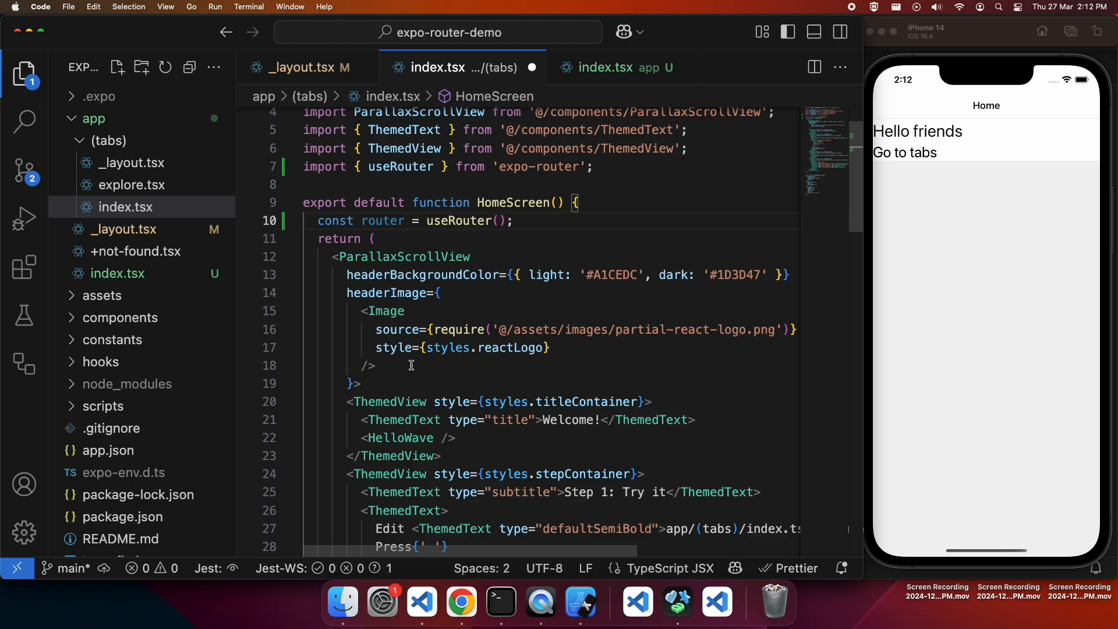
{"action": "mouse_move", "coordinate": [411, 376]}
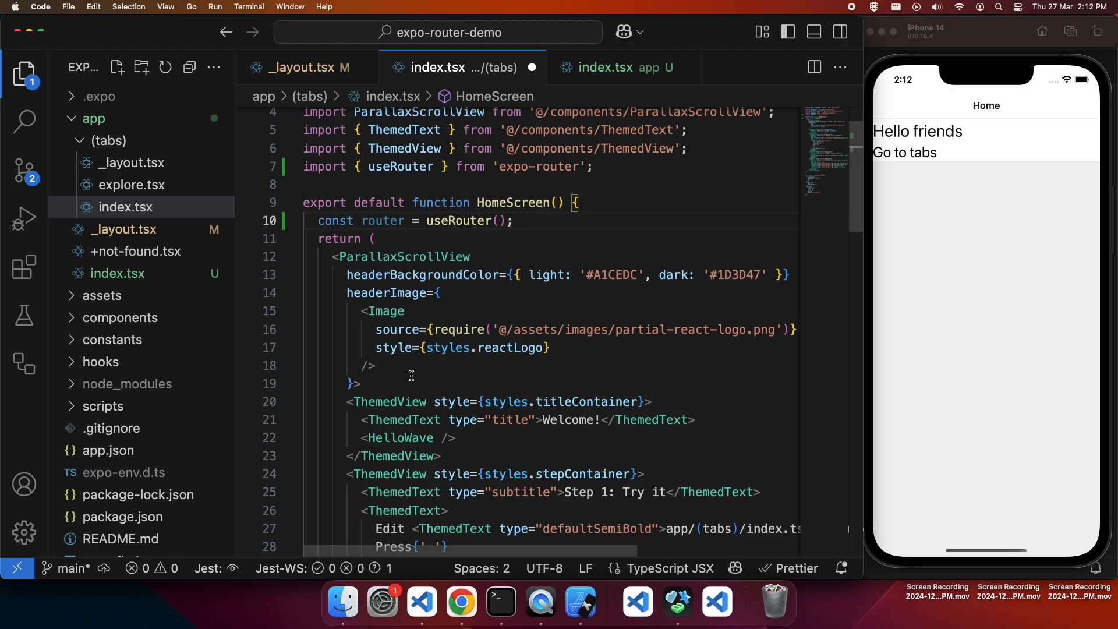
{"action": "scroll", "scroll_direction": "down", "scroll_amount": 3}
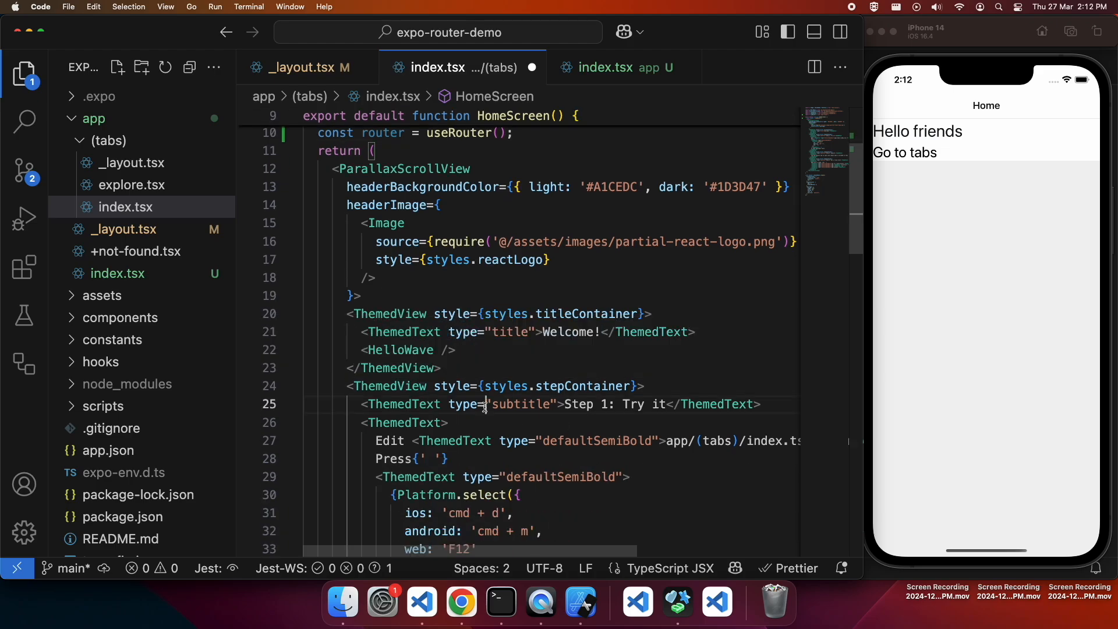
{"action": "left_click", "coordinate": [475, 368]}
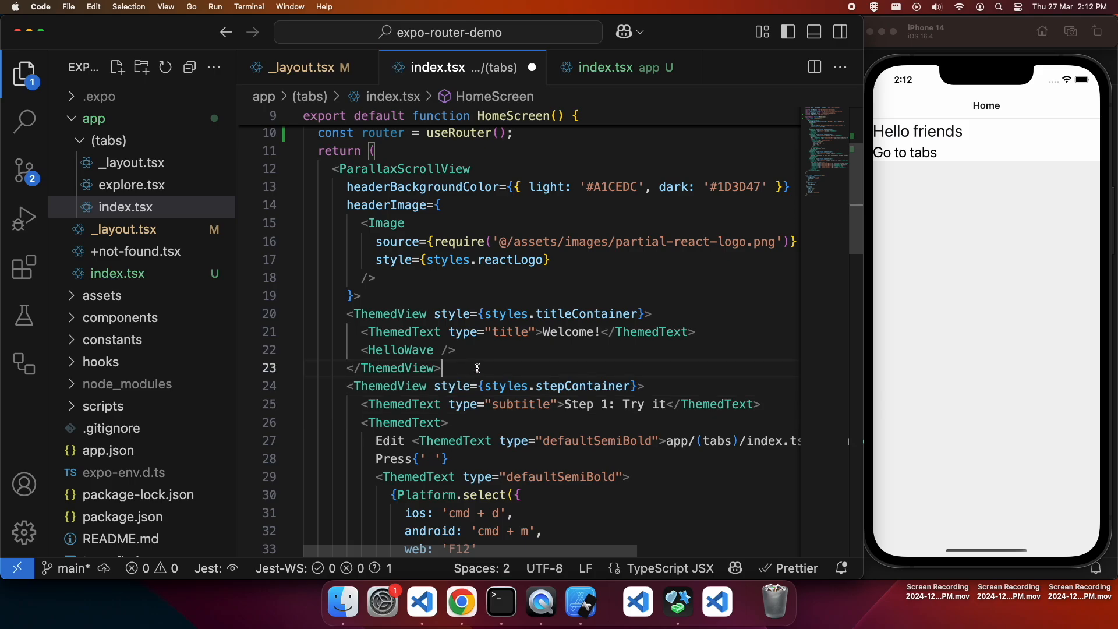
{"action": "type", "text": "<ThemedView>"}
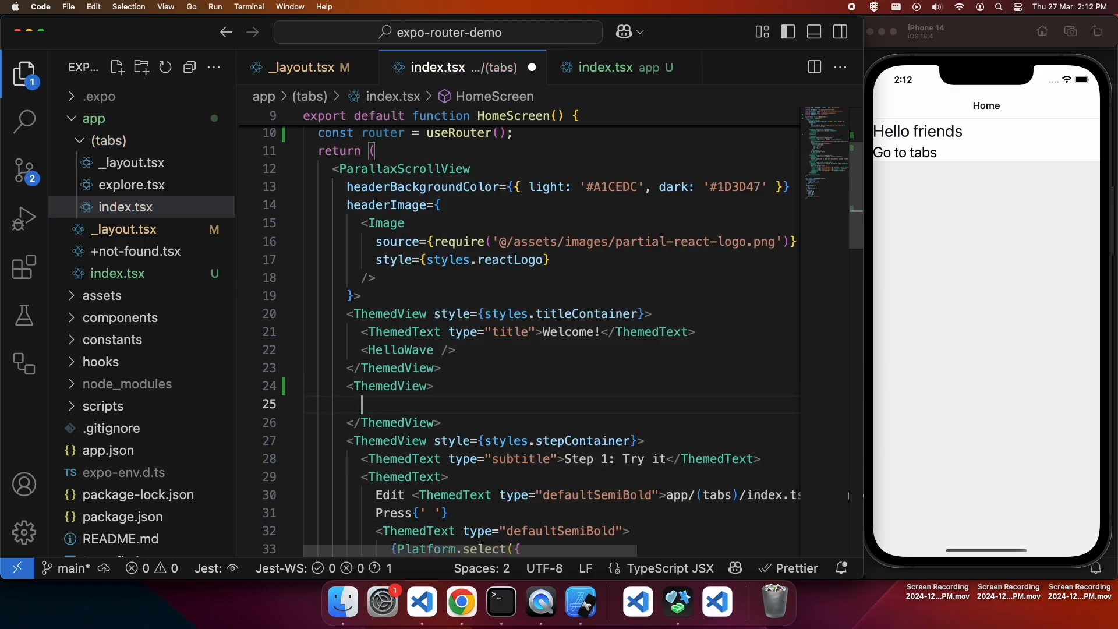
{"action": "type", "text": "Button"}
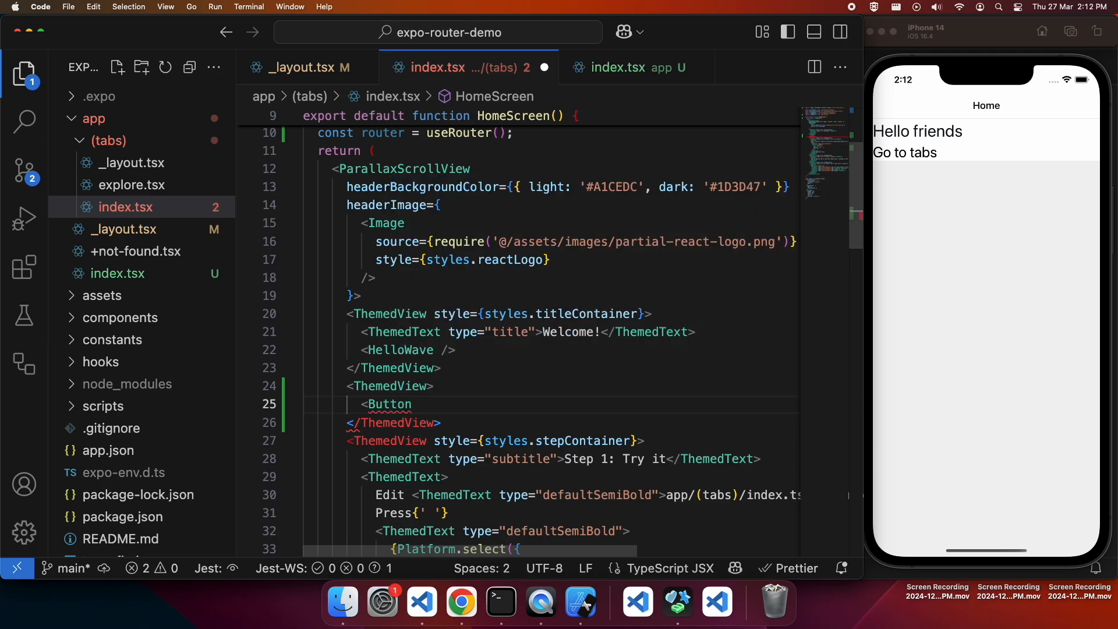
{"action": "type", "text": "title="}
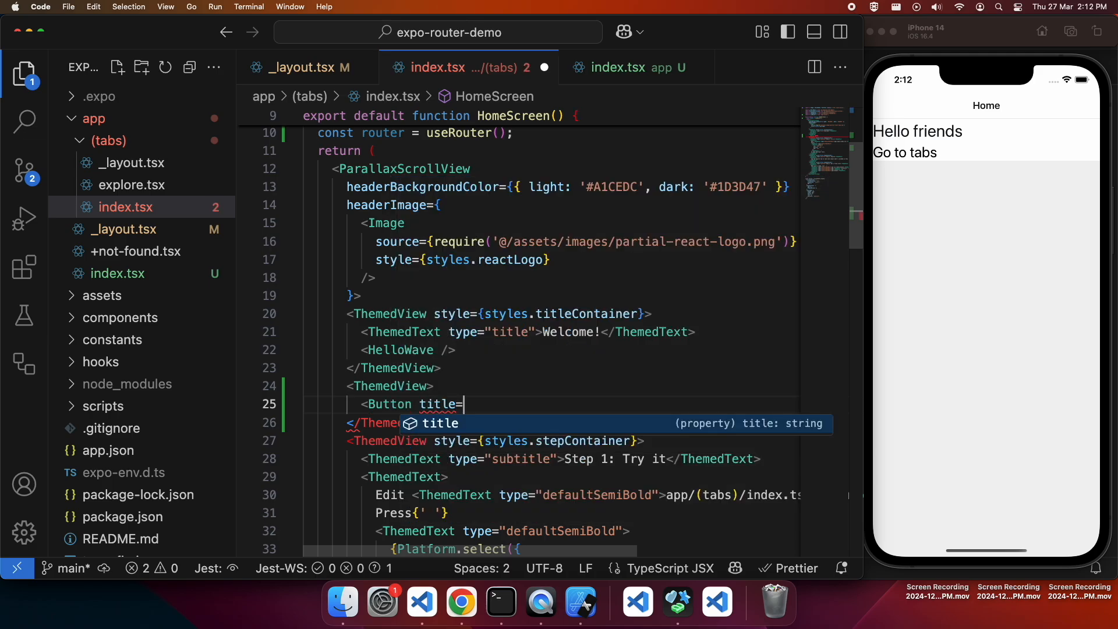
{"action": "type", "text": "\"Go H"}
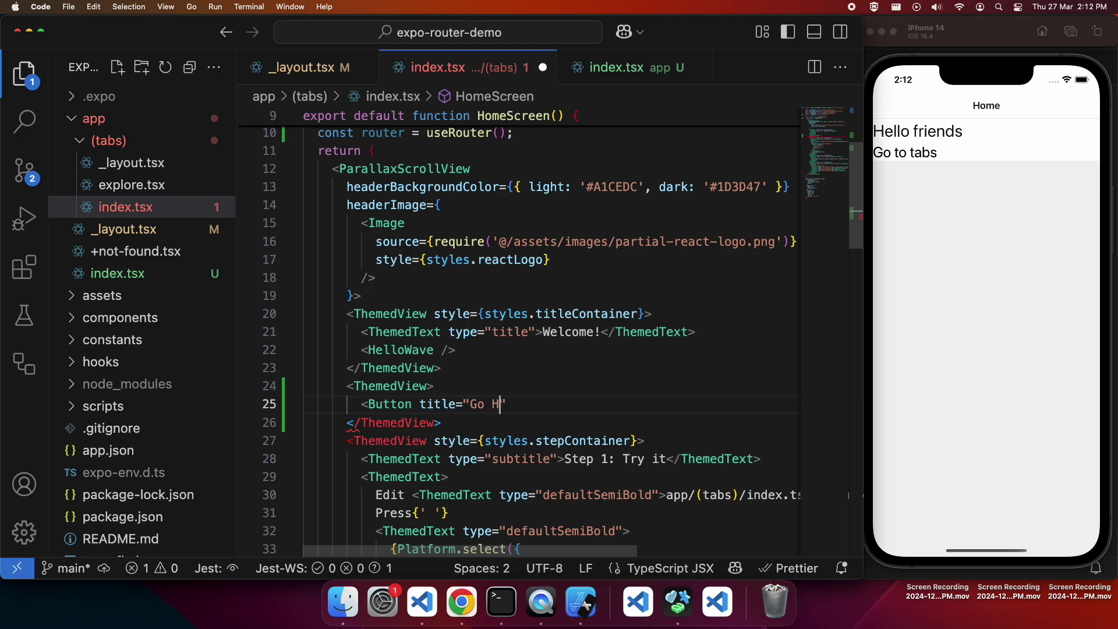
{"action": "type", "text": "ome\" onPress={"}
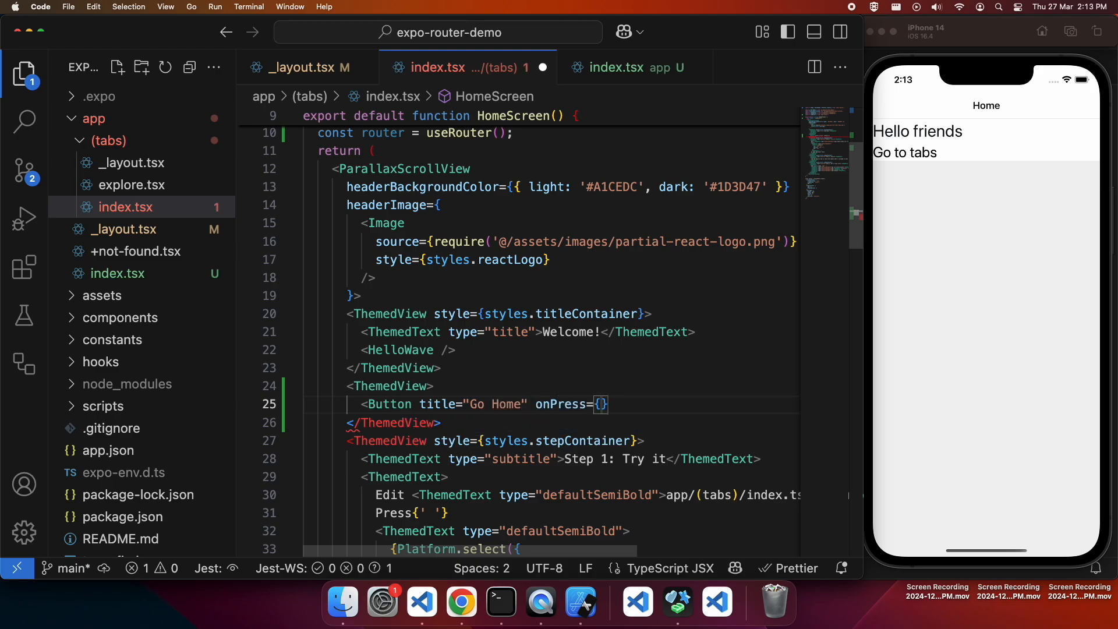
{"action": "type", "text": "()"}
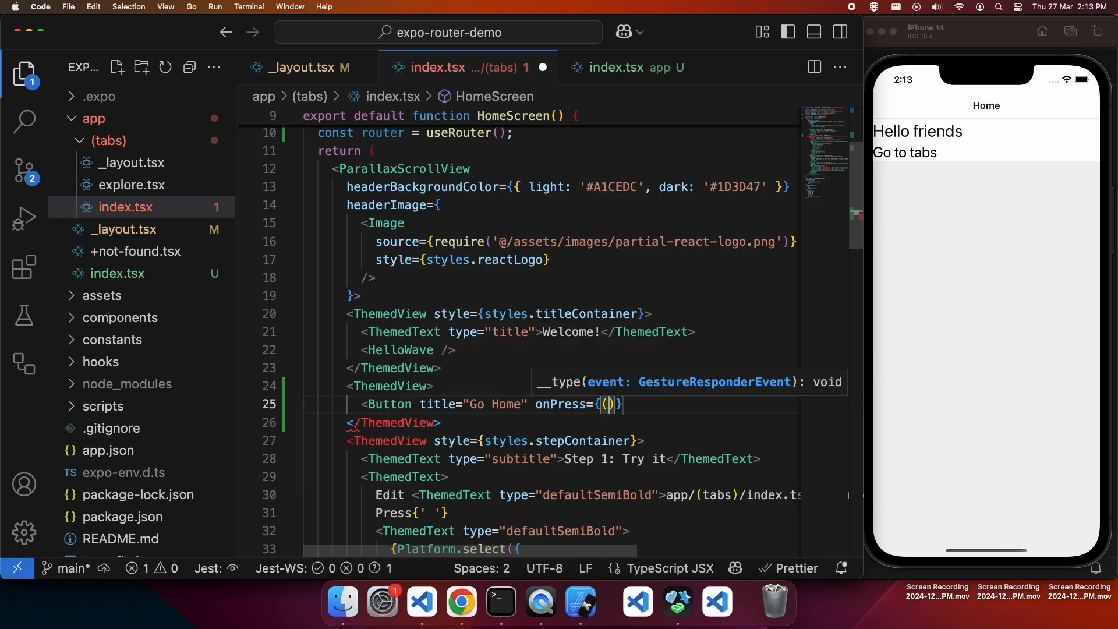
{"action": "type", "text": "() => router.back"}
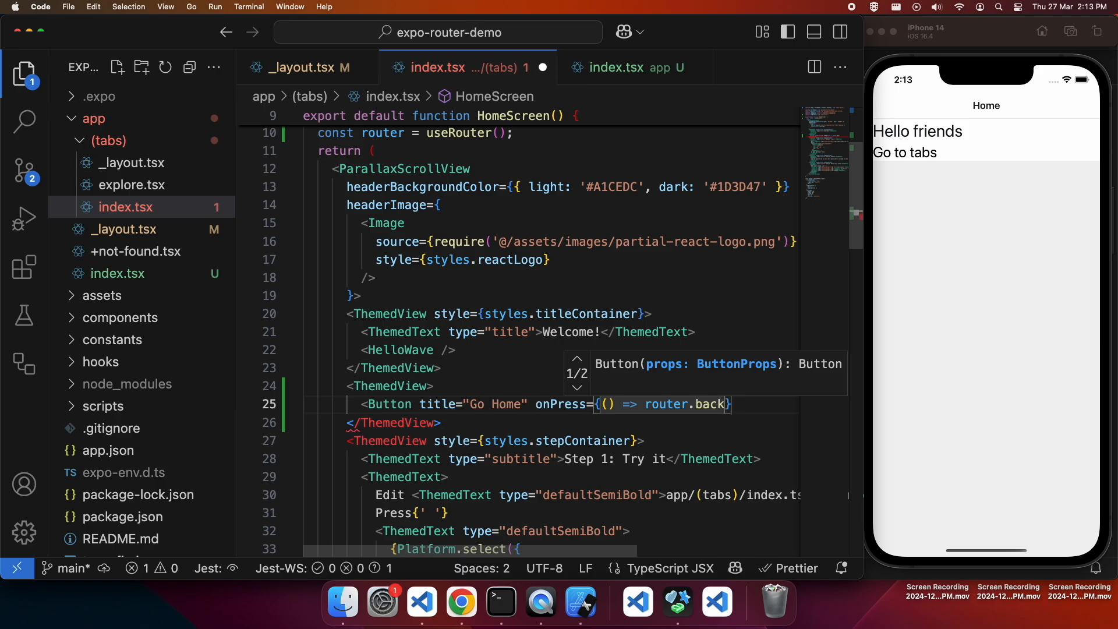
{"action": "type", "text": "()"}
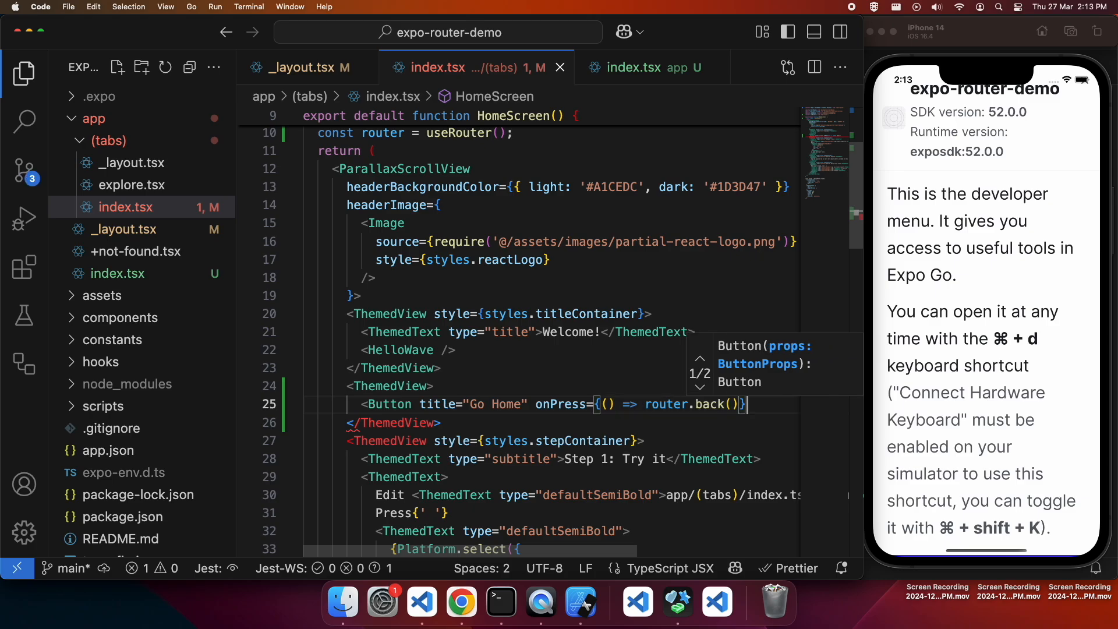
{"action": "type", "text": "/>"}
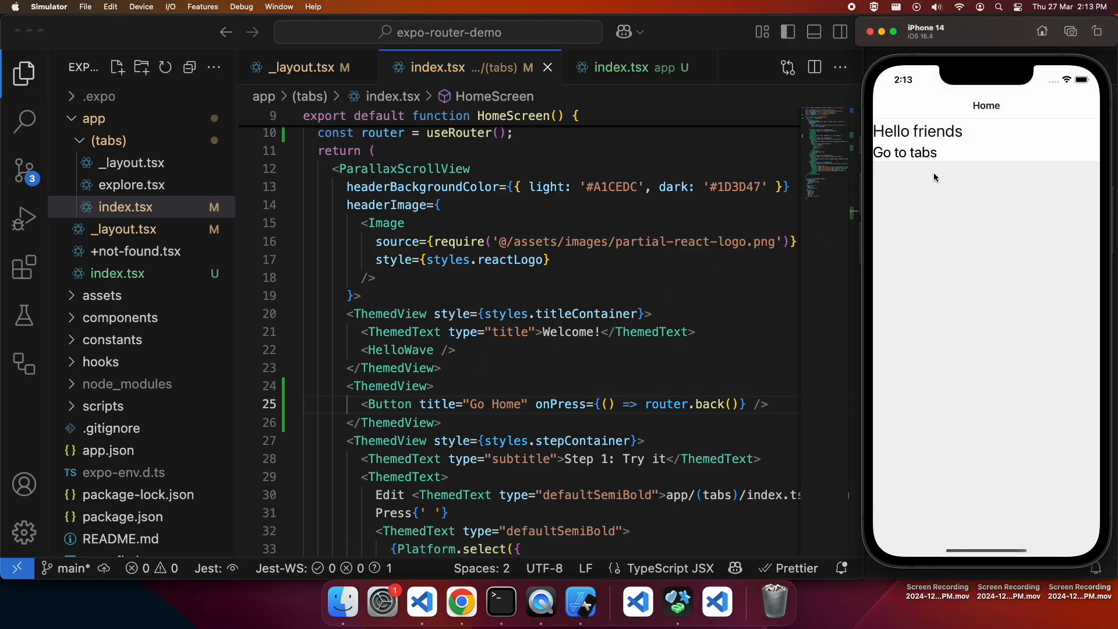
Step: Dismiss the Expo developer menu in the Simulator and return to the VS Code explorer
{"action": "left_click", "coordinate": [906, 151]}
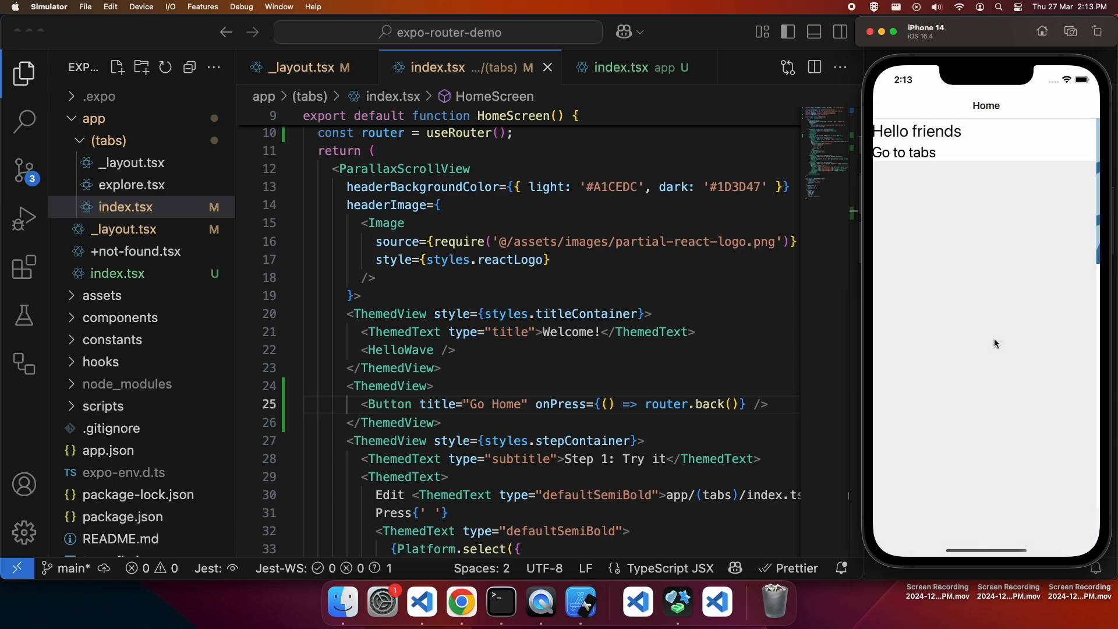
{"action": "left_click", "coordinate": [92, 119]}
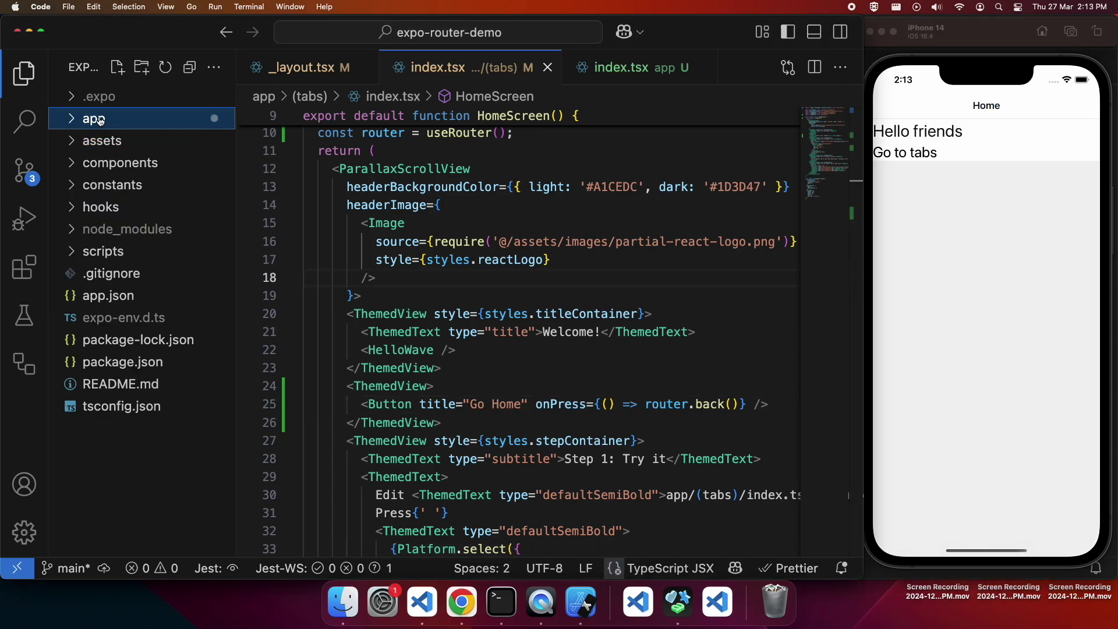
Step: Create app/user/username.tsx, paste the home screen code from app/index.tsx, and select HomeScreen to rename
{"action": "left_click", "coordinate": [141, 68]}
{"action": "type", "text": "u"}
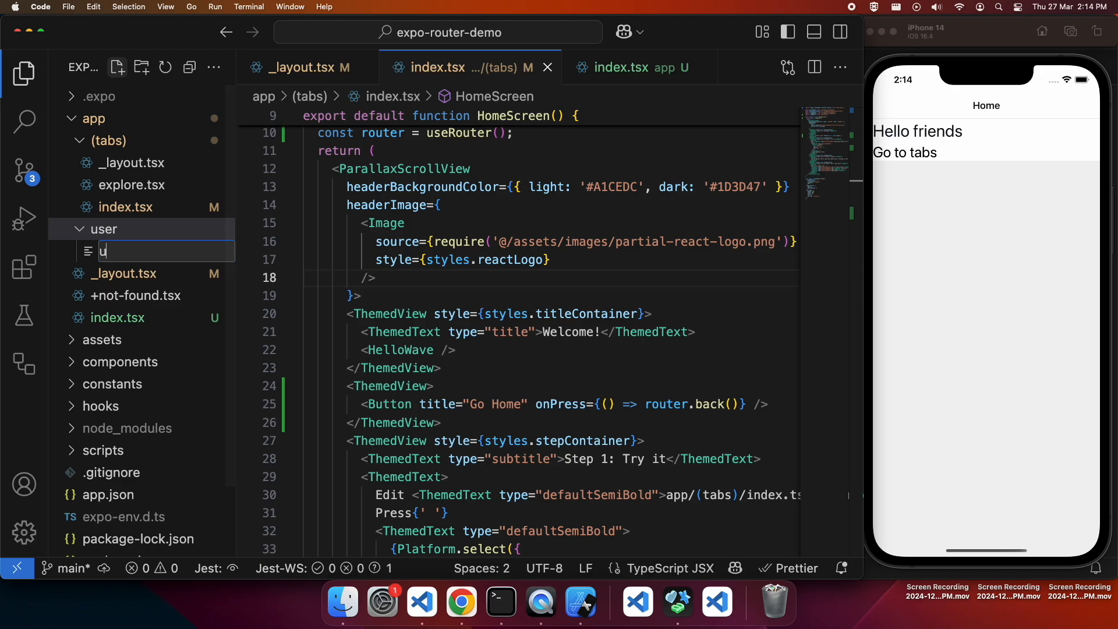
{"action": "type", "text": "sername.t"}
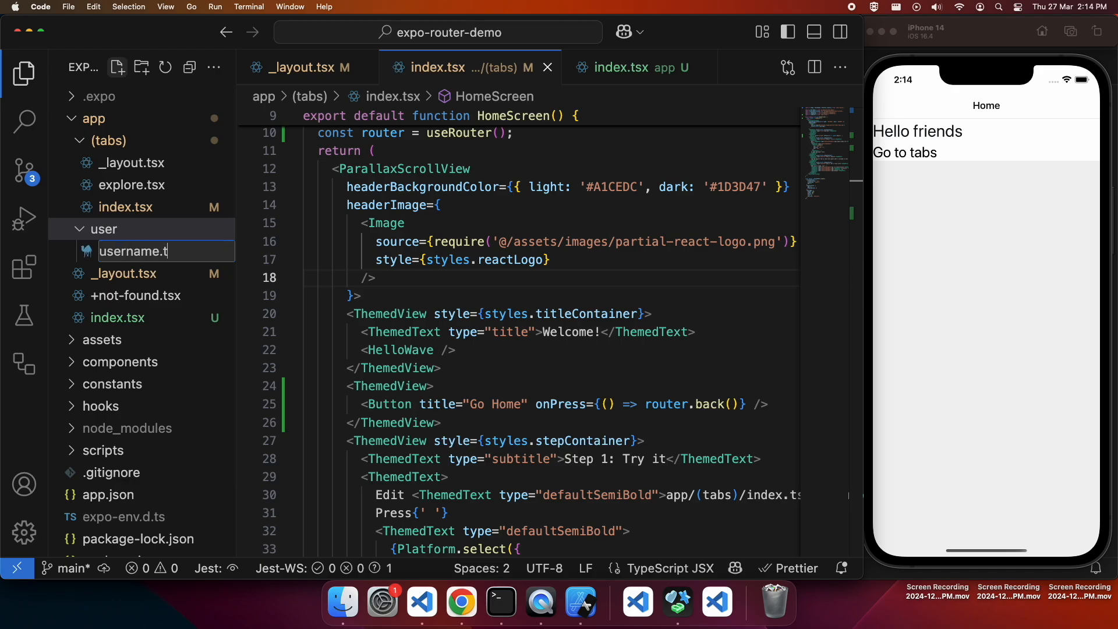
{"action": "key", "text": "Return"}
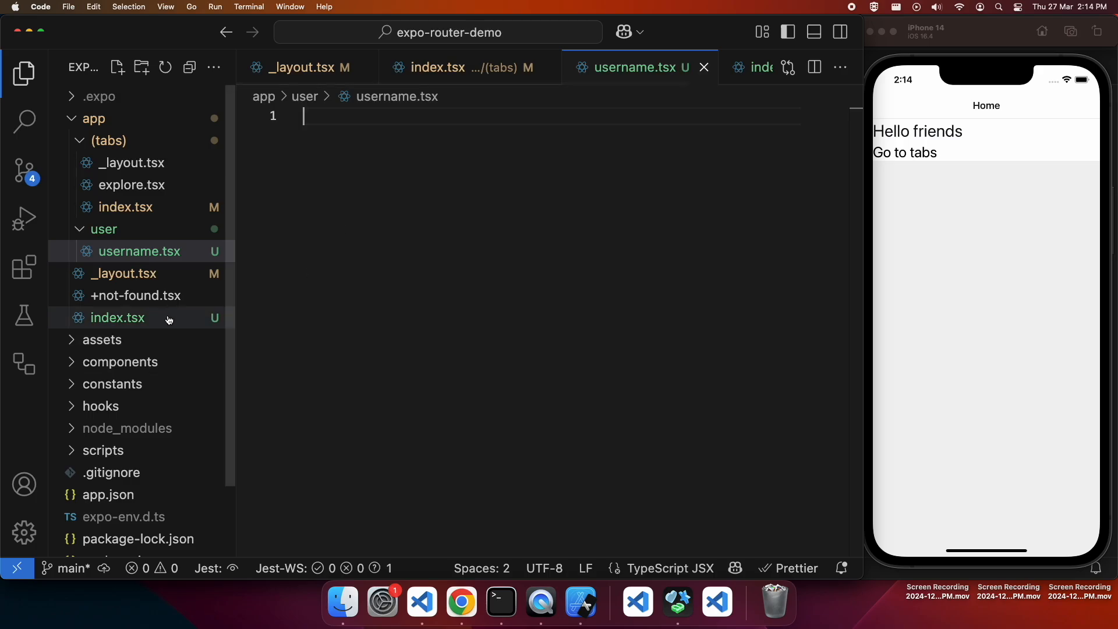
{"action": "left_click", "coordinate": [118, 317]}
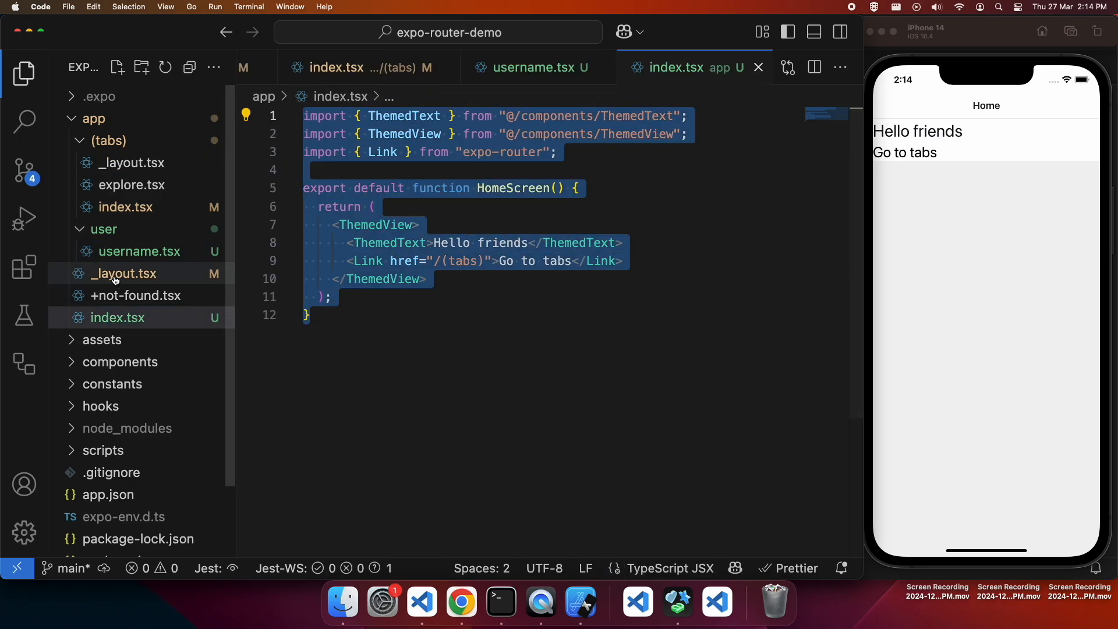
{"action": "mouse_move", "coordinate": [140, 251]}
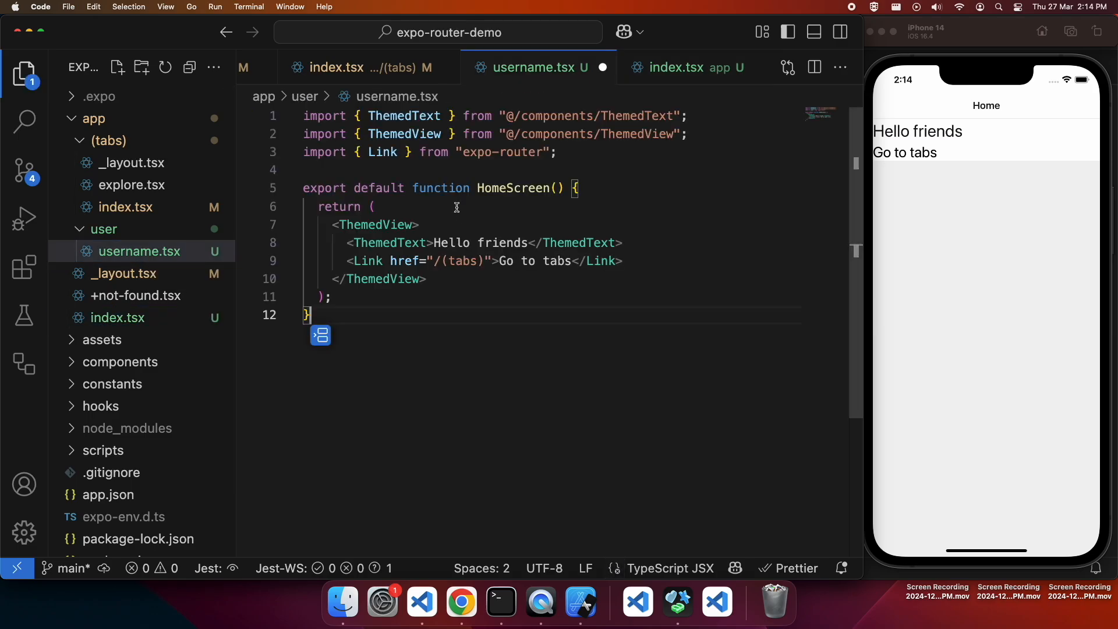
{"action": "double_click", "coordinate": [512, 188]}
{"action": "type", "text": "User"}
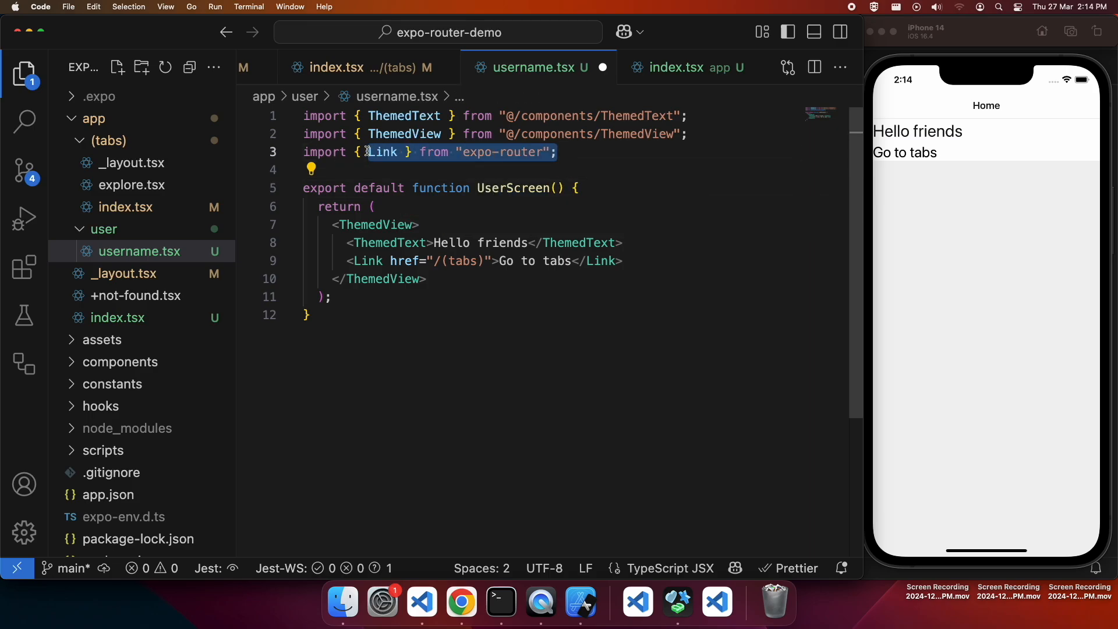
Step: Import useRouter and useLocalSearchParams from expo-router and declare const router = useRouter()
{"action": "type", "text": "use"}
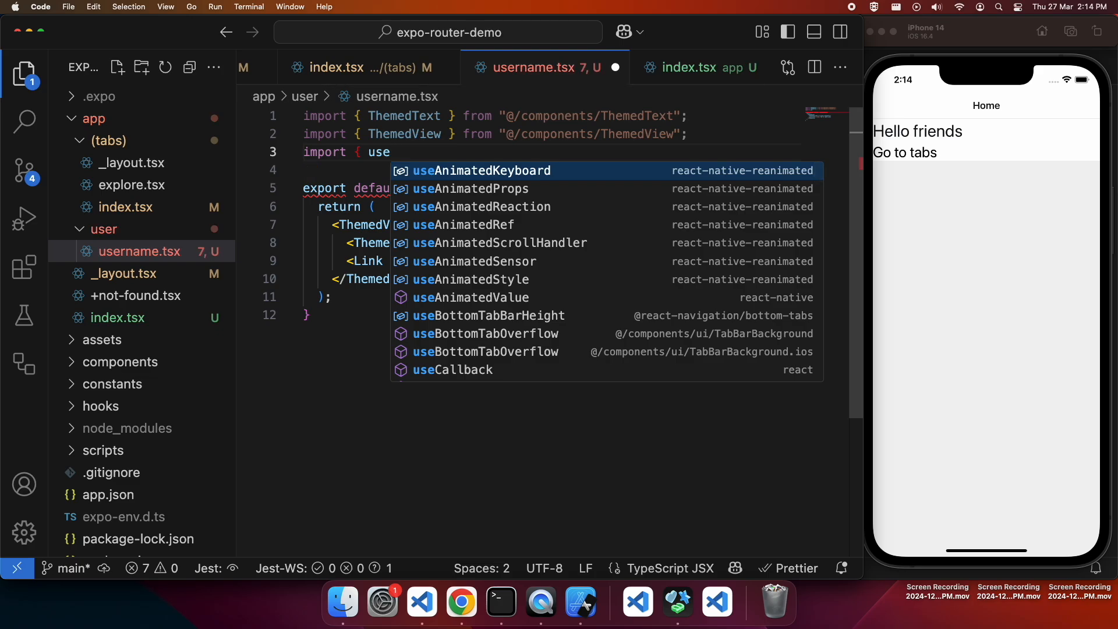
{"action": "type", "text": "R"}
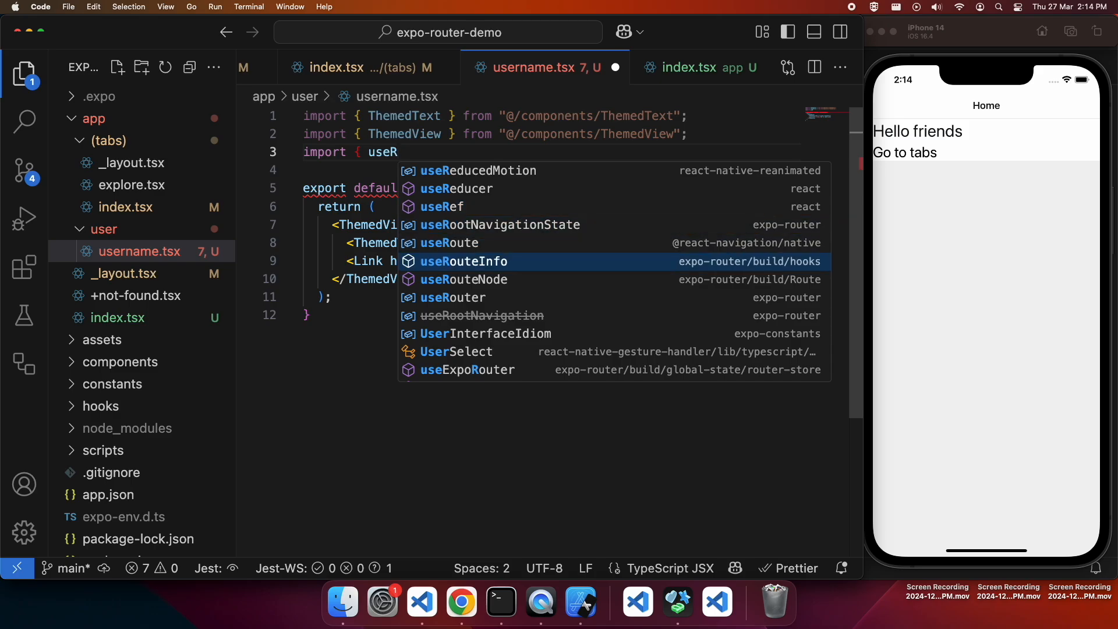
{"action": "left_click", "coordinate": [453, 297]}
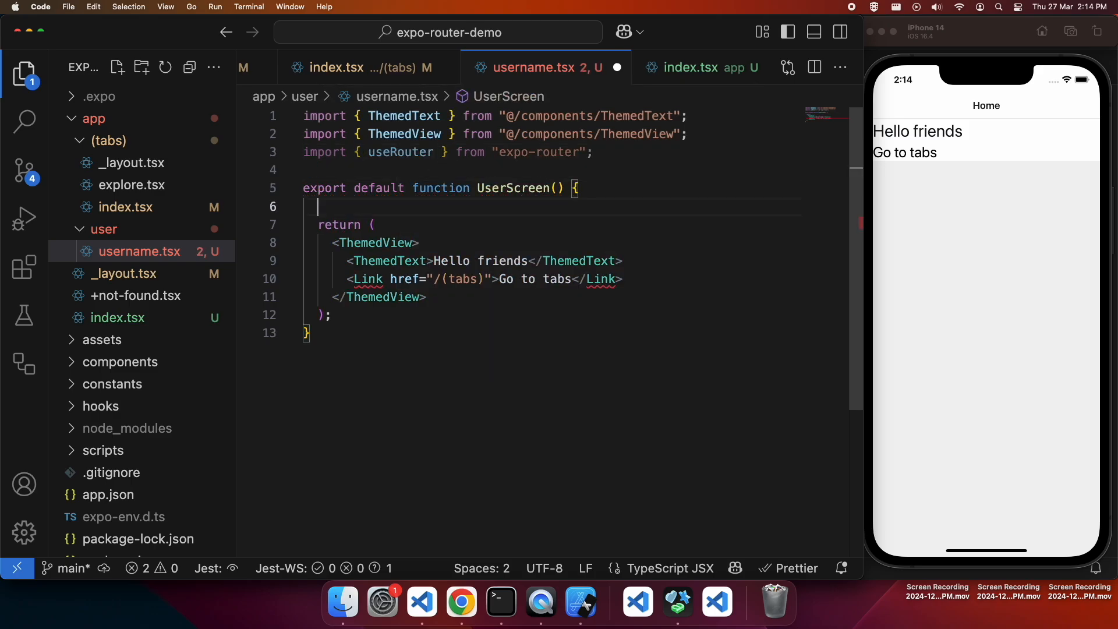
{"action": "type", "text": "const"}
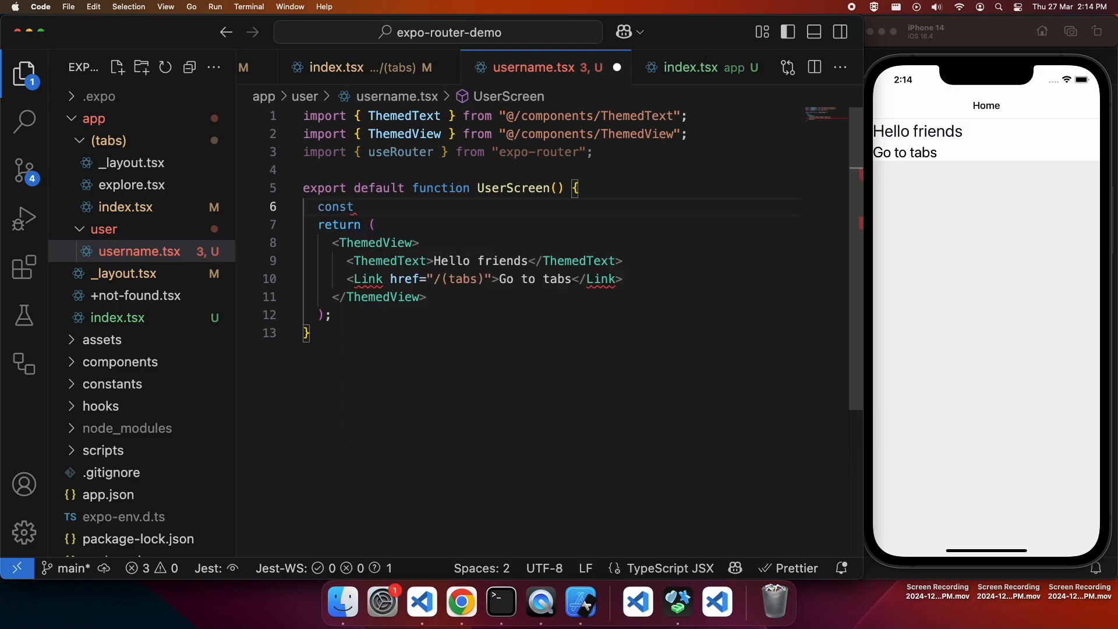
{"action": "type", "text": "user"}
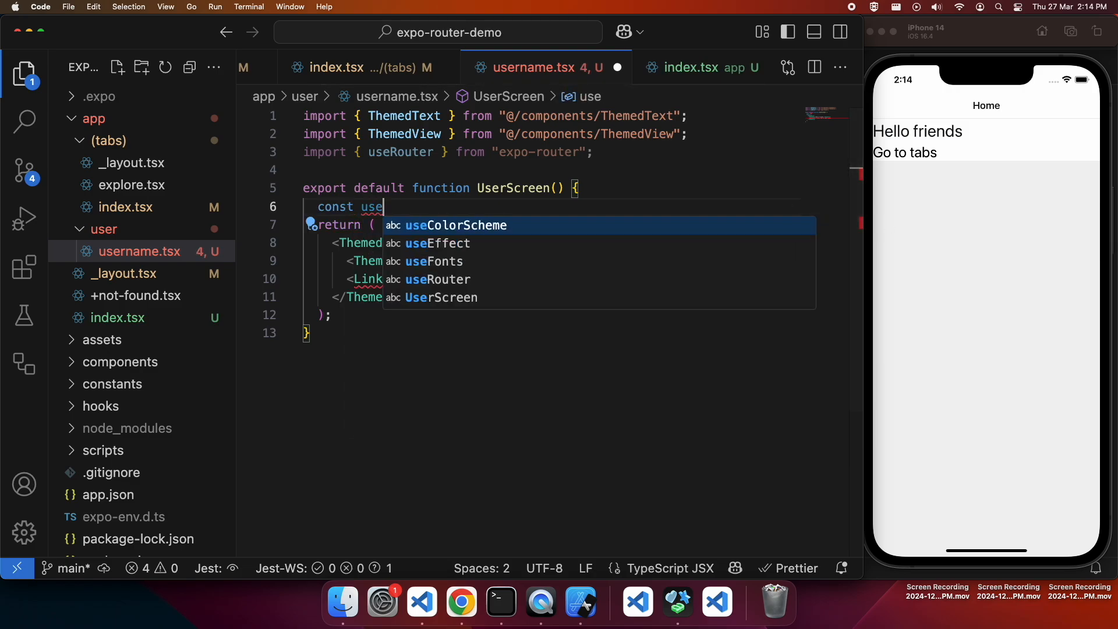
{"action": "key", "text": "Escape"}
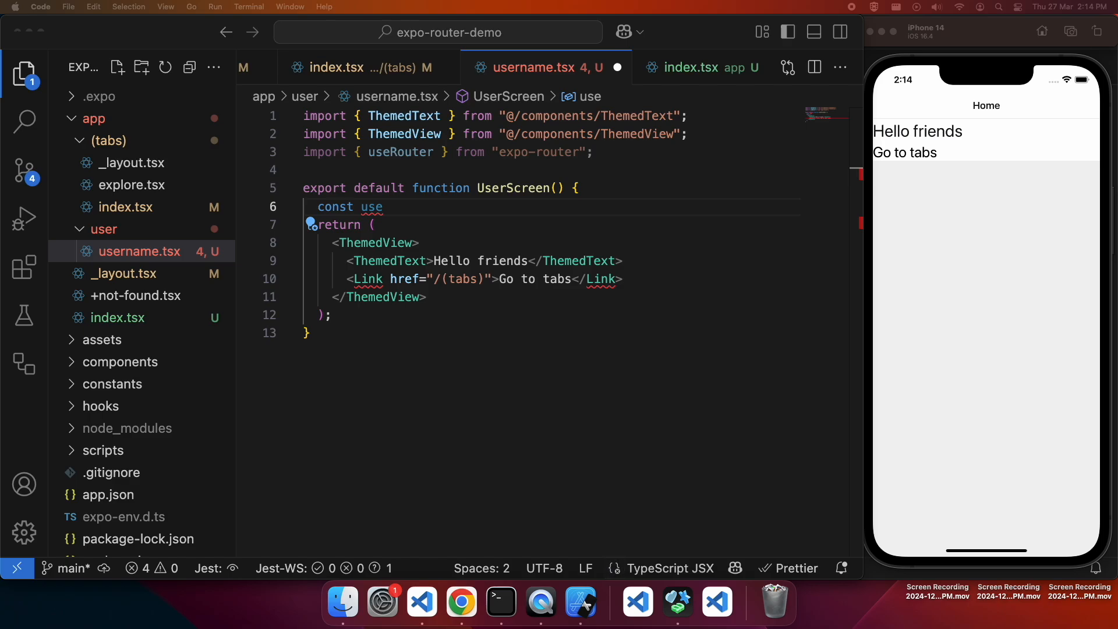
{"action": "double_click", "coordinate": [401, 151]}
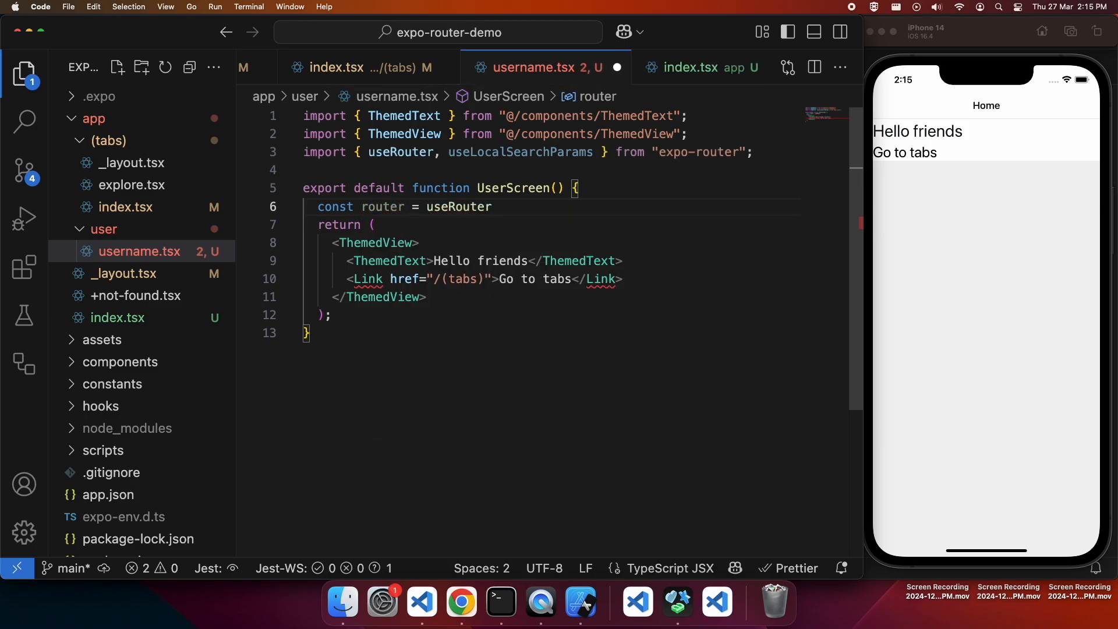
{"action": "type", "text": "()"}
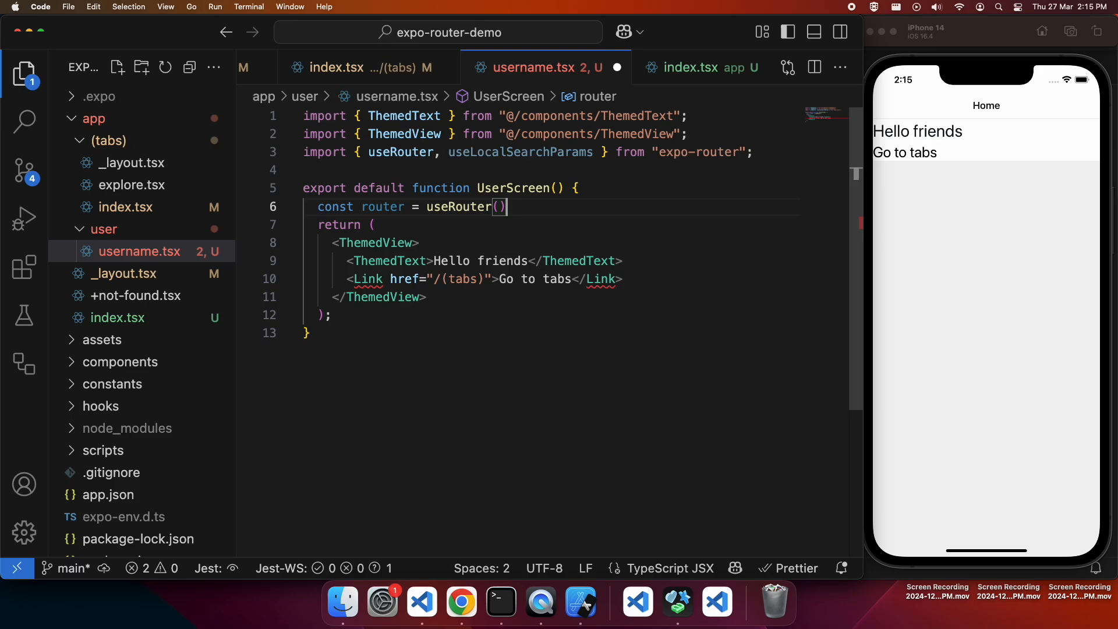
Step: Declare const params = useLocalSearchParams() and select 'friends' in the greeting to replace it
{"action": "type", "text": "c"}
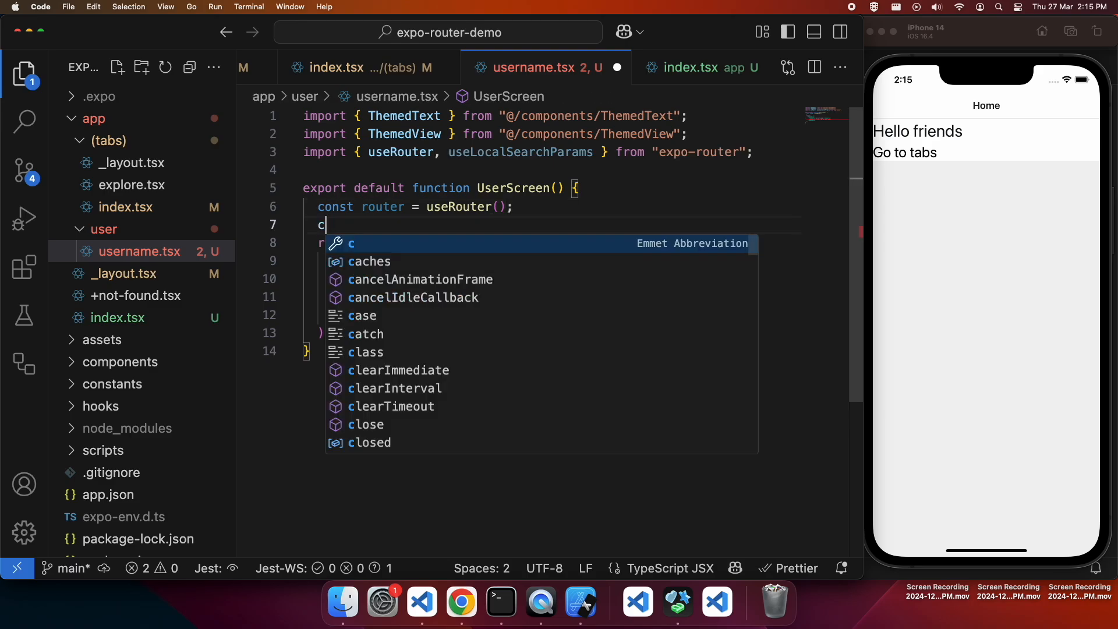
{"action": "type", "text": "onst params"}
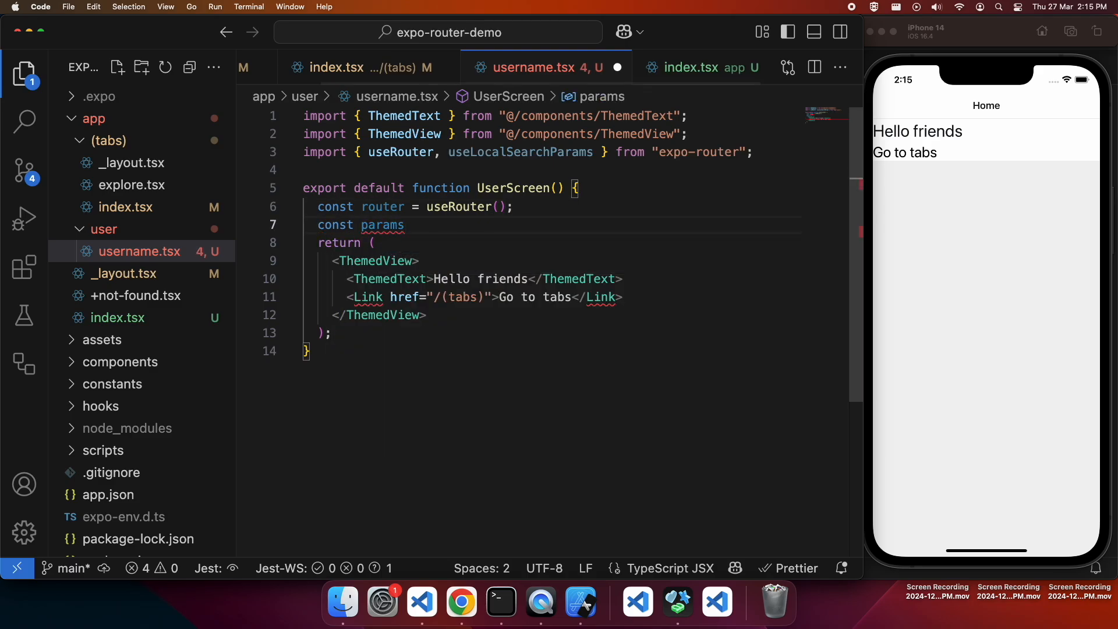
{"action": "type", "text": "= u"}
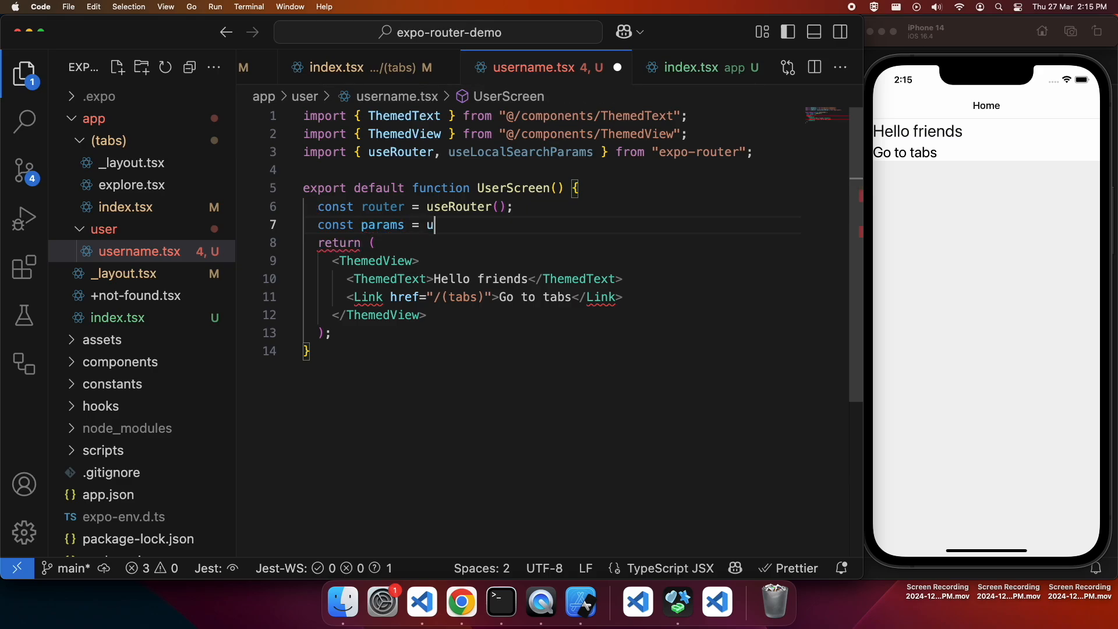
{"action": "type", "text": "seLocalSearchParams();"}
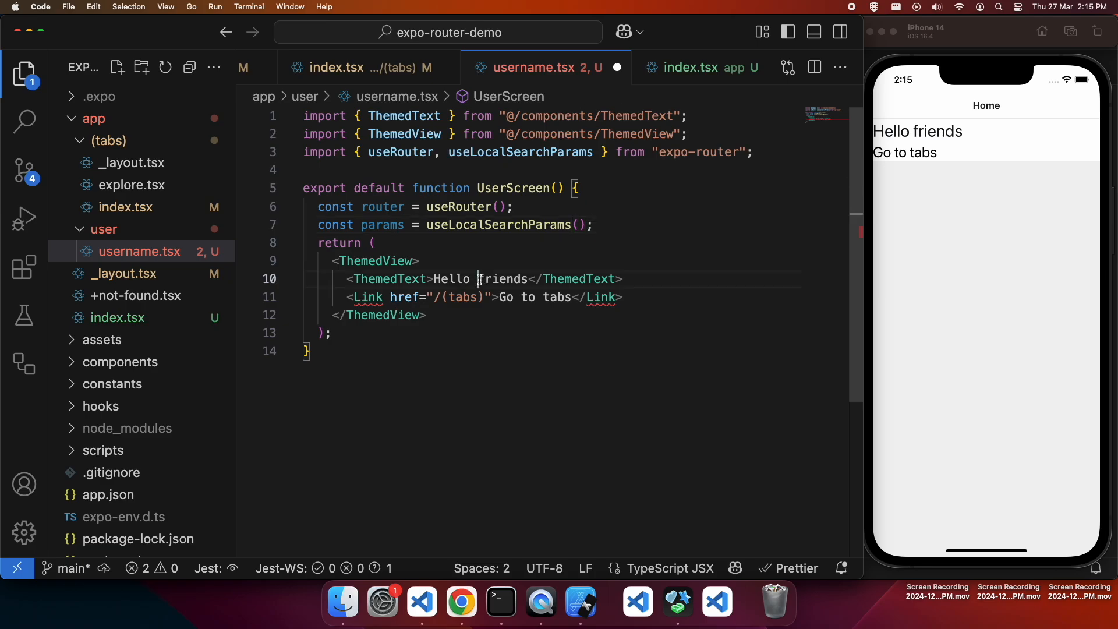
{"action": "double_click", "coordinate": [502, 279]}
{"action": "type", "text": "{"}
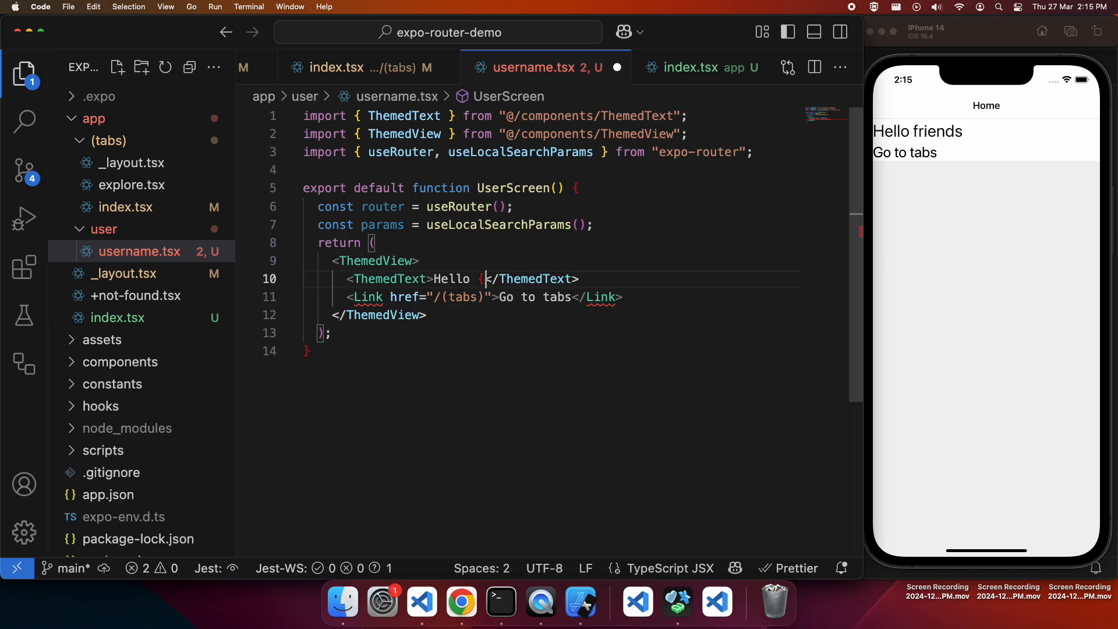
Step: Make the greeting Hello {params.username}! and add <Button title="Back to home" onPress={() => router.back()} />
{"action": "type", "text": "params.user"}
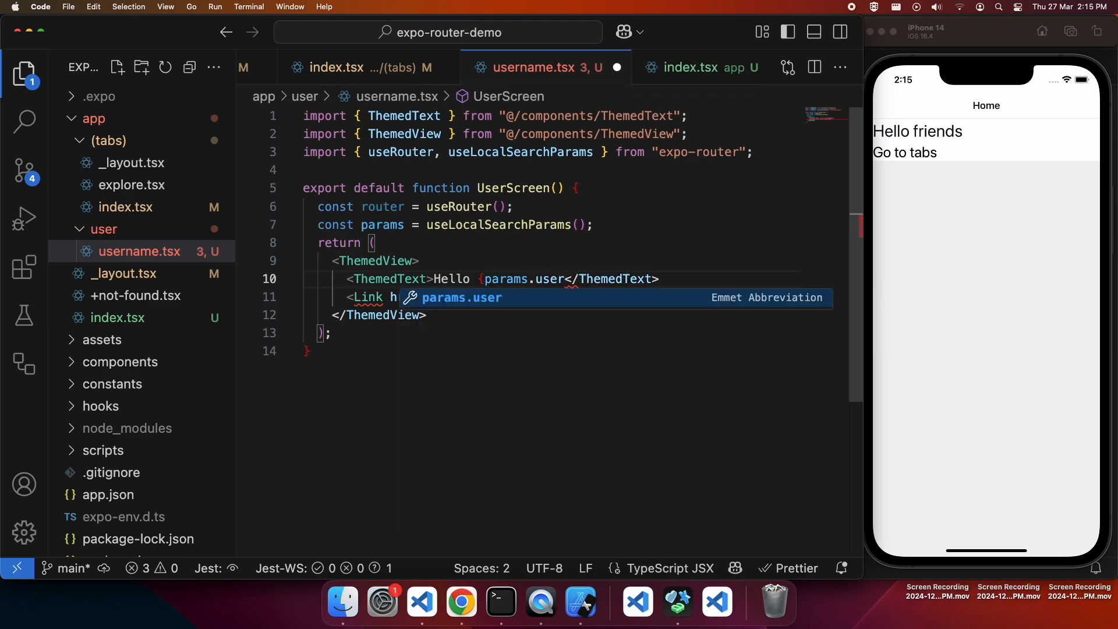
{"action": "type", "text": "name}!"}
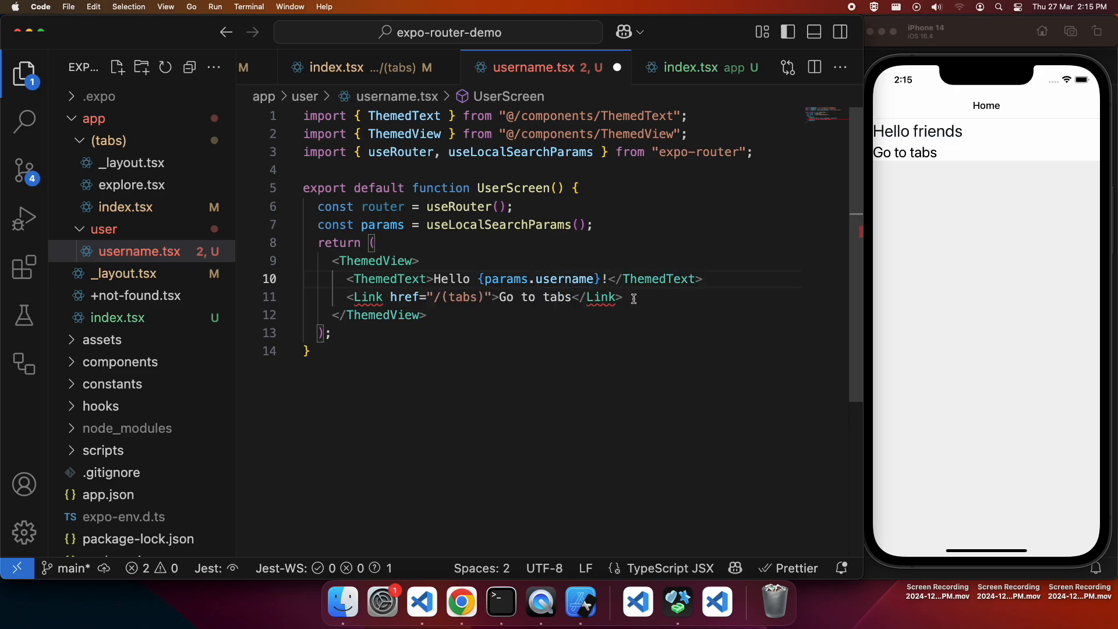
{"action": "type", "text": "<B"}
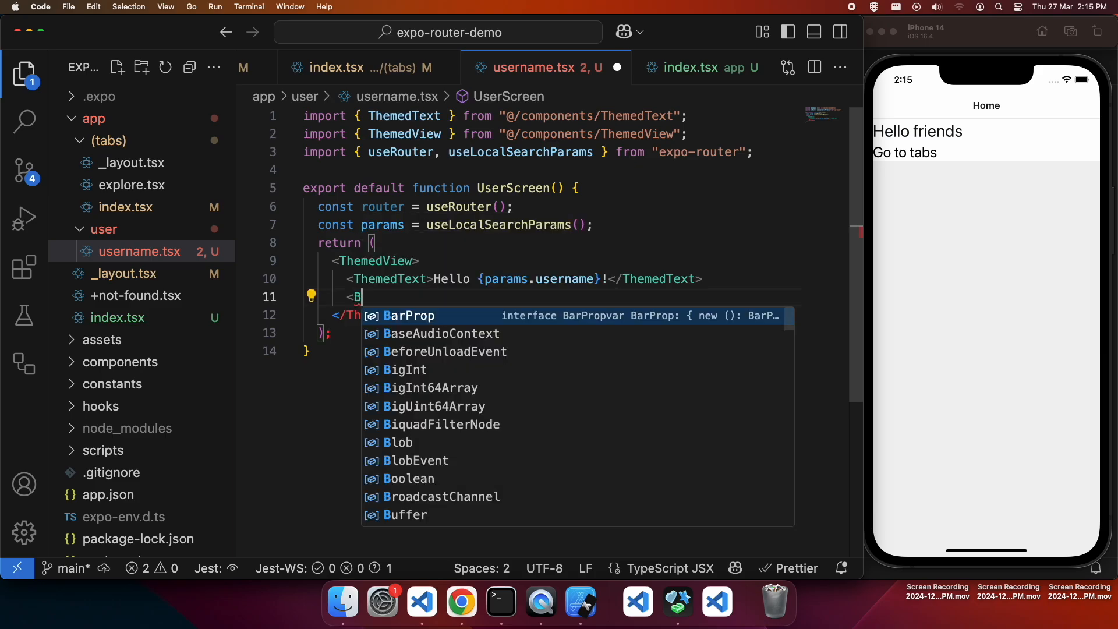
{"action": "type", "text": "utton title="}
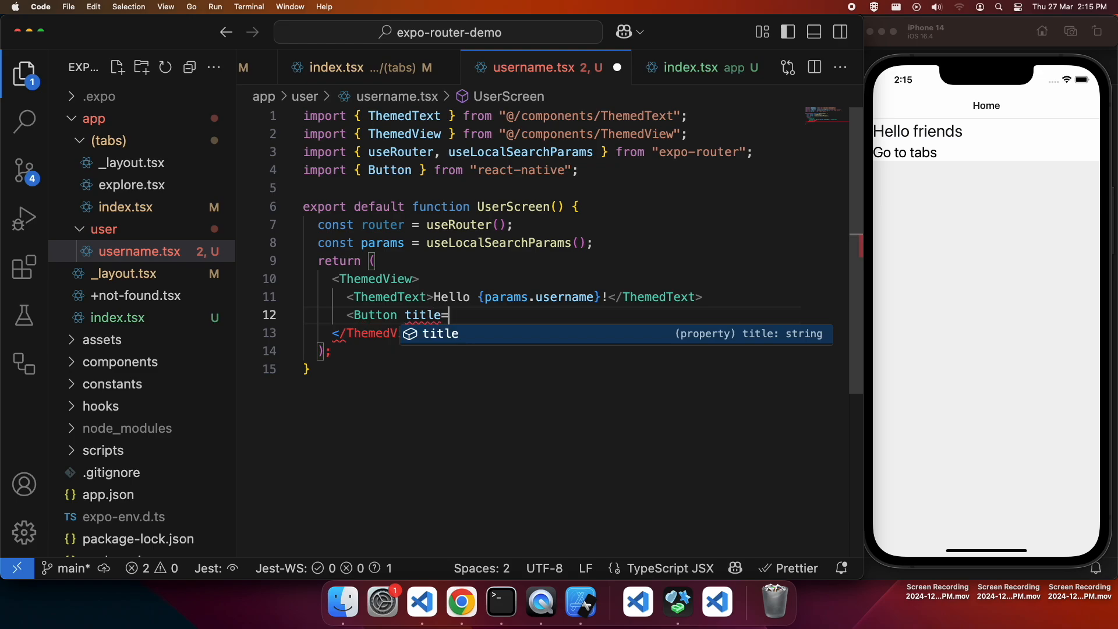
{"action": "type", "text": "\"Back to"}
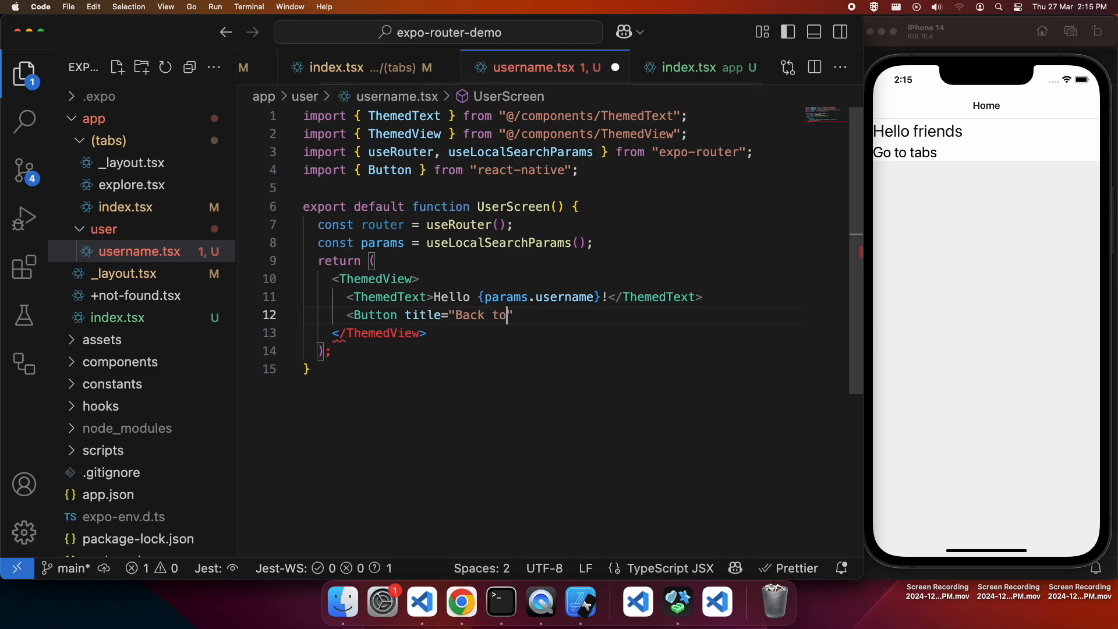
{"action": "type", "text": "home\""}
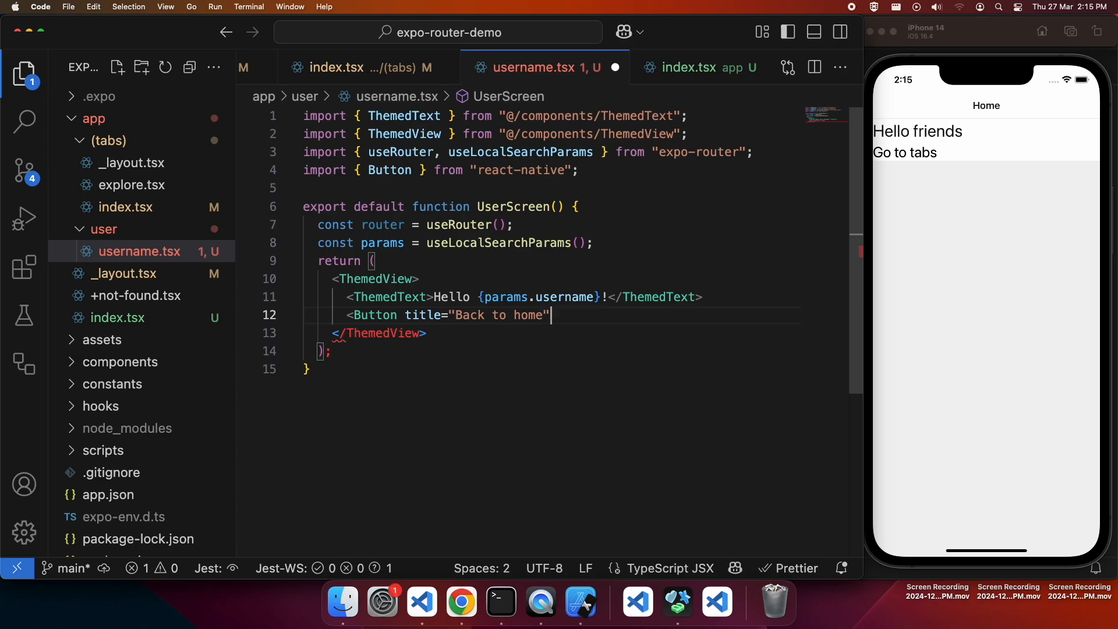
{"action": "type", "text": "onPress={"}
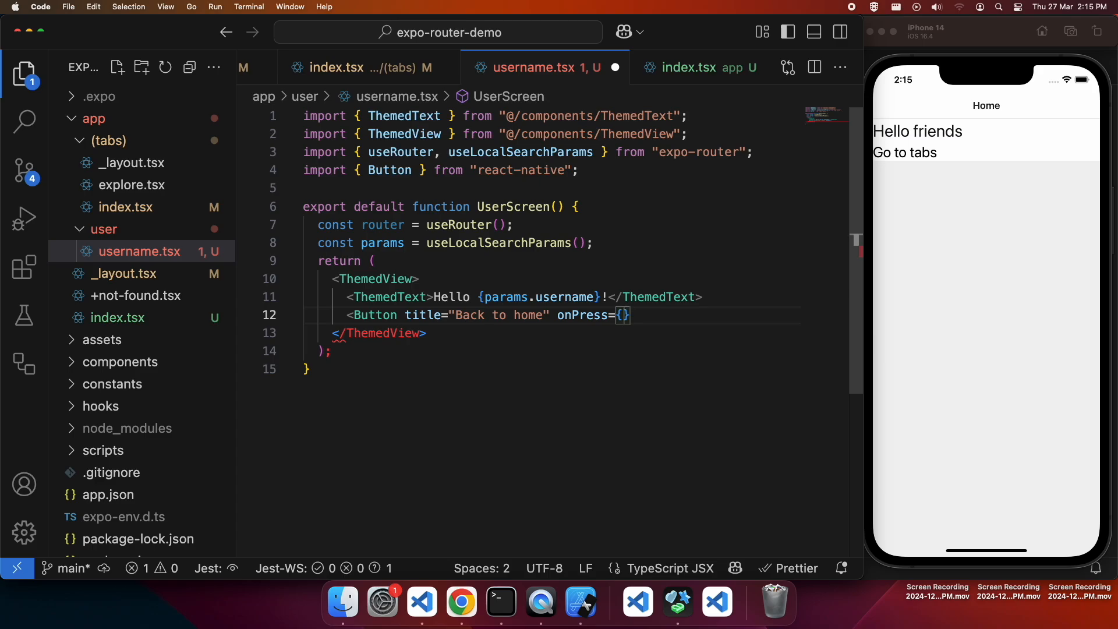
{"action": "type", "text": "() =>"}
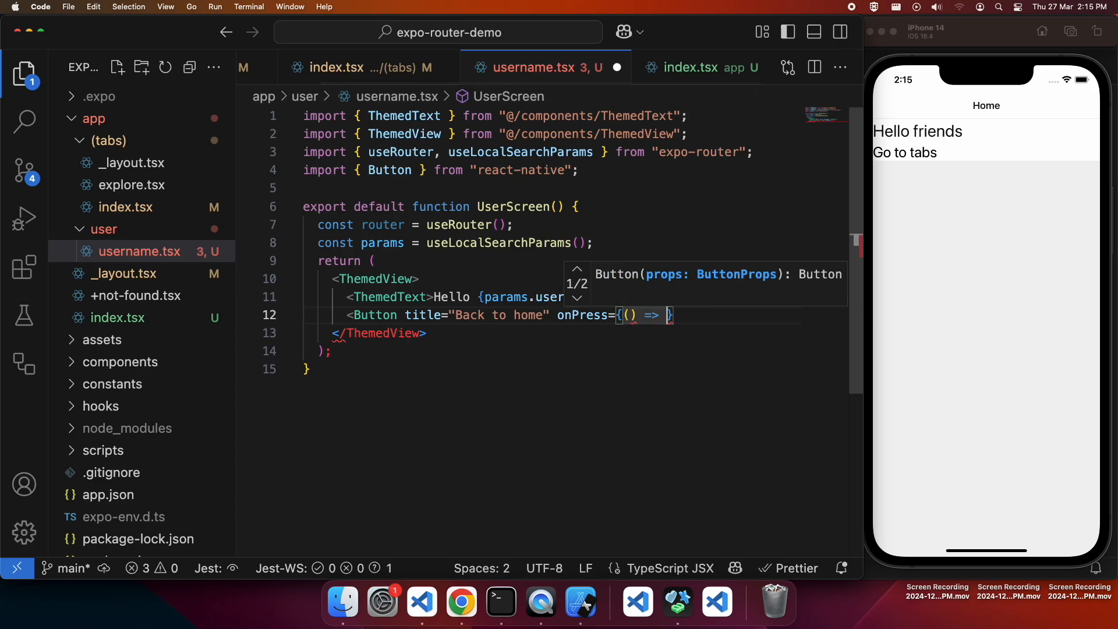
{"action": "type", "text": "router.back("}
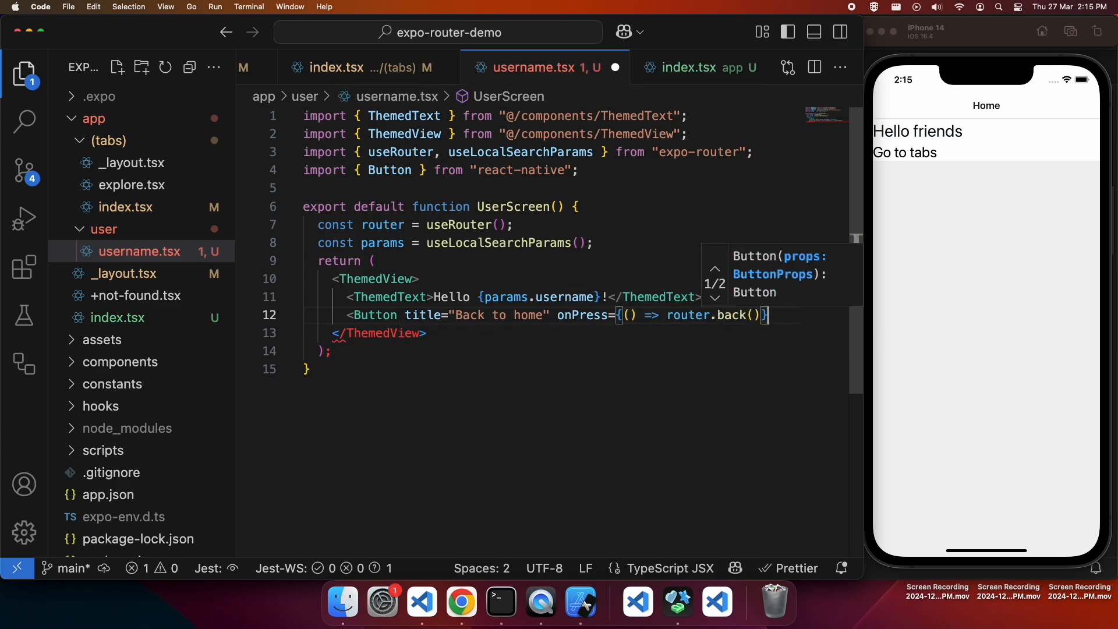
{"action": "type", "text": "/>"}
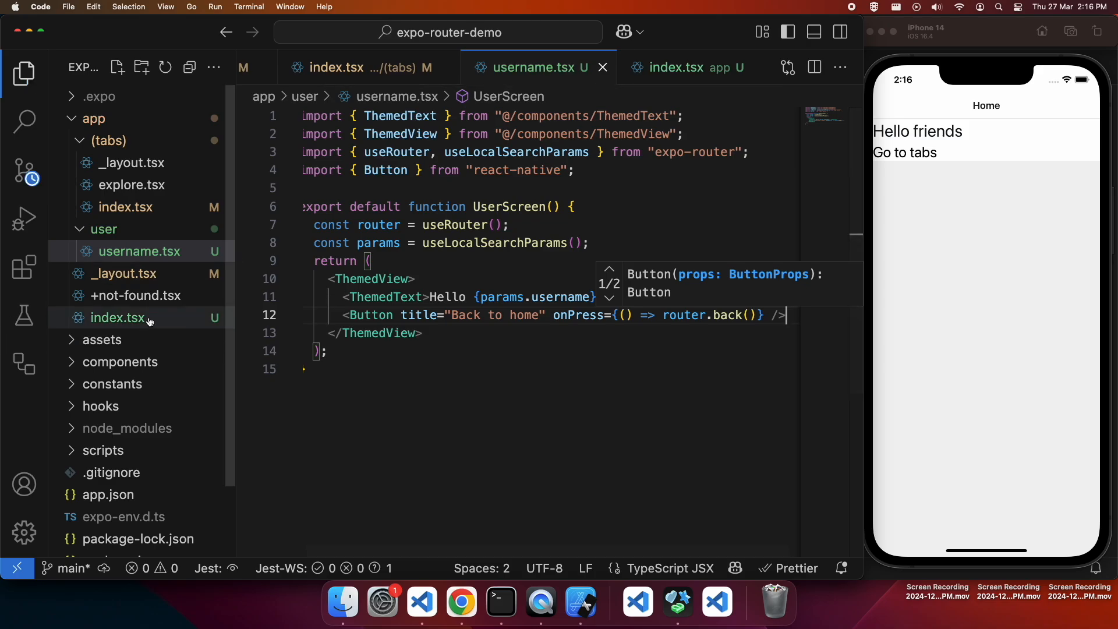
Step: In app/_layout.tsx, rename the duplicated Stack.Screen to user/[username] with headerTitle "User"
{"action": "left_click", "coordinate": [124, 272]}
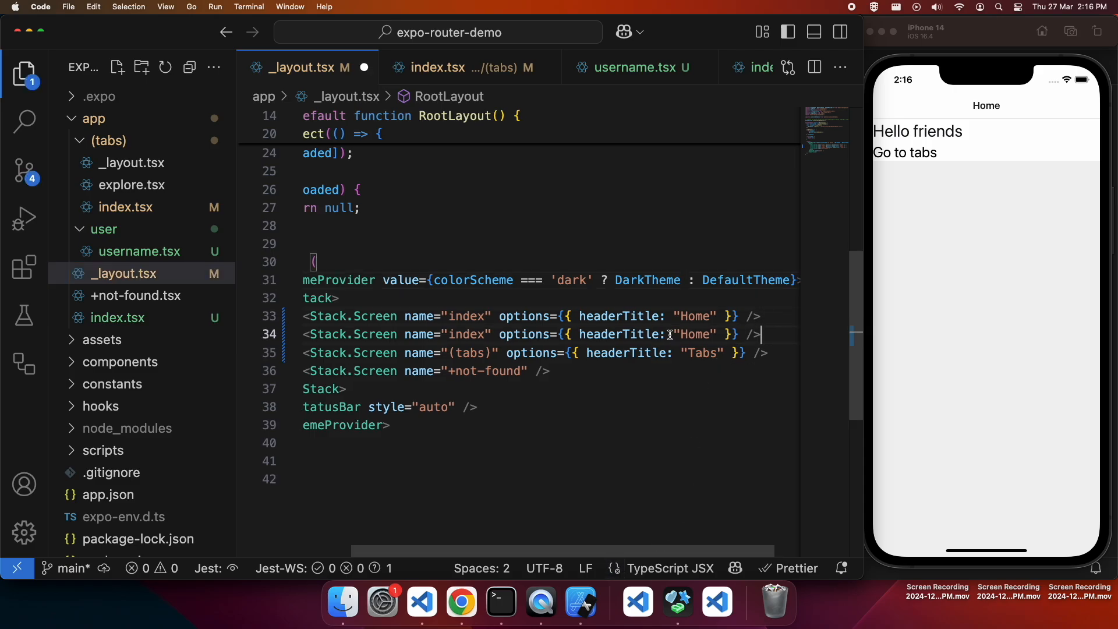
{"action": "double_click", "coordinate": [466, 334]}
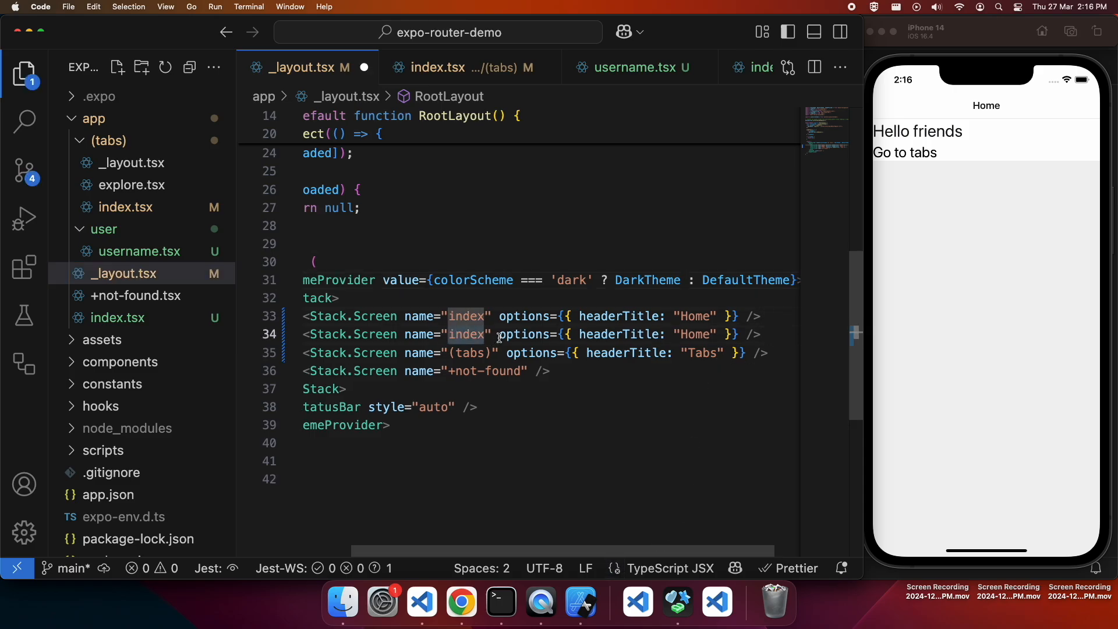
{"action": "mouse_move", "coordinate": [524, 334]}
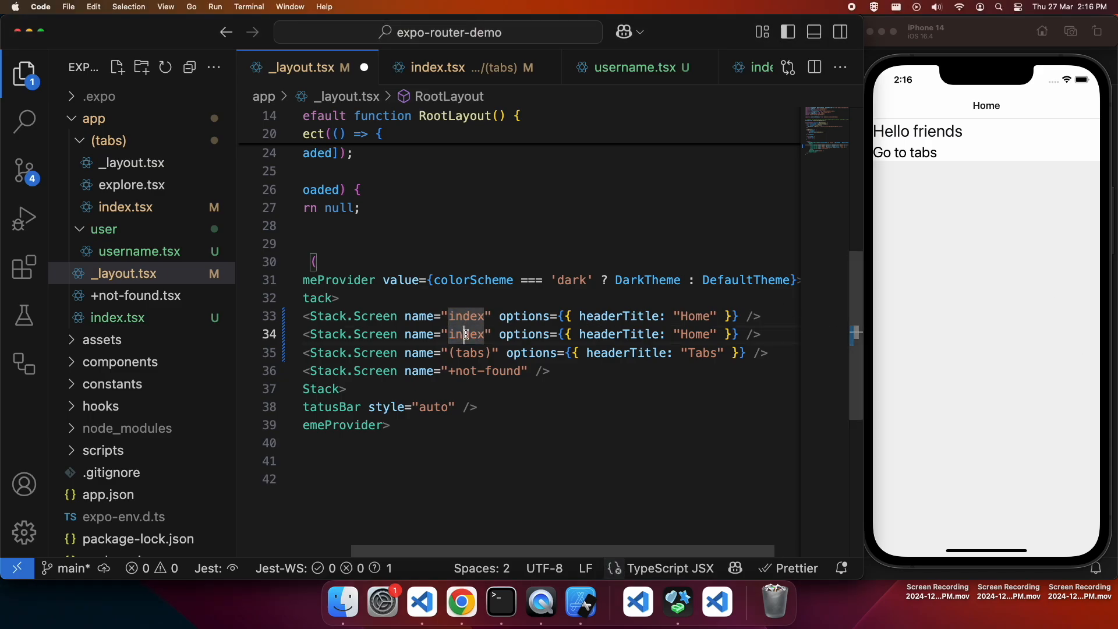
{"action": "type", "text": "user"}
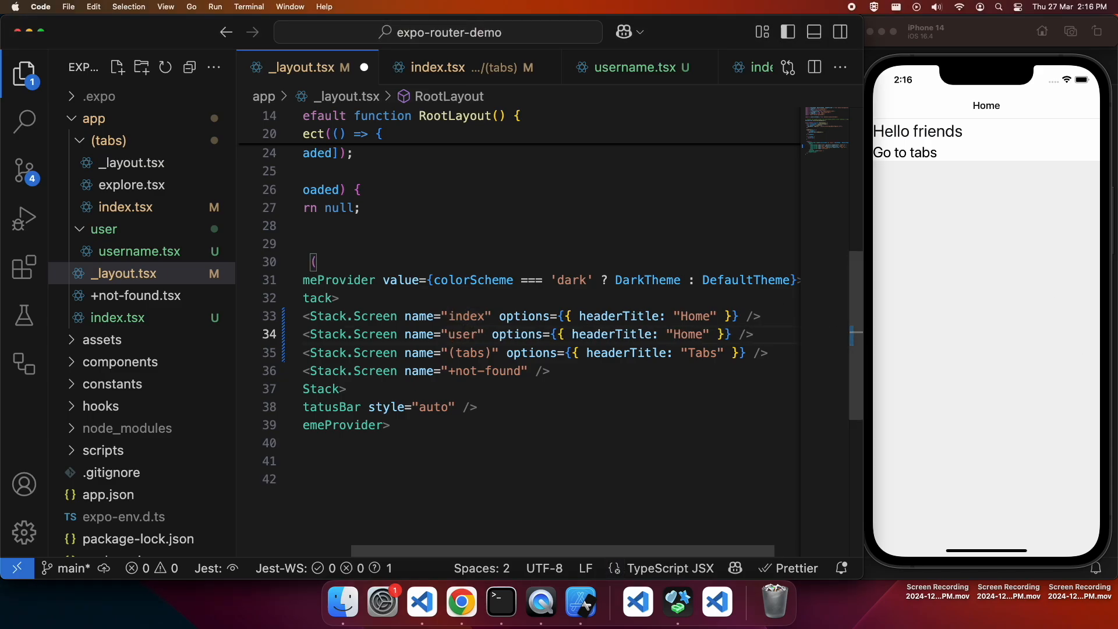
{"action": "type", "text": "/["}
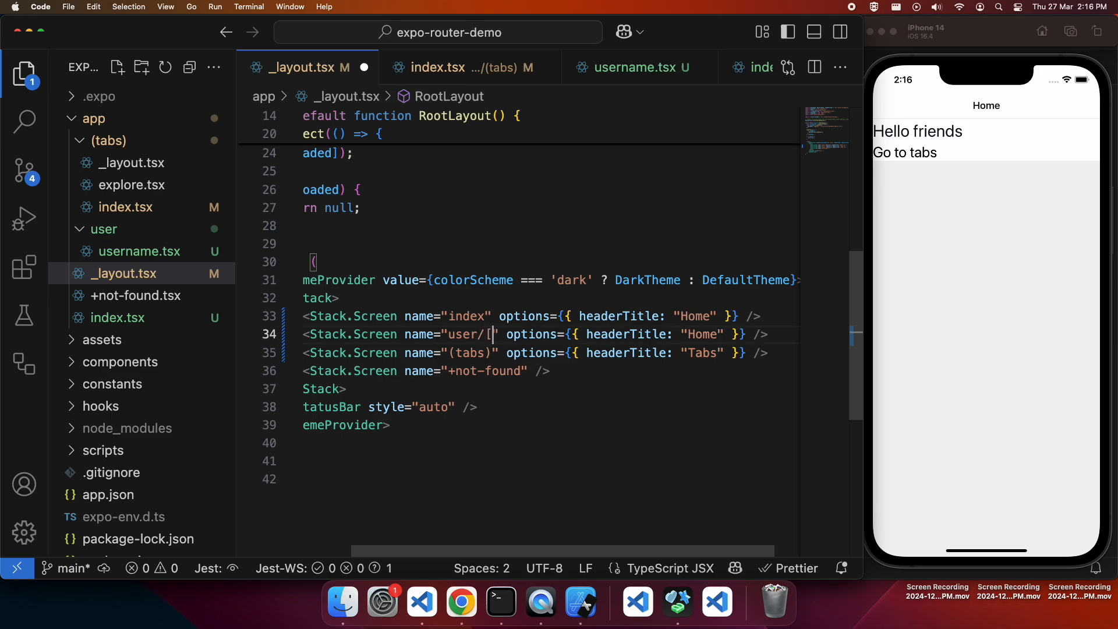
{"action": "type", "text": "username"}
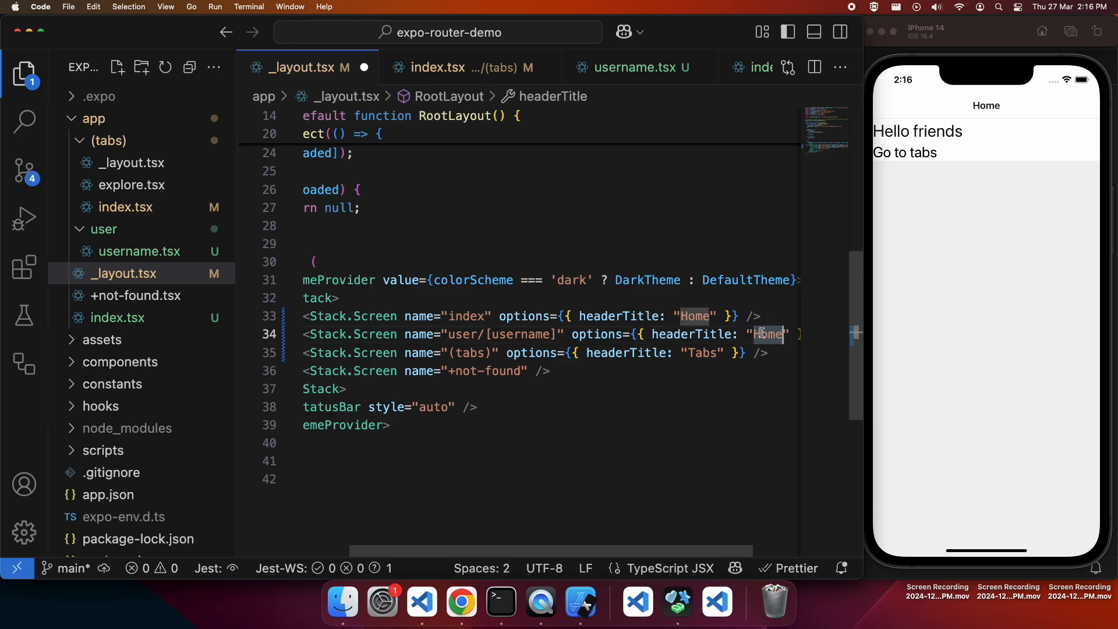
{"action": "type", "text": "User"}
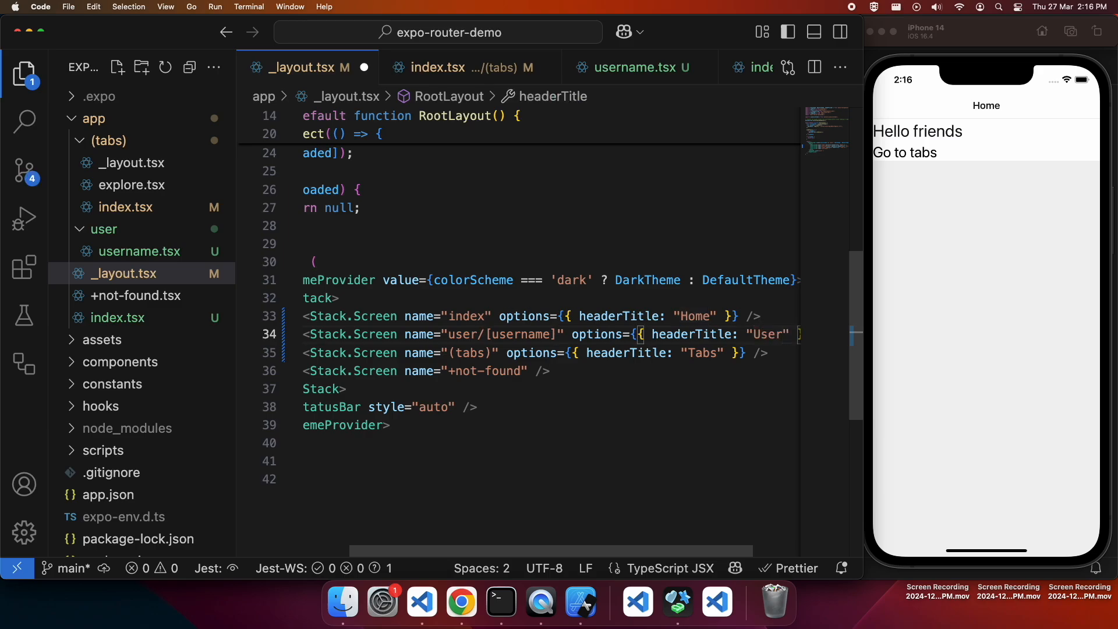
{"action": "mouse_move", "coordinate": [155, 252]}
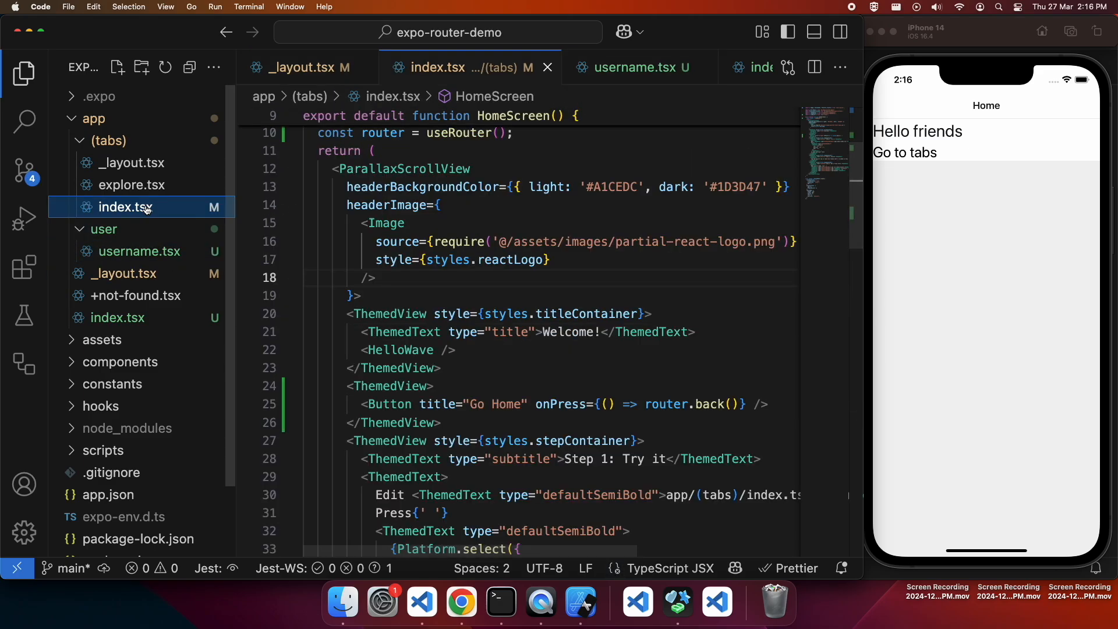
Step: In app/index.tsx, point the second and third Link hrefs to /user/testuser and /user/misscoding
{"action": "left_click", "coordinate": [118, 317]}
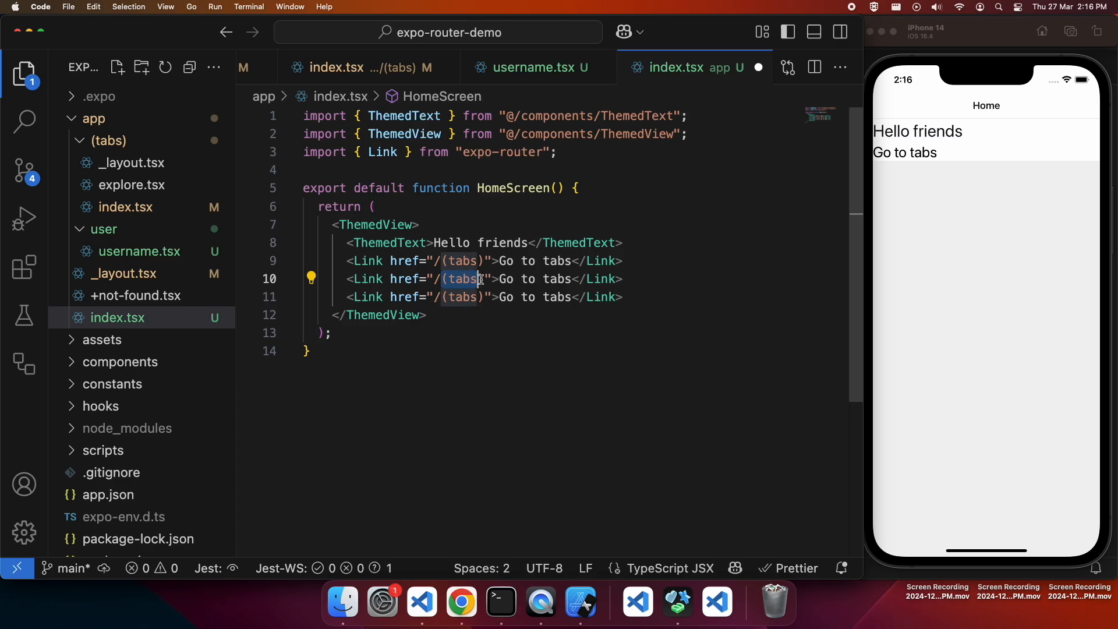
{"action": "type", "text": "user"}
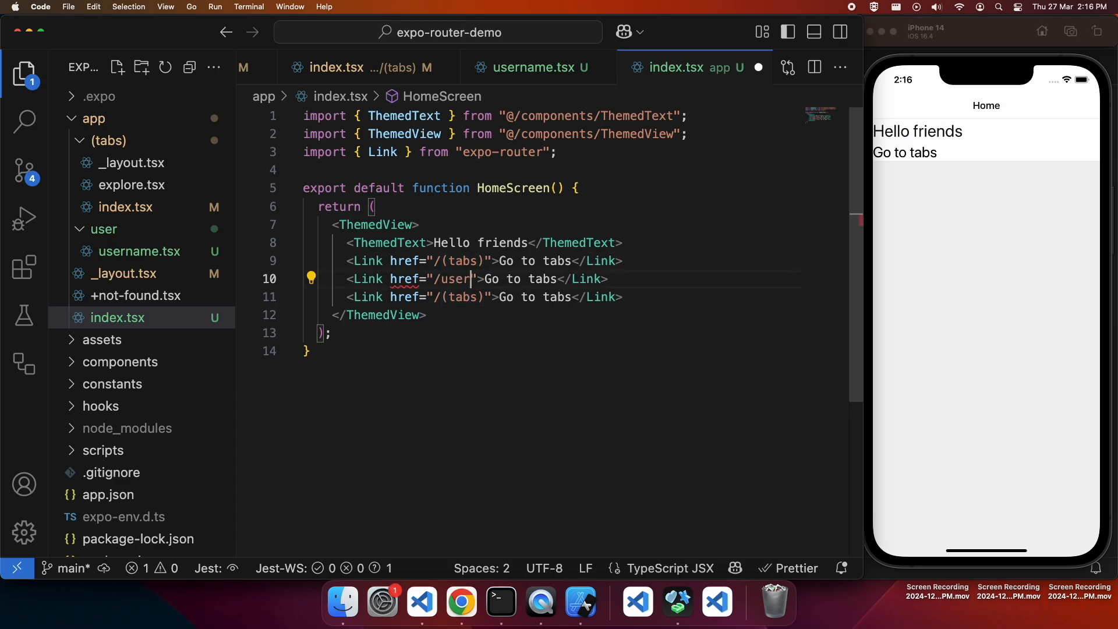
{"action": "type", "text": "/testus"}
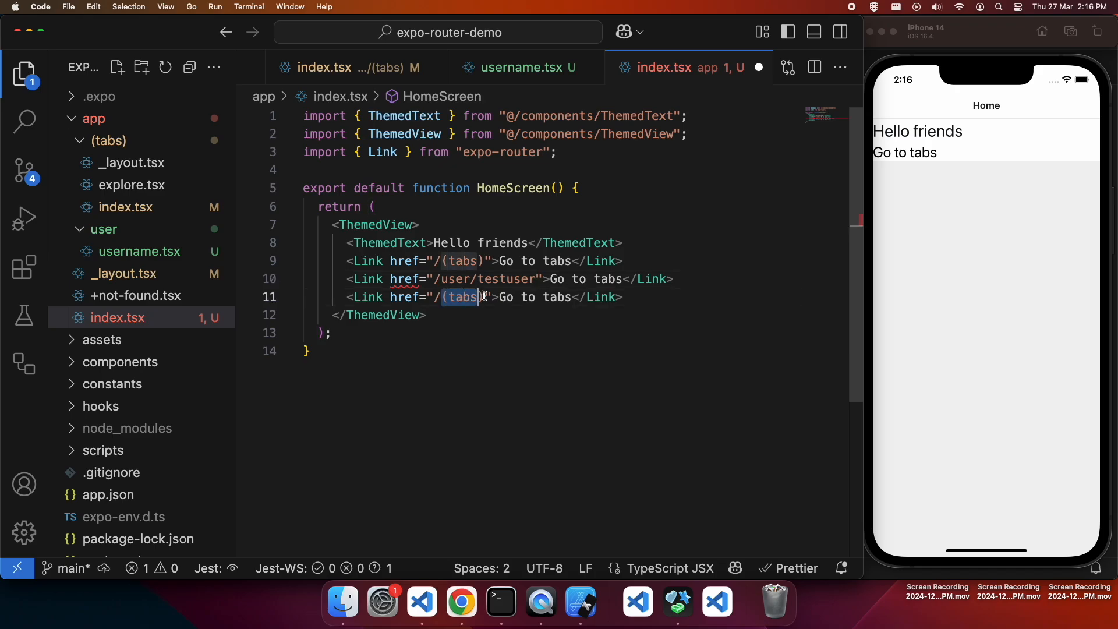
{"action": "type", "text": "/user/"}
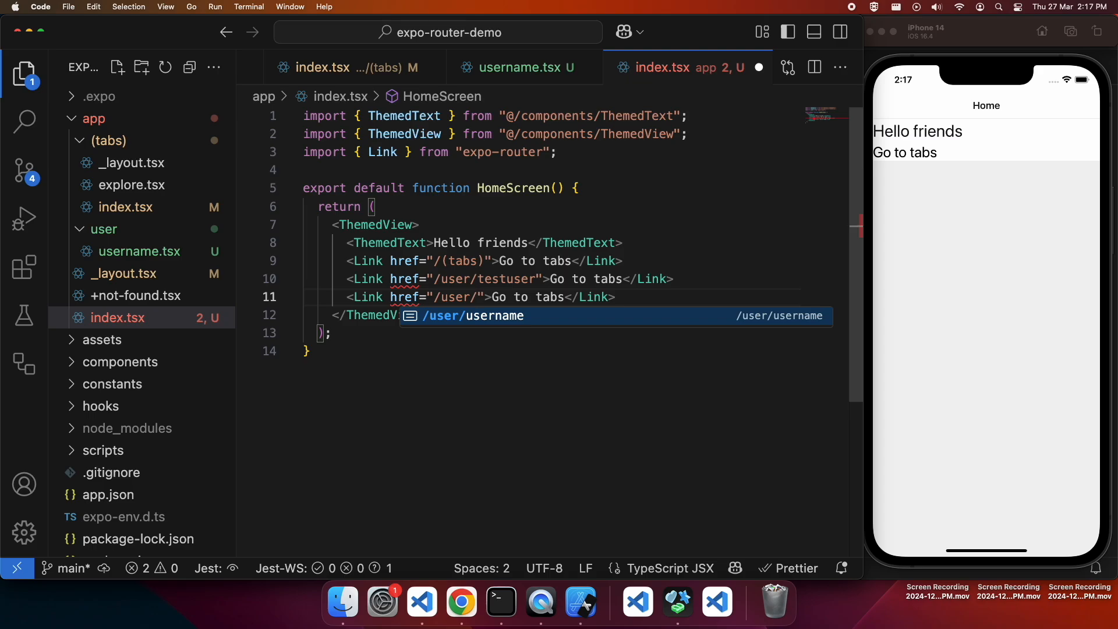
{"action": "type", "text": "mis"}
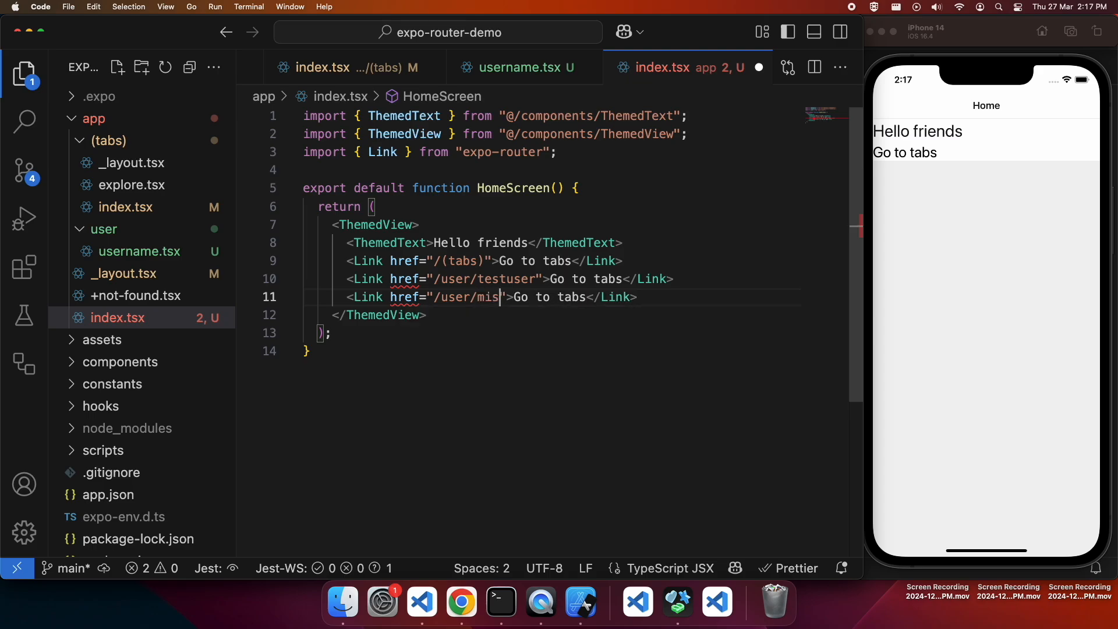
{"action": "type", "text": "scodi"}
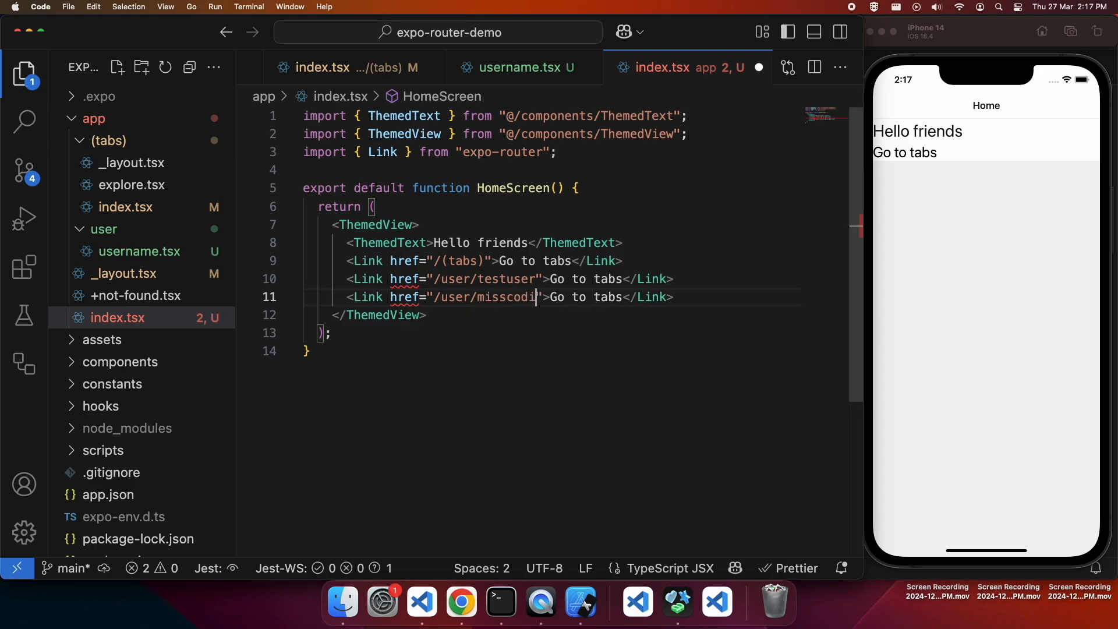
{"action": "type", "text": "ng"}
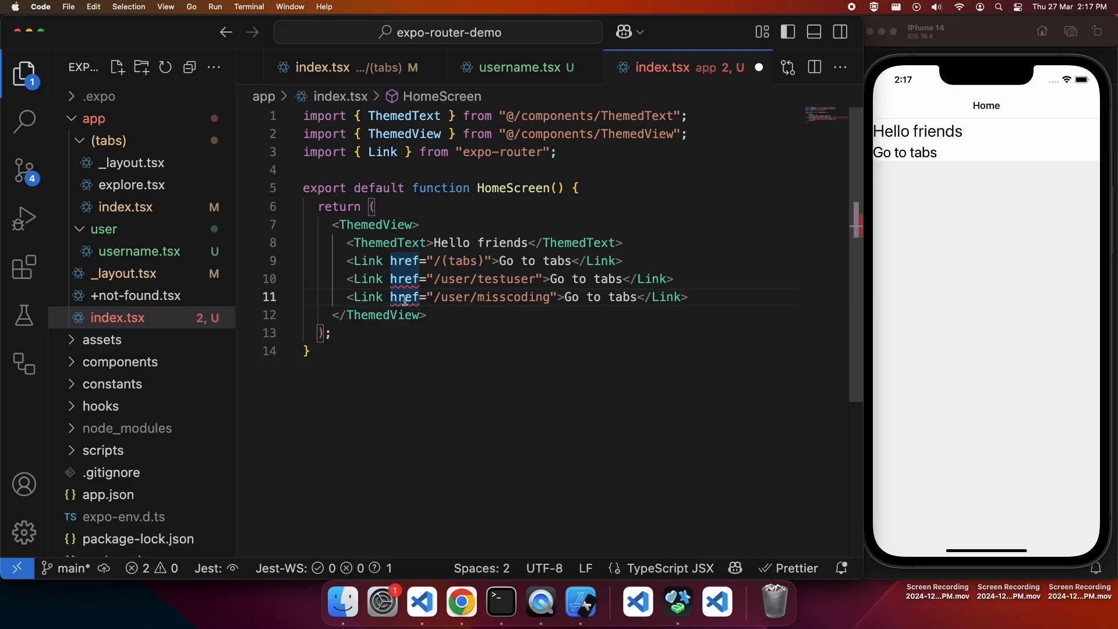
{"action": "mouse_move", "coordinate": [403, 297]}
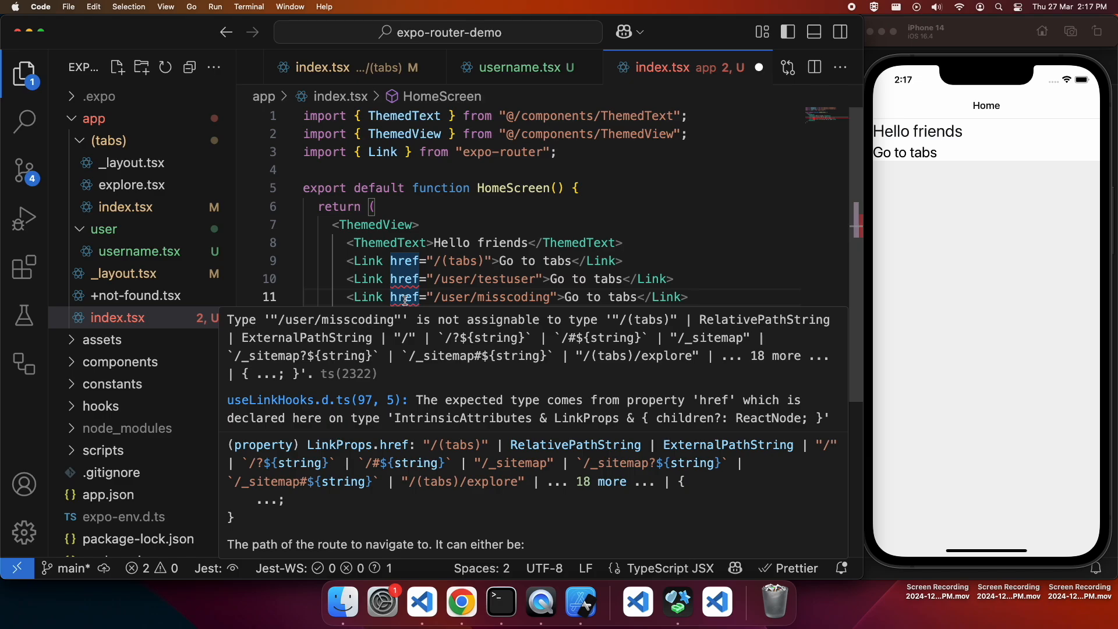
Step: Rename username.tsx to [username].tsx and return to the home index.tsx
{"action": "left_click", "coordinate": [137, 251]}
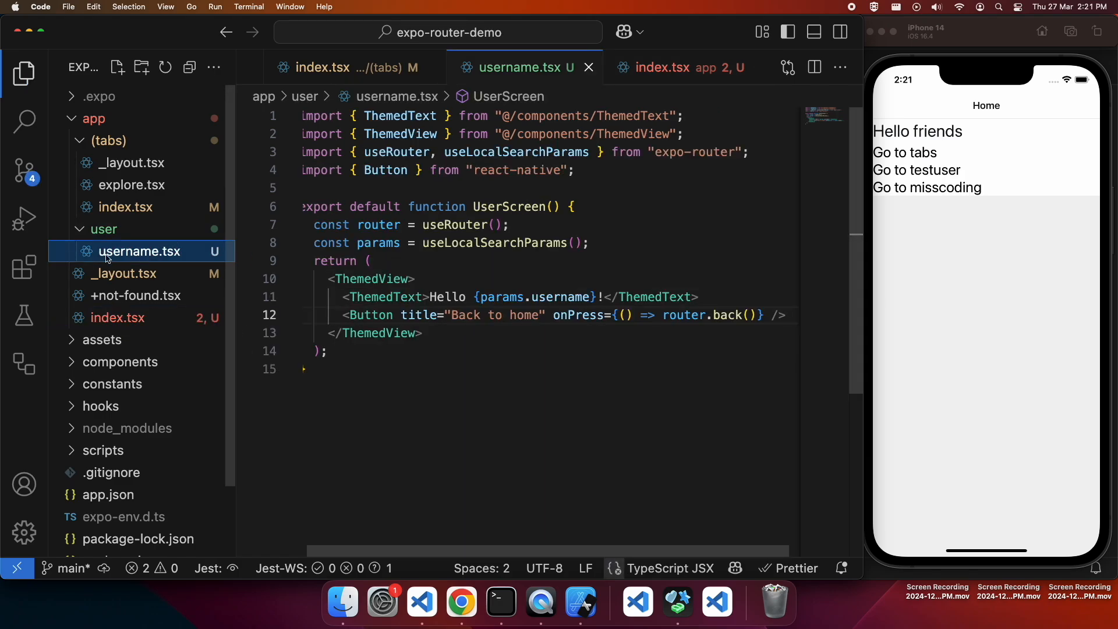
{"action": "double_click", "coordinate": [141, 252]}
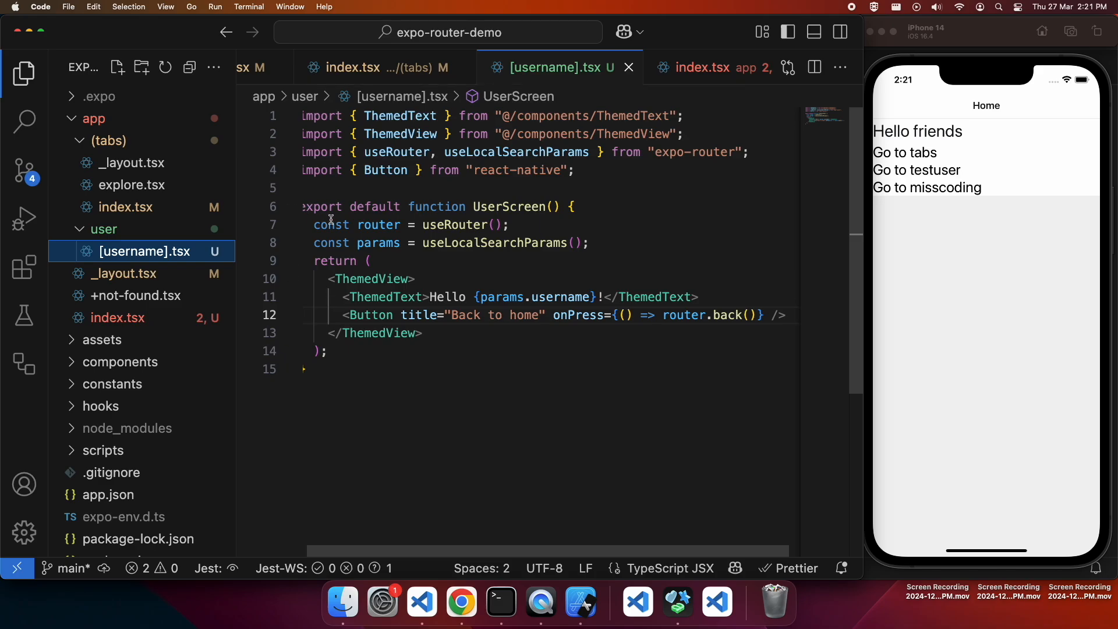
{"action": "left_click", "coordinate": [699, 67]}
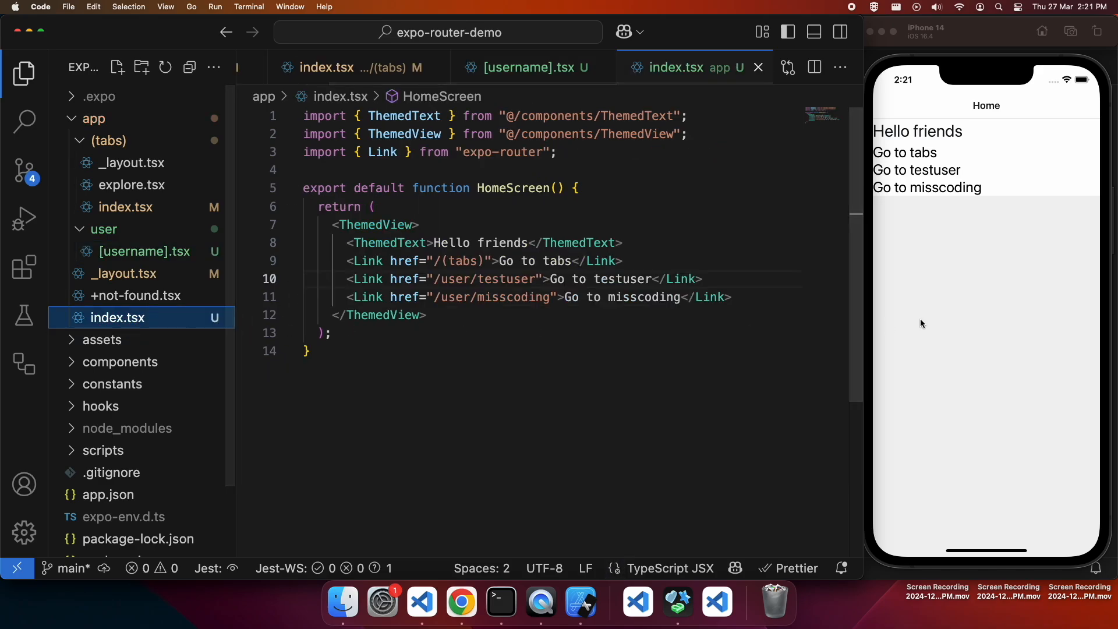
{"action": "mouse_move", "coordinate": [947, 197]}
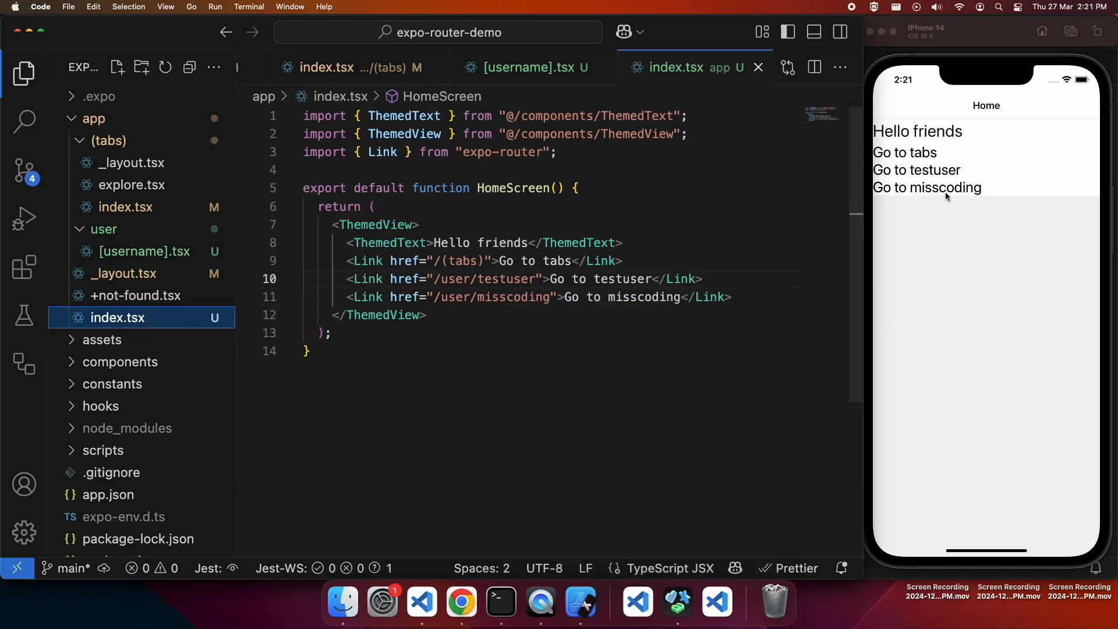
Step: In the simulator visit the misscoding user page, go Back to home, then start a new file in (tabs)
{"action": "left_click", "coordinate": [926, 187]}
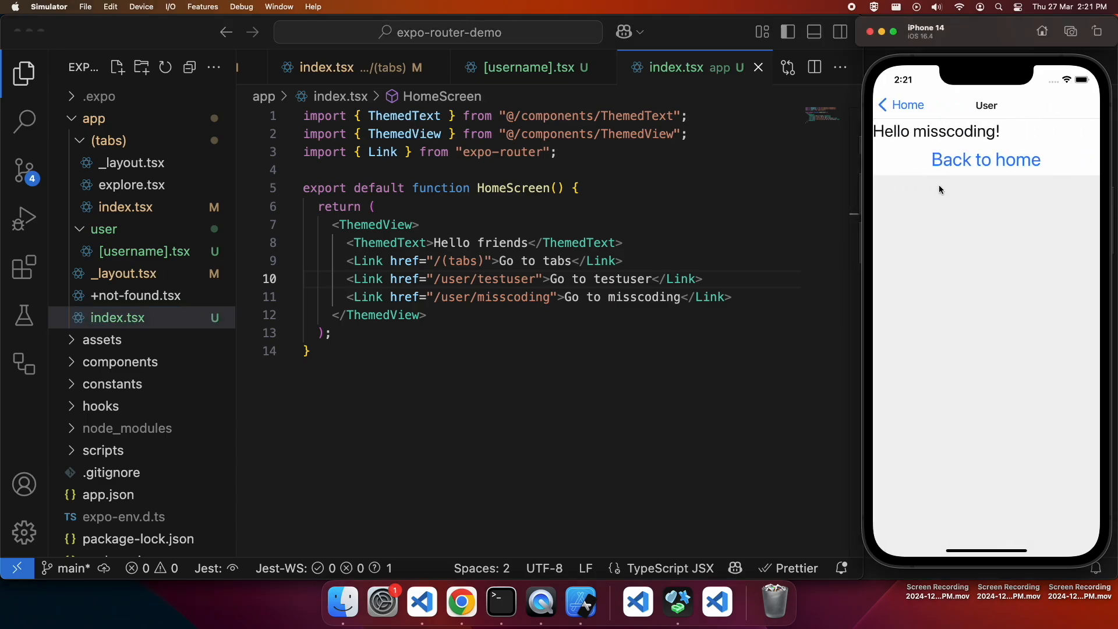
{"action": "mouse_move", "coordinate": [990, 167]}
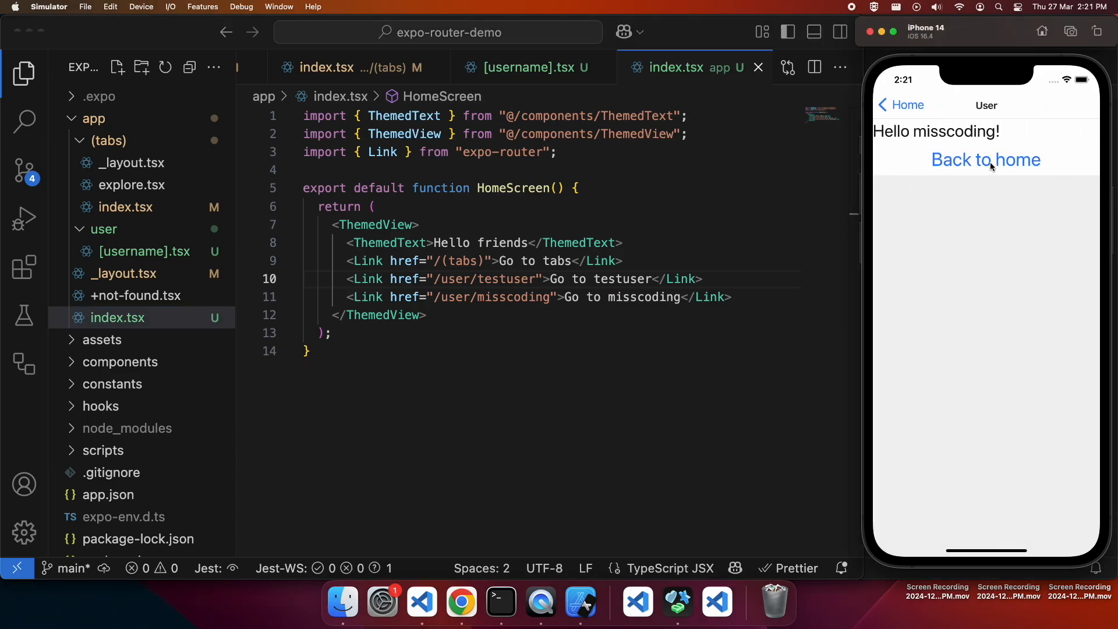
{"action": "left_click", "coordinate": [985, 160]}
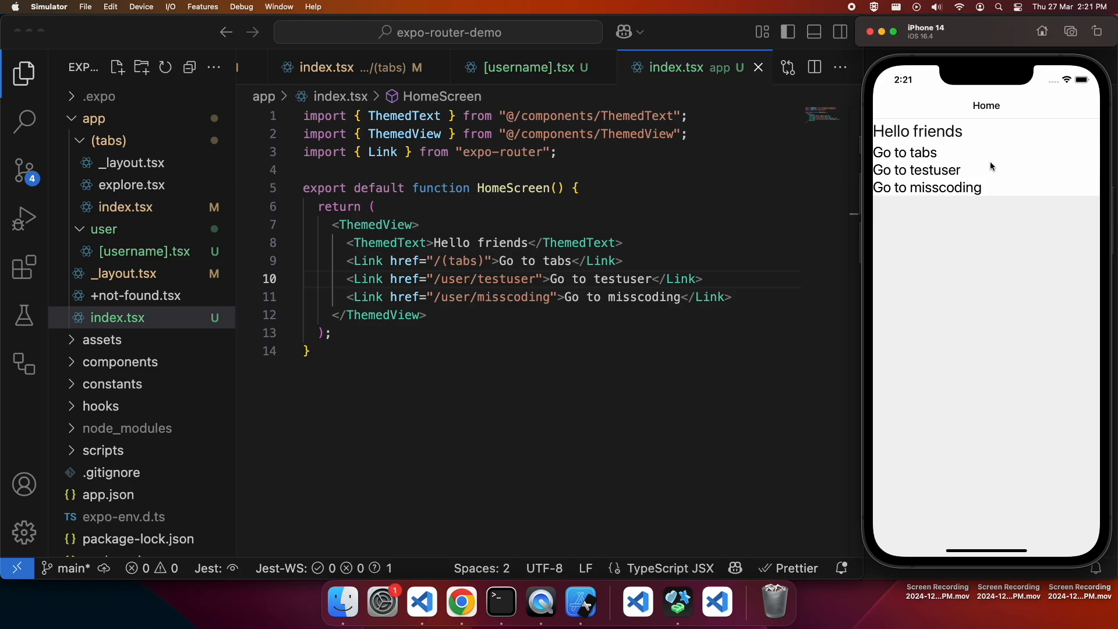
{"action": "left_click", "coordinate": [116, 67]}
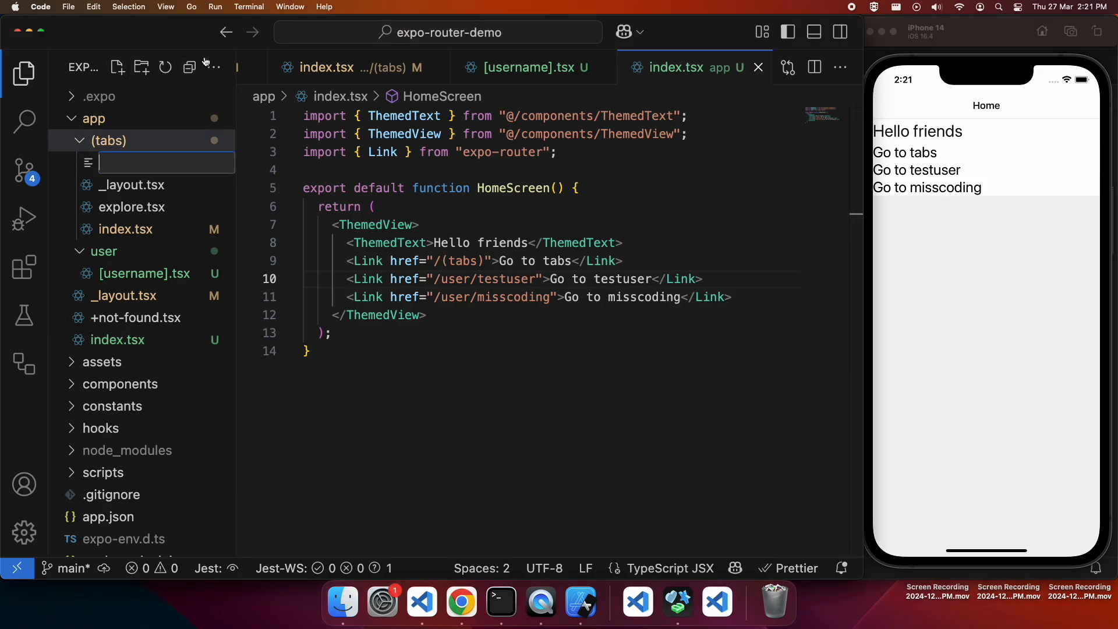
Step: Name the file hello.tsx and import ThemedText, ThemedView and Link from expo-router
{"action": "type", "text": "he"}
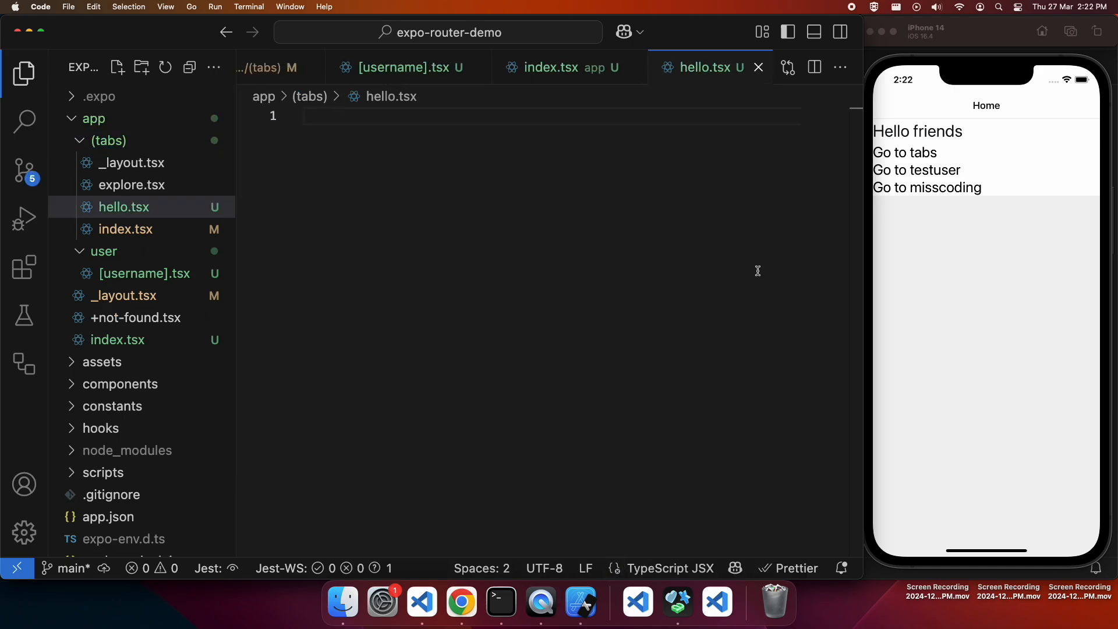
{"action": "type", "text": "import"}
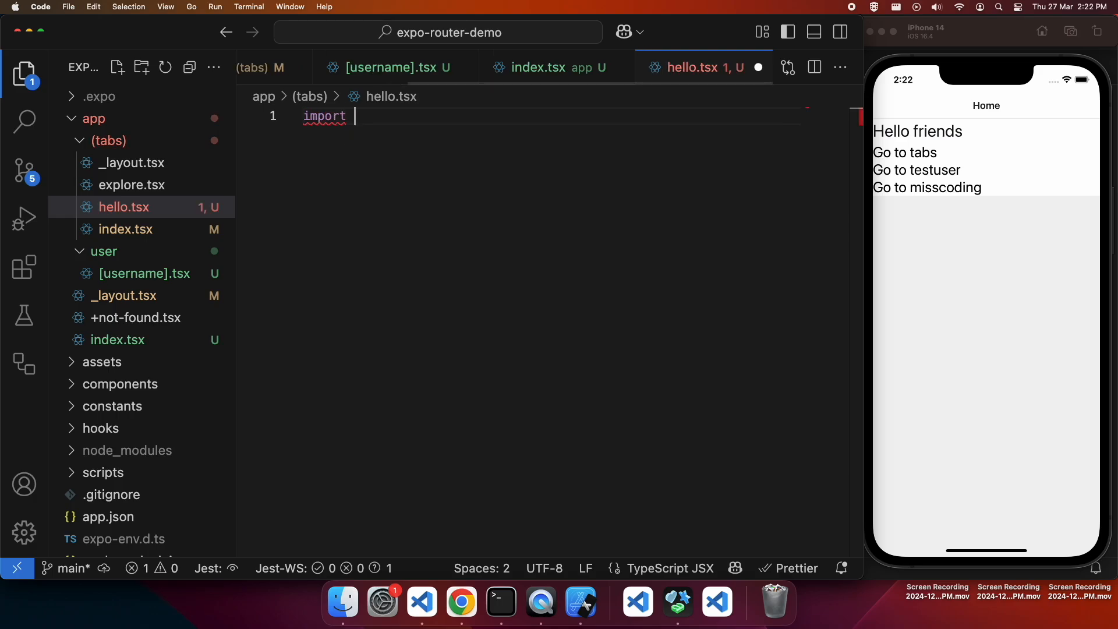
{"action": "type", "text": "{ ThemedText } from \"@/components/ThemedText\";"}
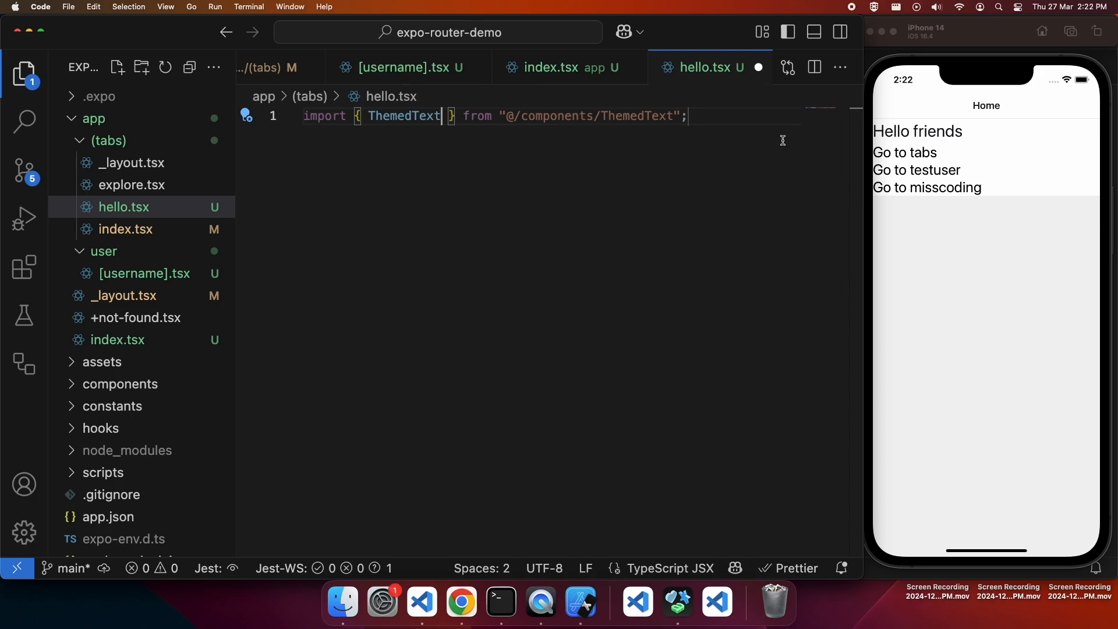
{"action": "type", "text": "import {"}
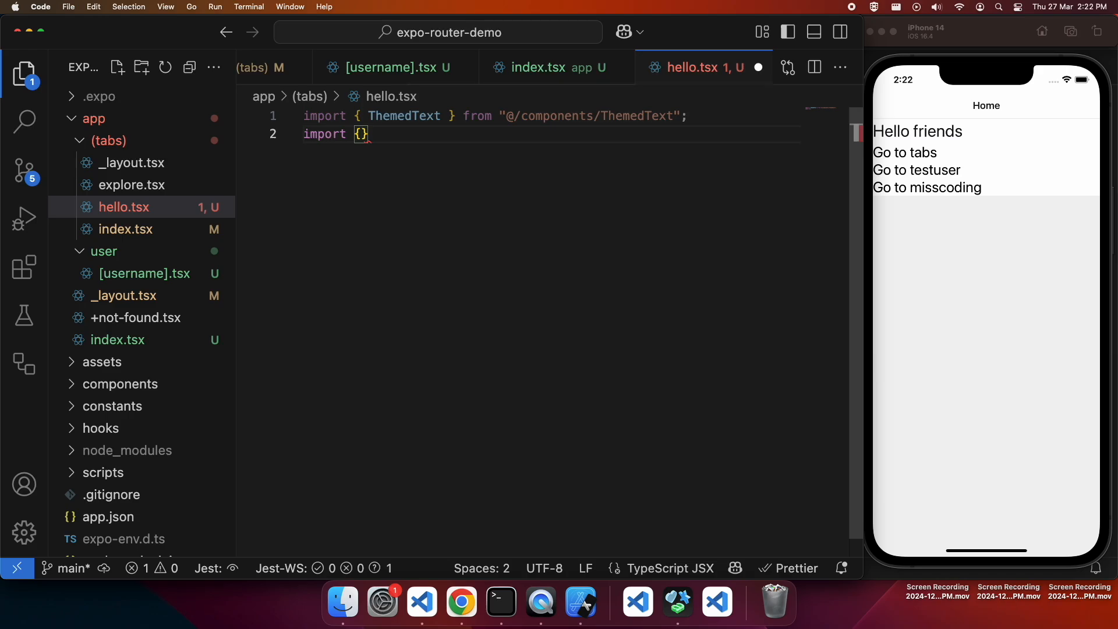
{"action": "type", "text": "Themed"}
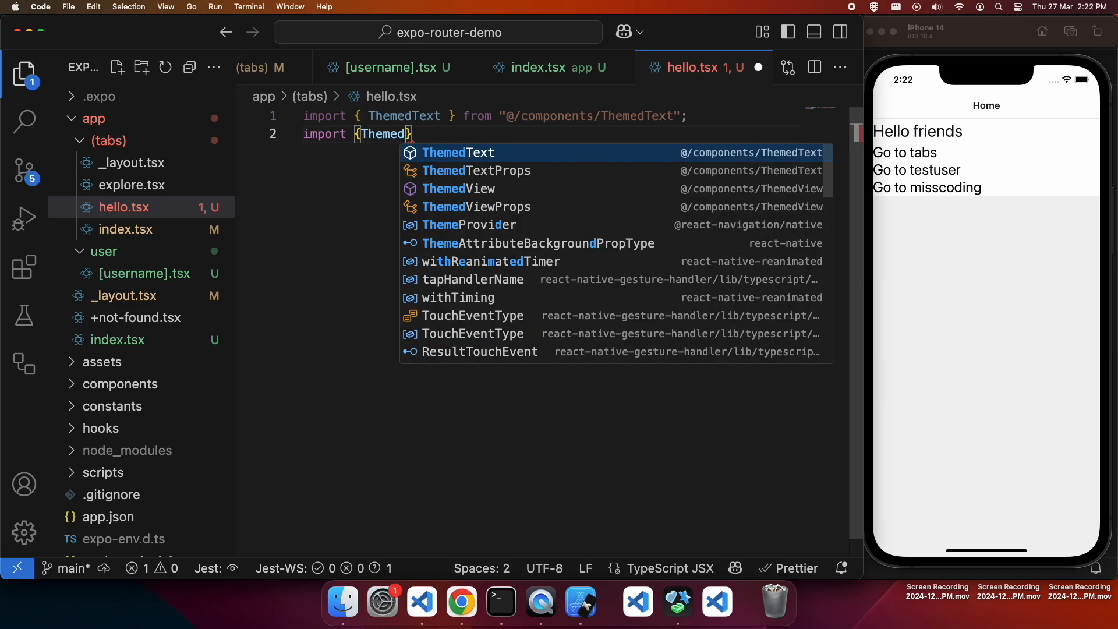
{"action": "left_click", "coordinate": [458, 188]}
{"action": "type", "text": "import { "}
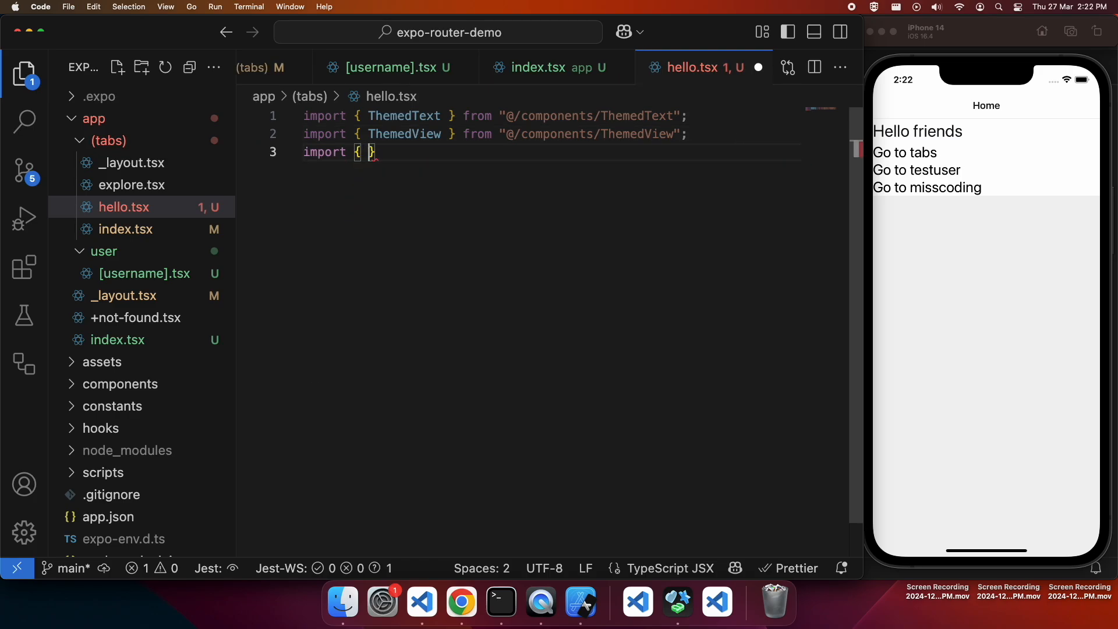
{"action": "type", "text": "Link } from \"expo-router\";"}
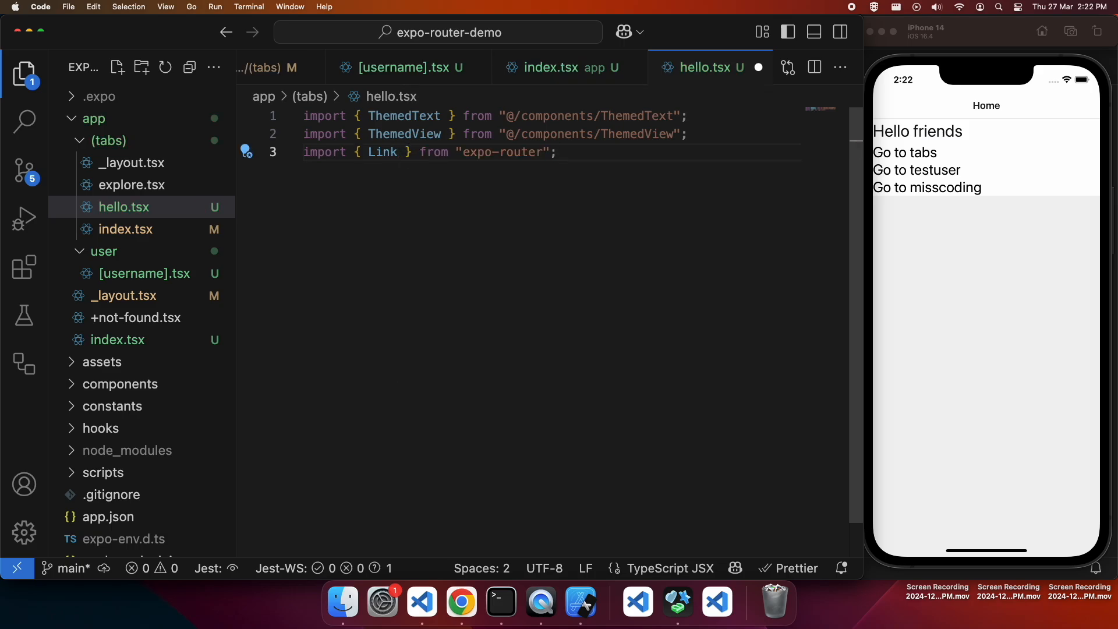
Step: Declare export default function HelloTabScreen() returning a component body
{"action": "type", "text": "exp"}
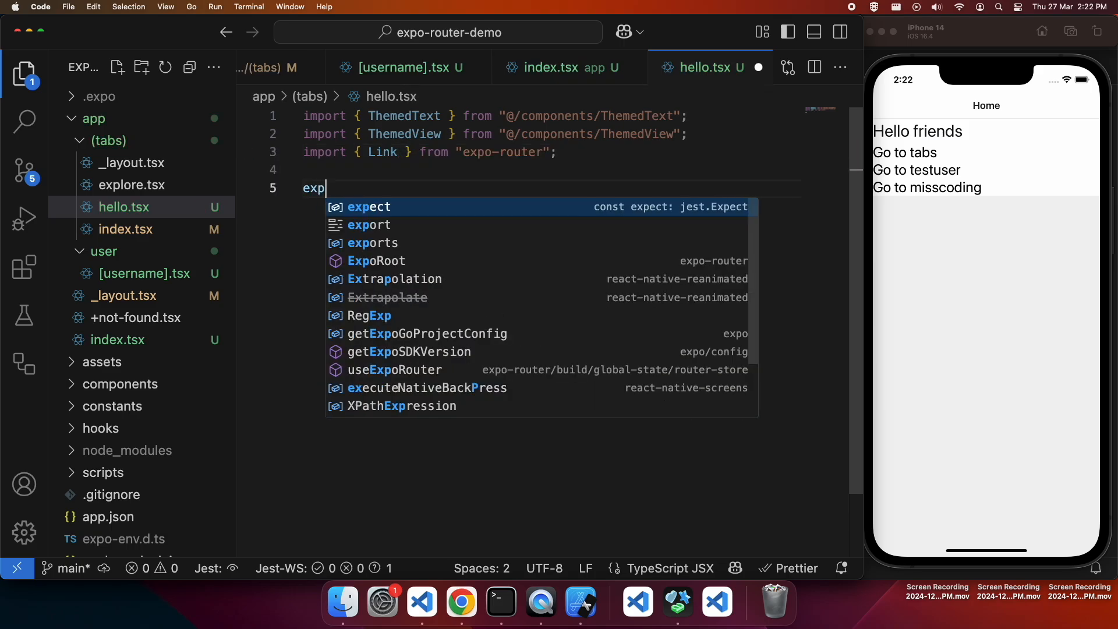
{"action": "type", "text": "ort default f"}
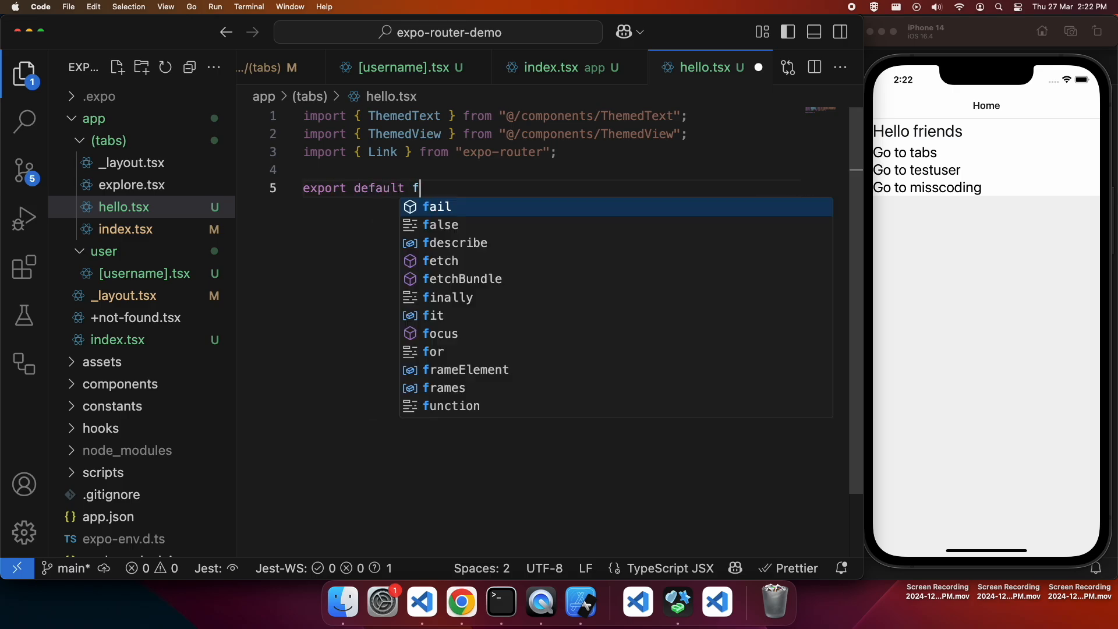
{"action": "type", "text": "unction HelloTa"}
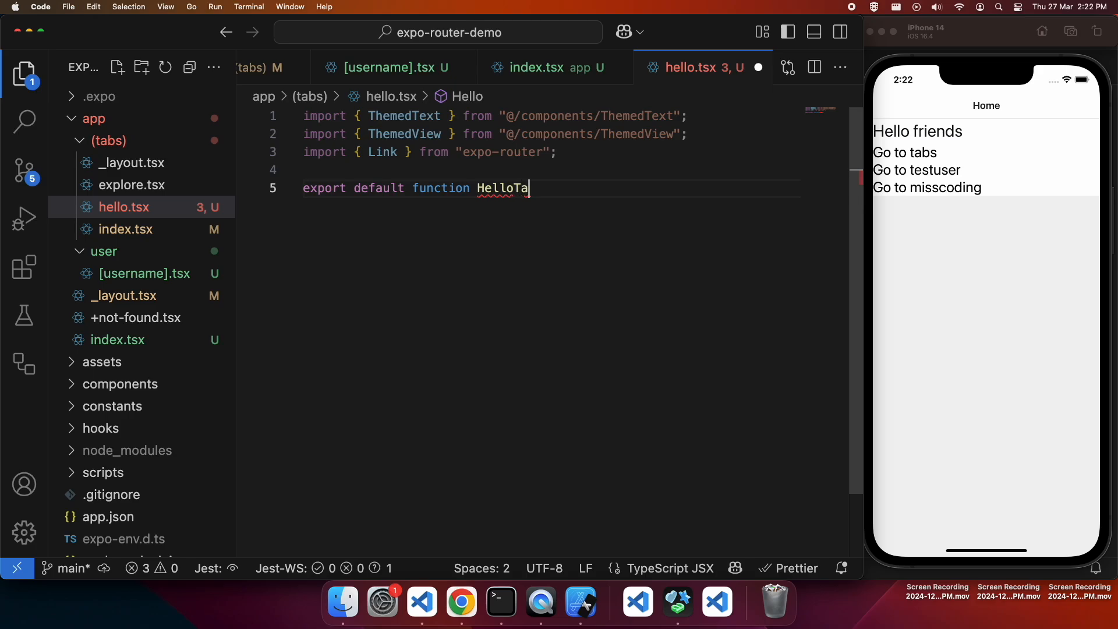
{"action": "type", "text": "v"}
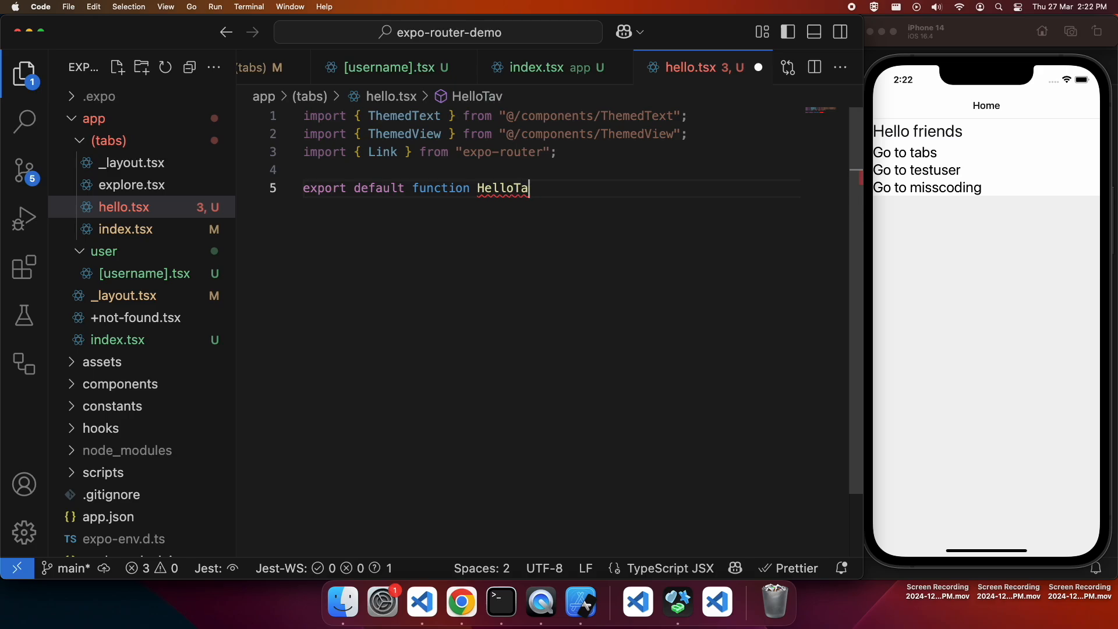
{"action": "type", "text": "bScreen"}
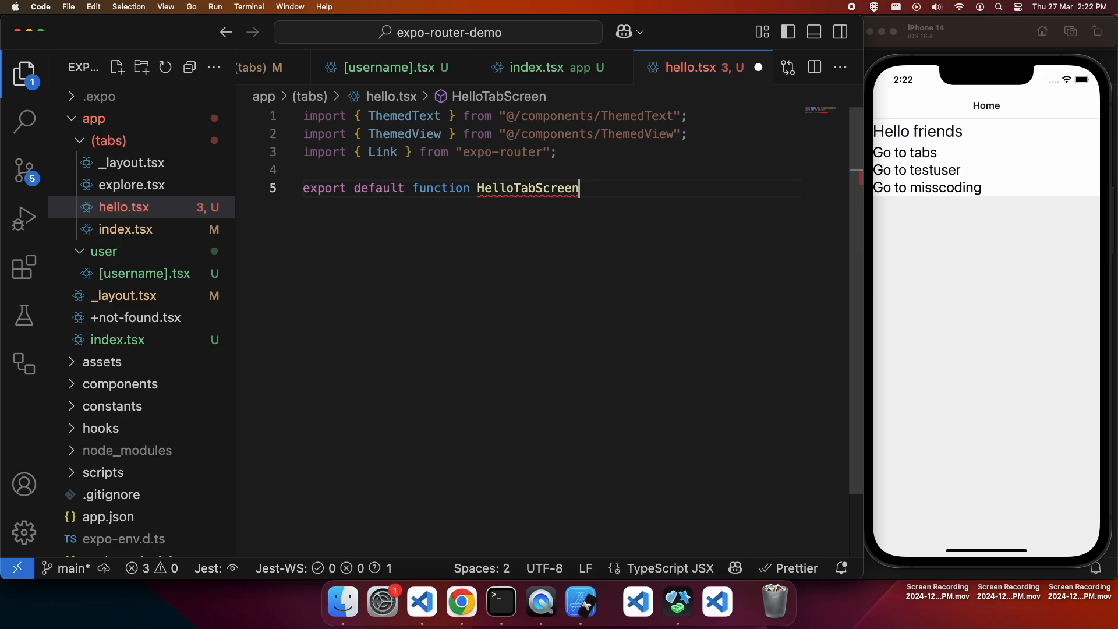
{"action": "type", "text": "()"}
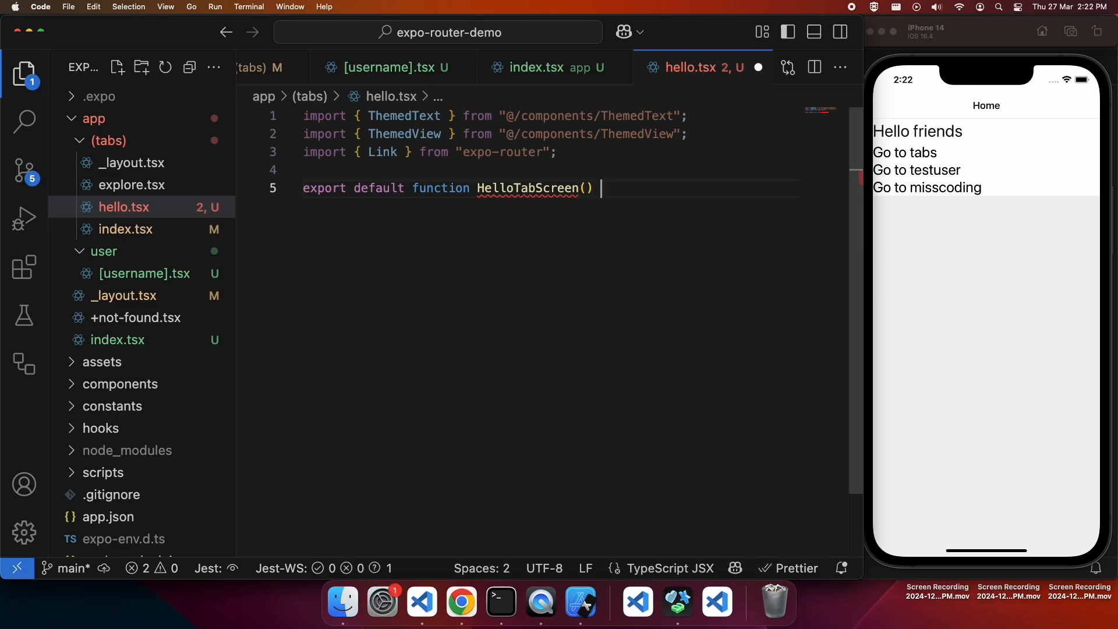
{"action": "type", "text": "{"}
{"action": "type", "text": "return"}
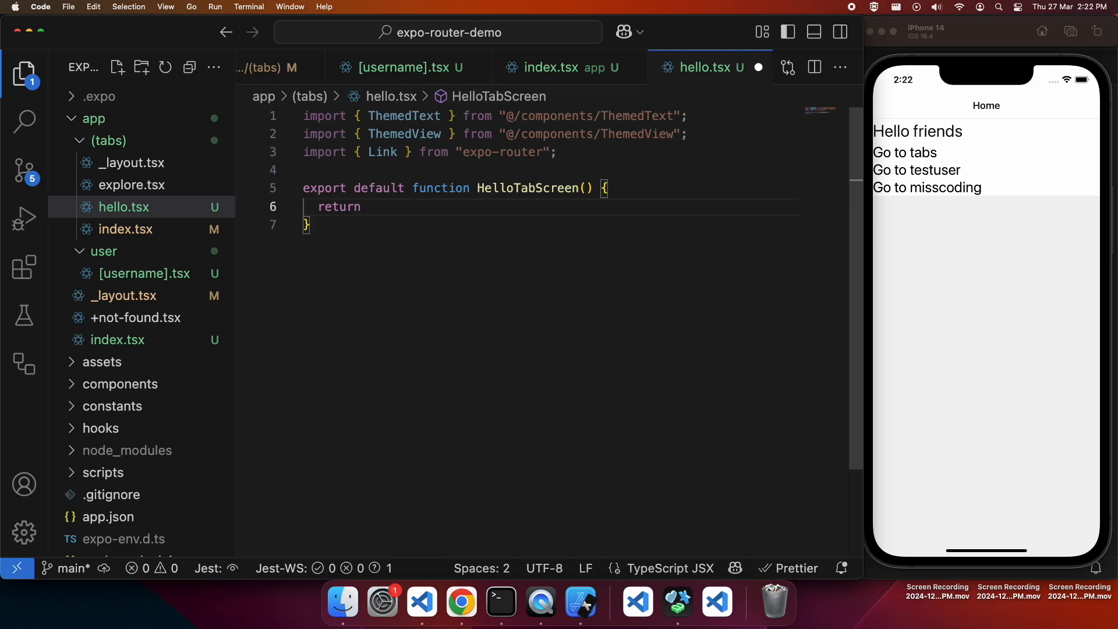
{"action": "type", "text": "()"}
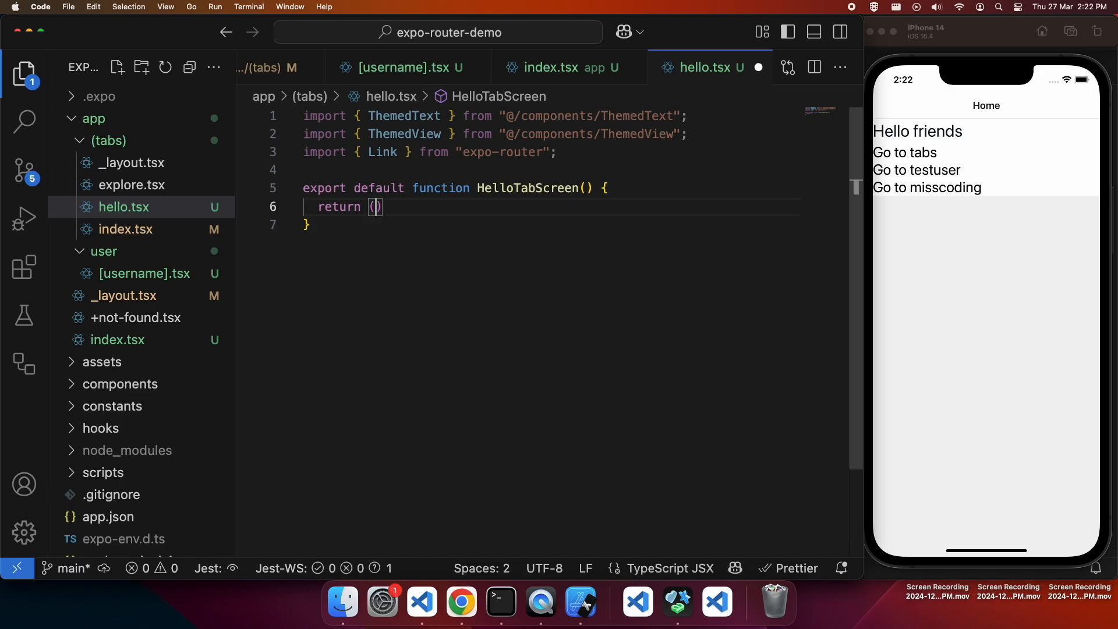
{"action": "type", "text": ";"}
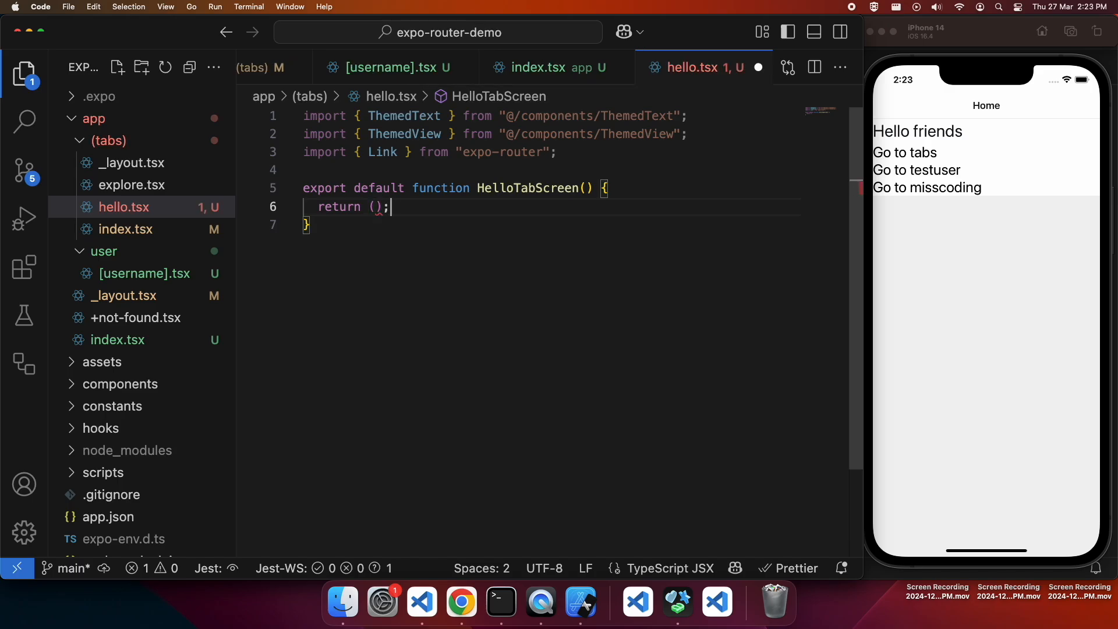
Step: Render a ThemedView with ThemedText "Hello friends!" and paste the testuser and misscoding Links below it
{"action": "type", "text": "<ThemedView"}
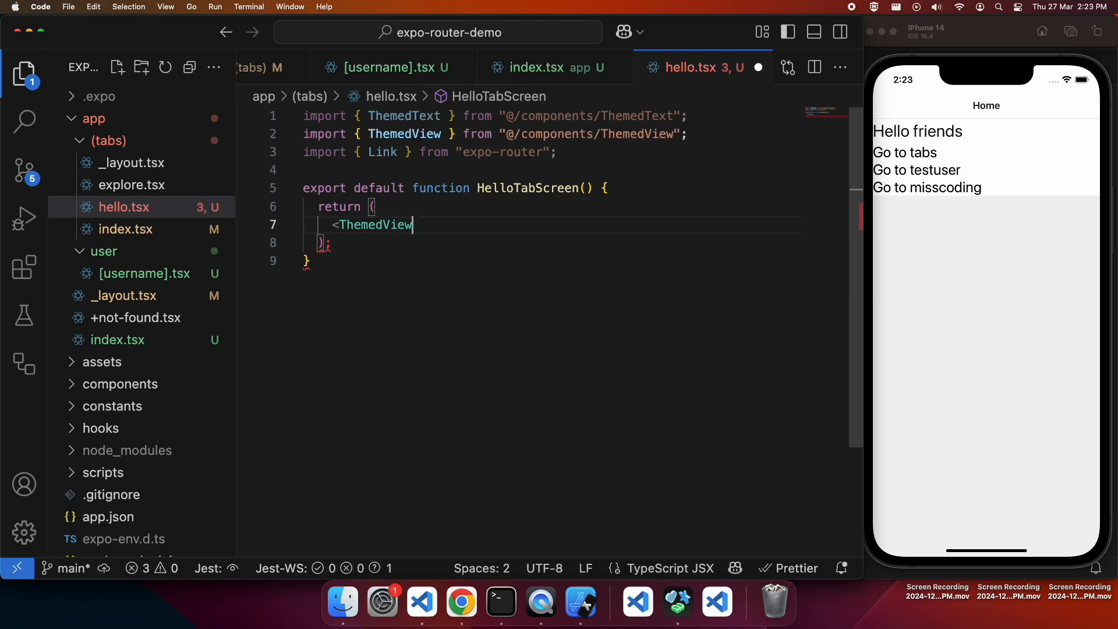
{"action": "type", "text": ">"}
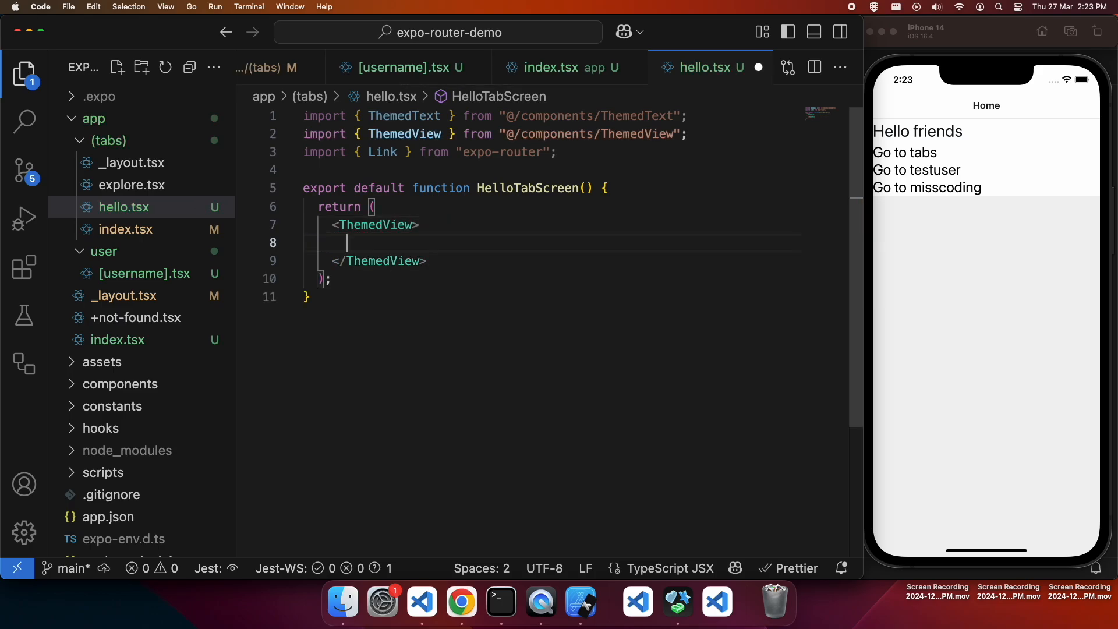
{"action": "type", "text": "<ThemedText></ThemedText>"}
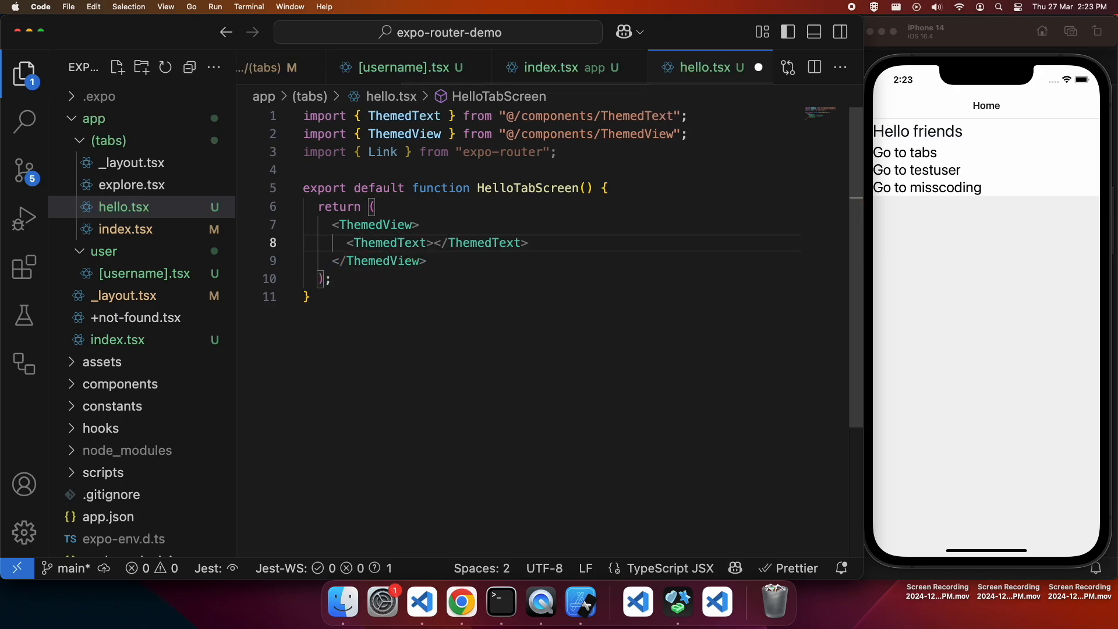
{"action": "type", "text": "Hello friend"}
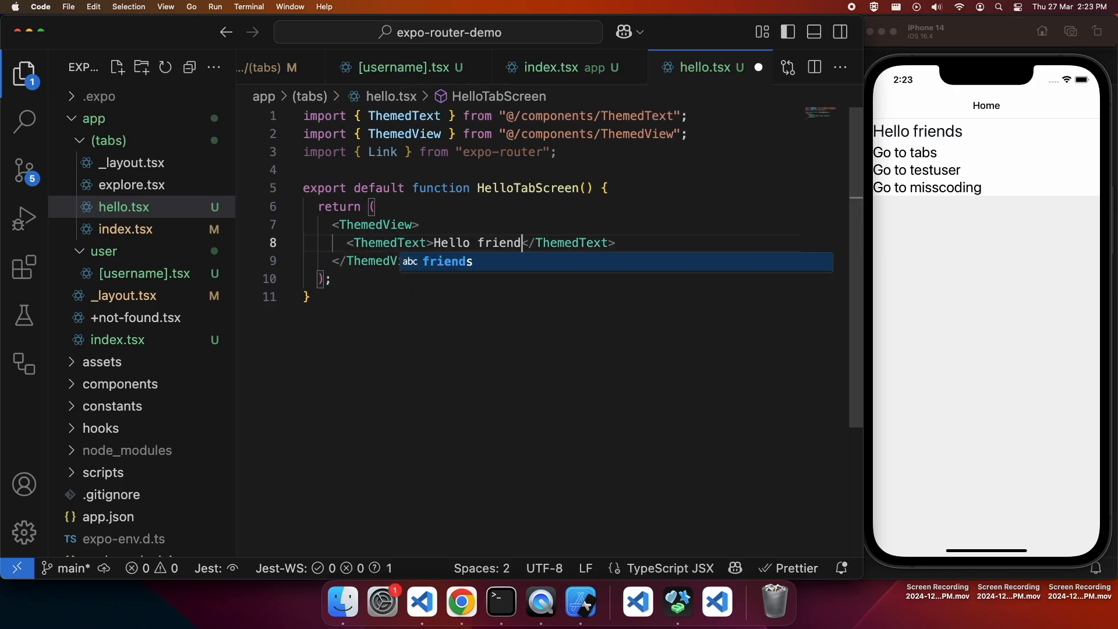
{"action": "type", "text": "s!"}
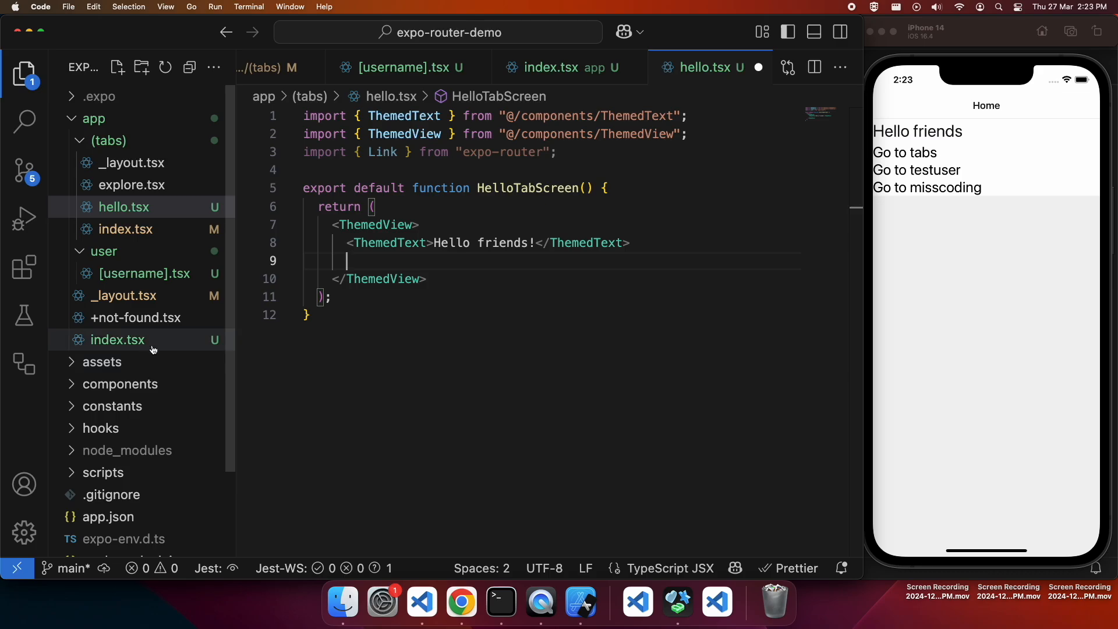
{"action": "left_click", "coordinate": [116, 339]}
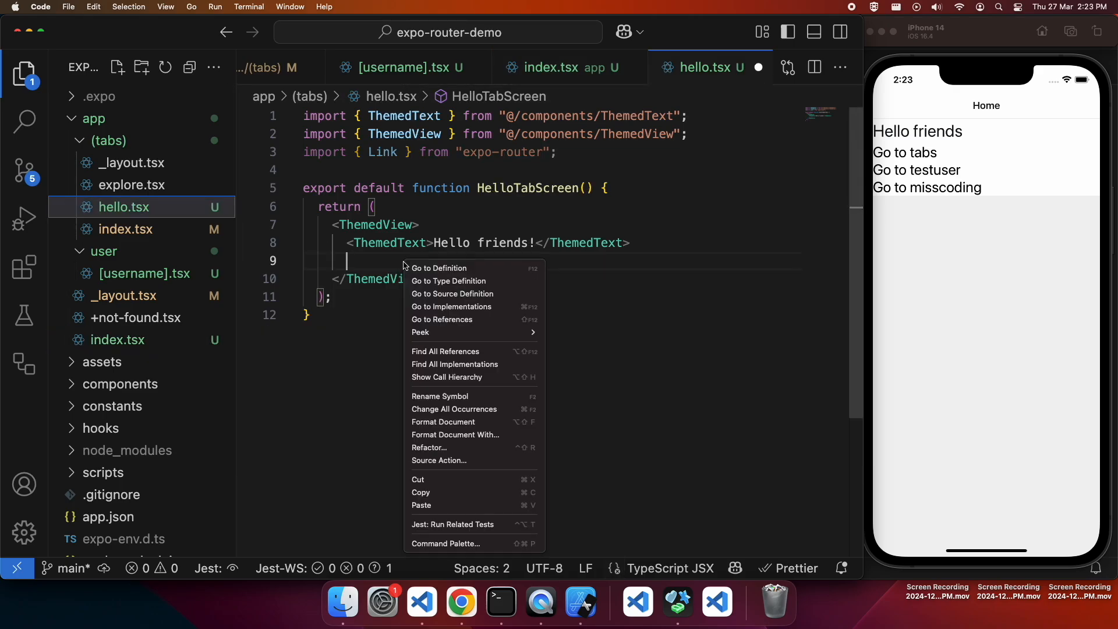
{"action": "mouse_move", "coordinate": [451, 504]}
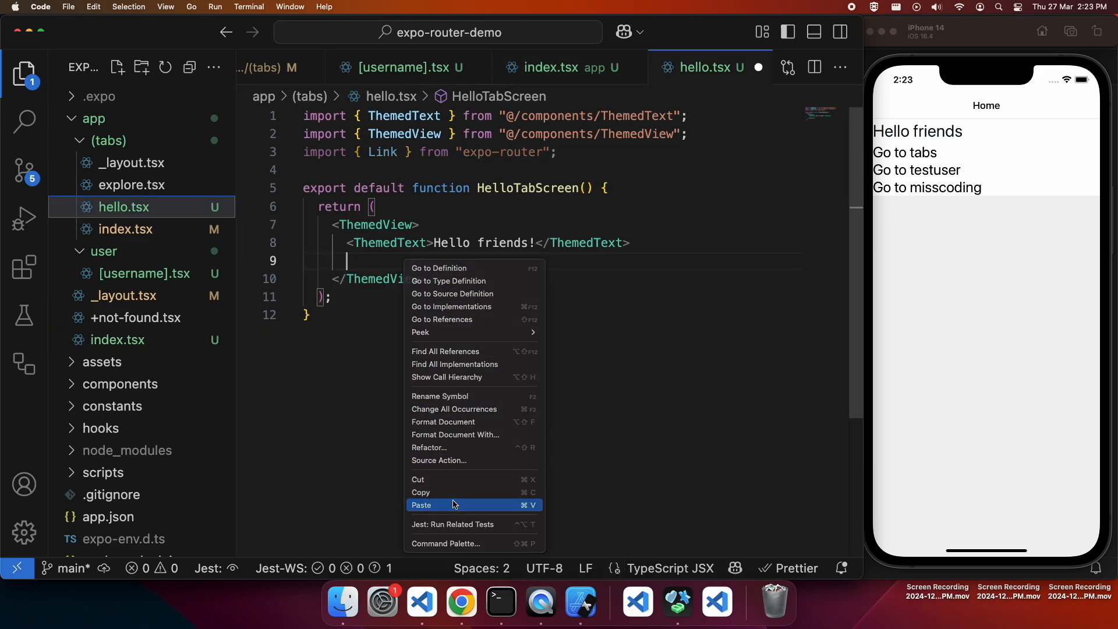
{"action": "left_click", "coordinate": [422, 504]}
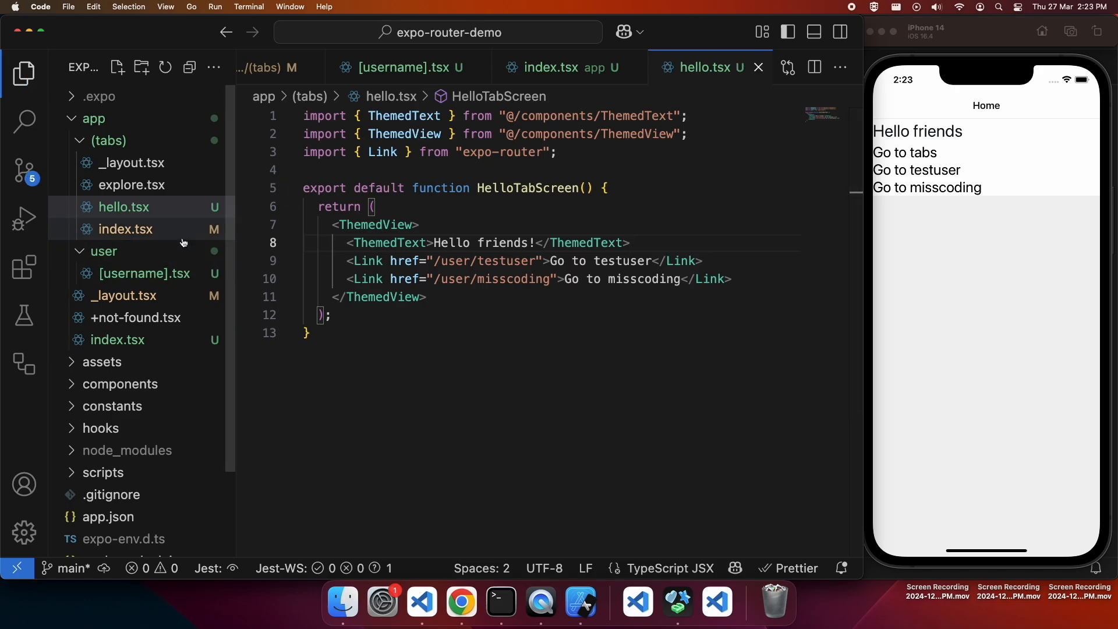
Step: In components/ui/IconSymbol.tsx, add 'person.fill': 'person' to the MAPPING object
{"action": "scroll", "scroll_direction": "down", "scroll_amount": 3}
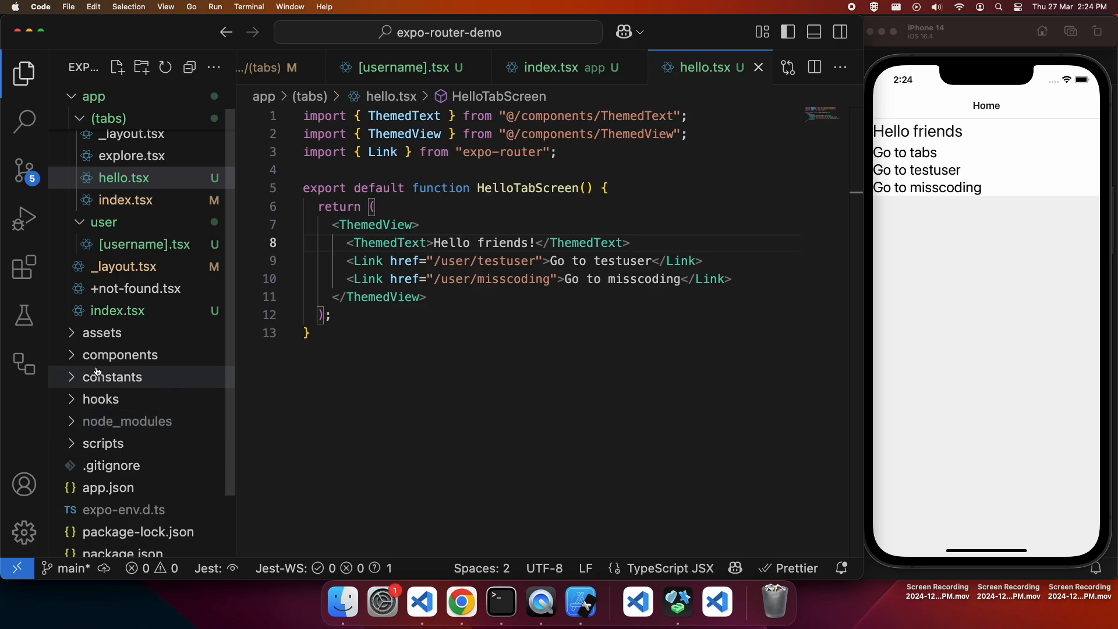
{"action": "left_click", "coordinate": [120, 354]}
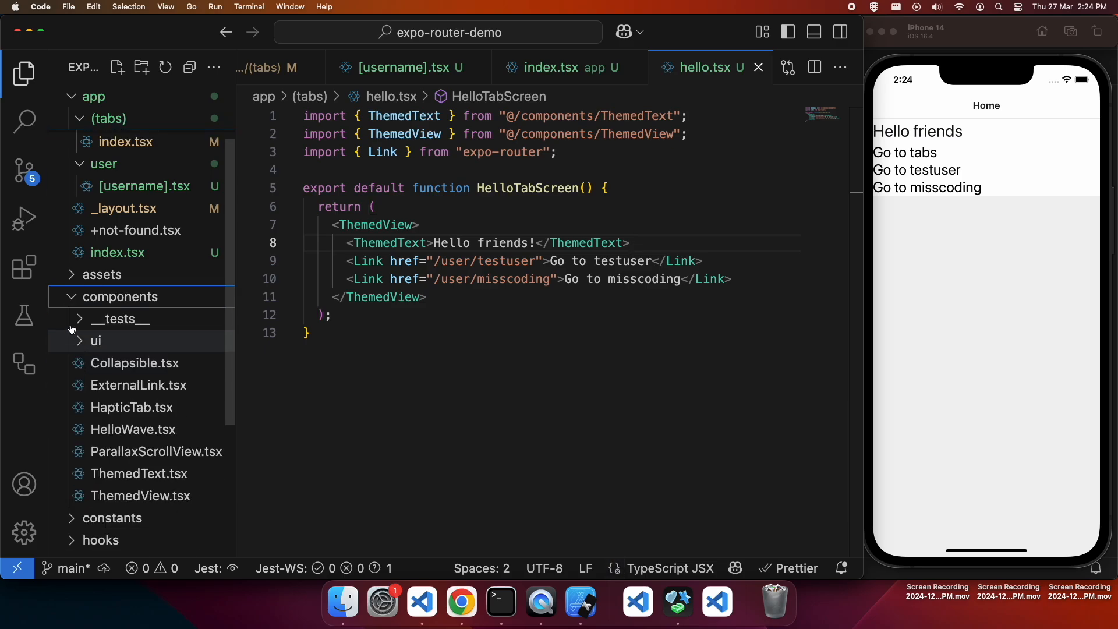
{"action": "left_click", "coordinate": [94, 341]}
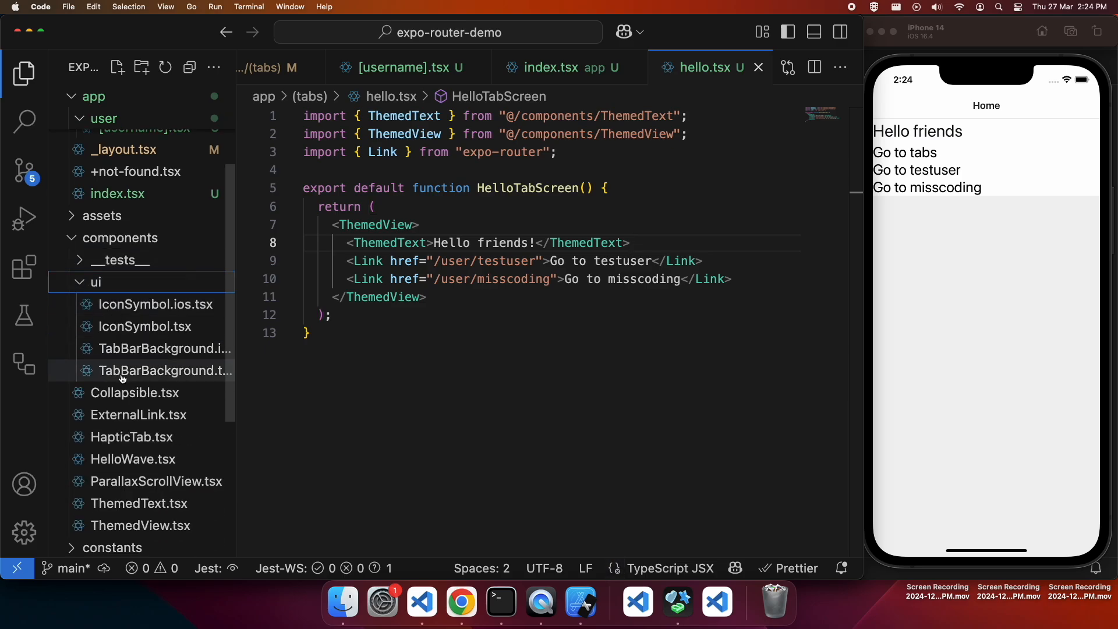
{"action": "left_click", "coordinate": [153, 326]}
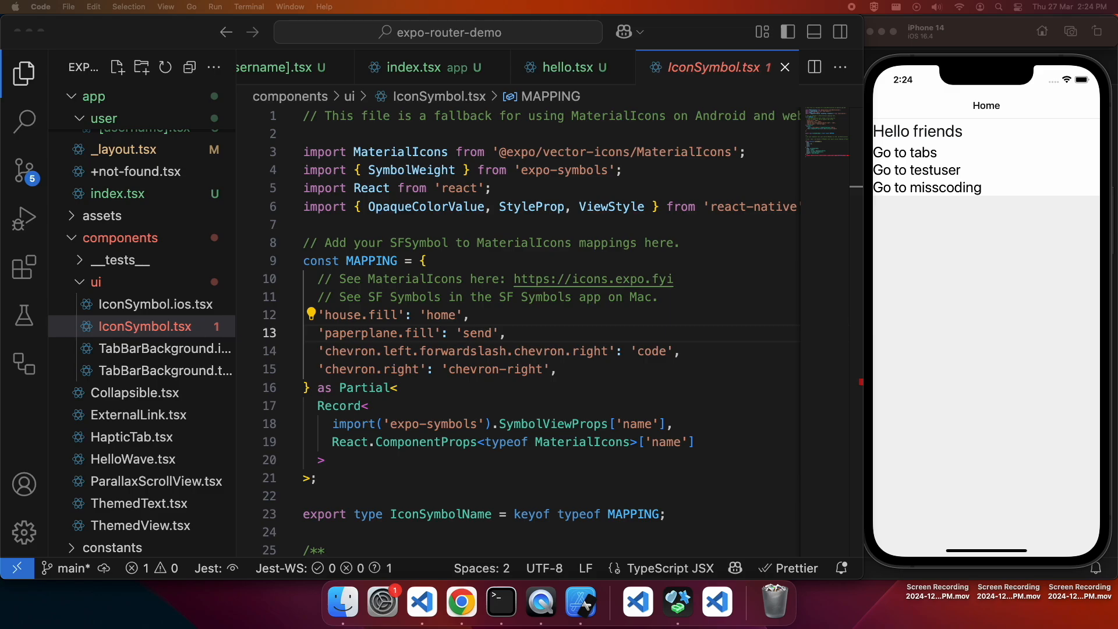
{"action": "mouse_move", "coordinate": [577, 344]}
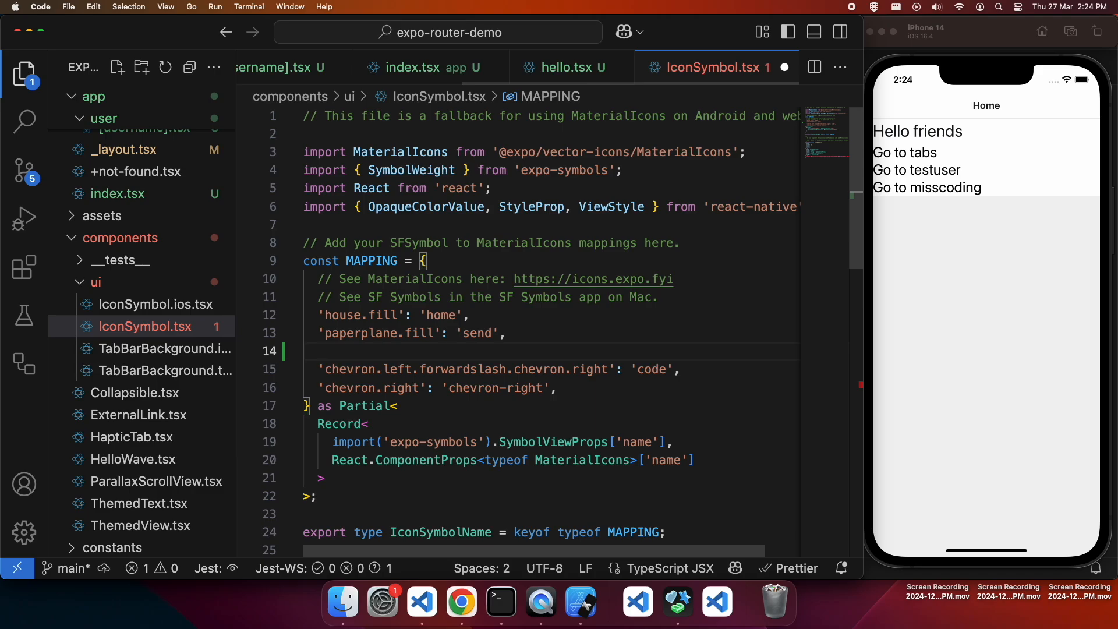
{"action": "type", "text": "'persona"}
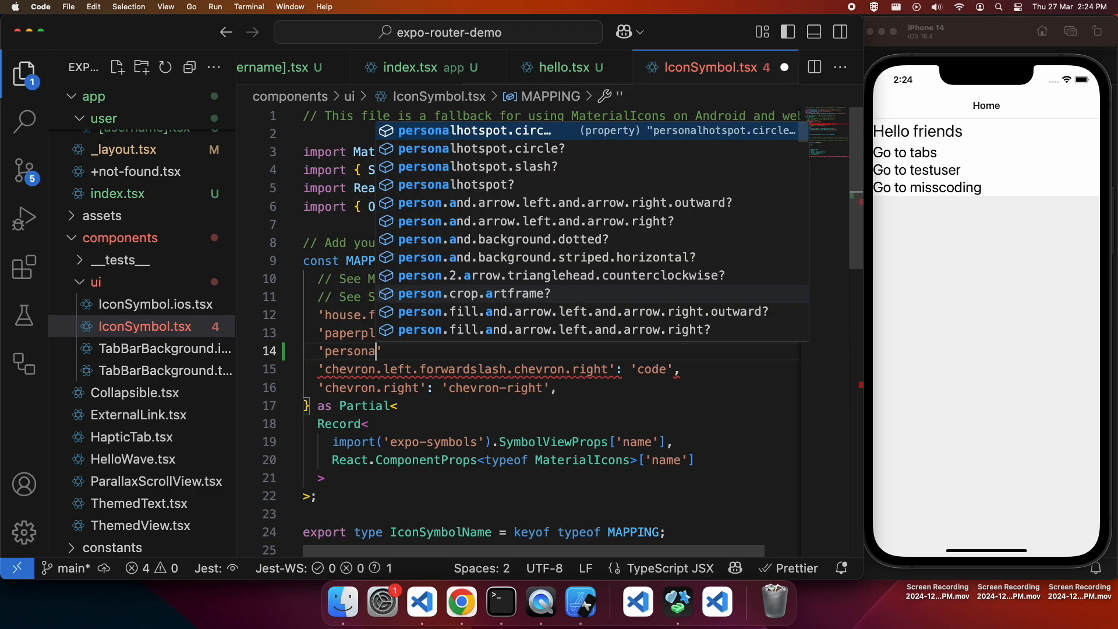
{"action": "type", "text": ".fill"}
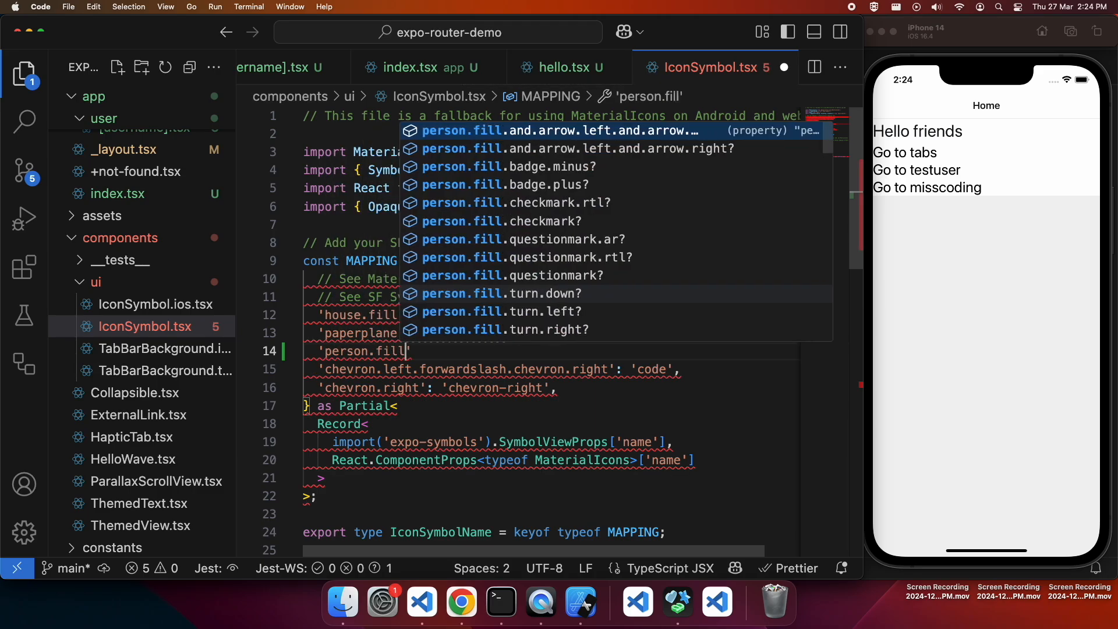
{"action": "type", "text": "': person',"}
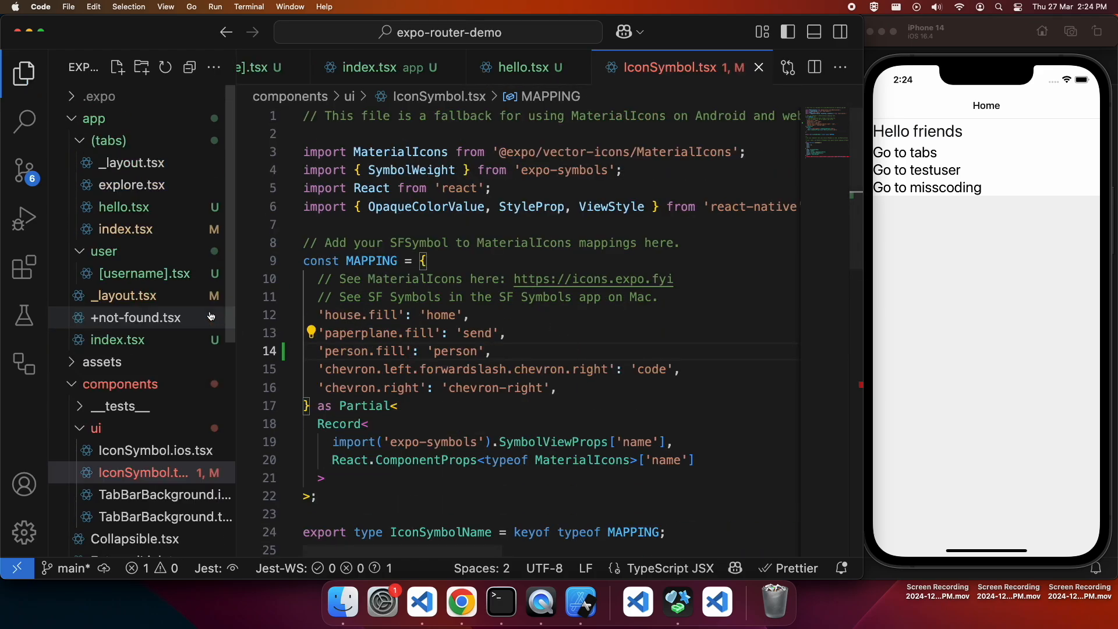
Step: Add a Tabs.Screen named hello, titled Hello, with the person.fill icon
{"action": "left_click", "coordinate": [132, 163]}
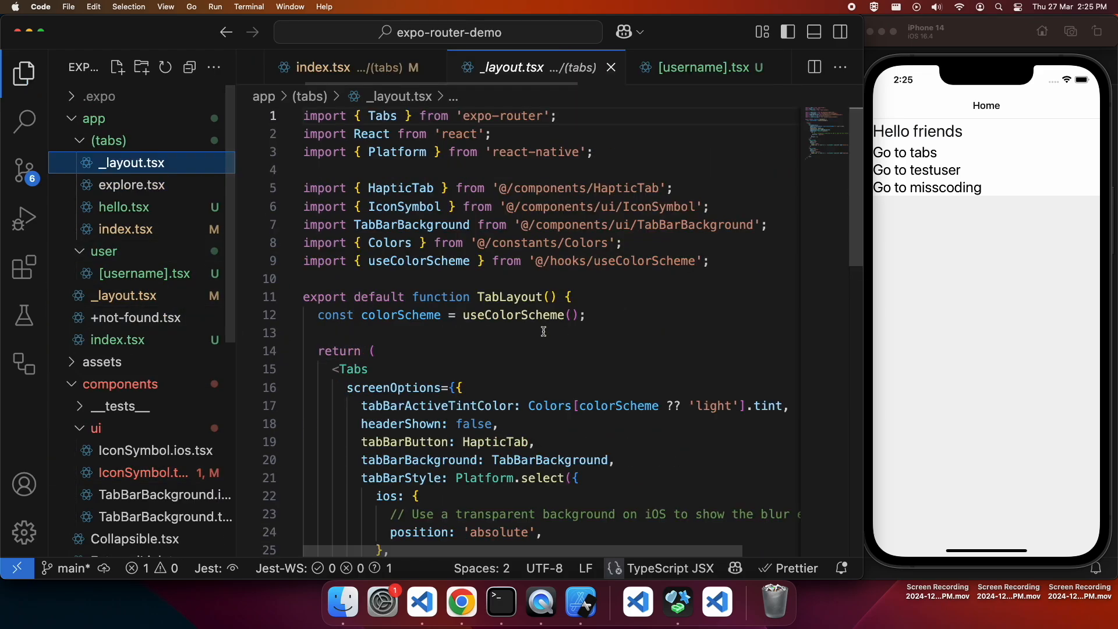
{"action": "scroll", "scroll_direction": "down", "scroll_amount": 3}
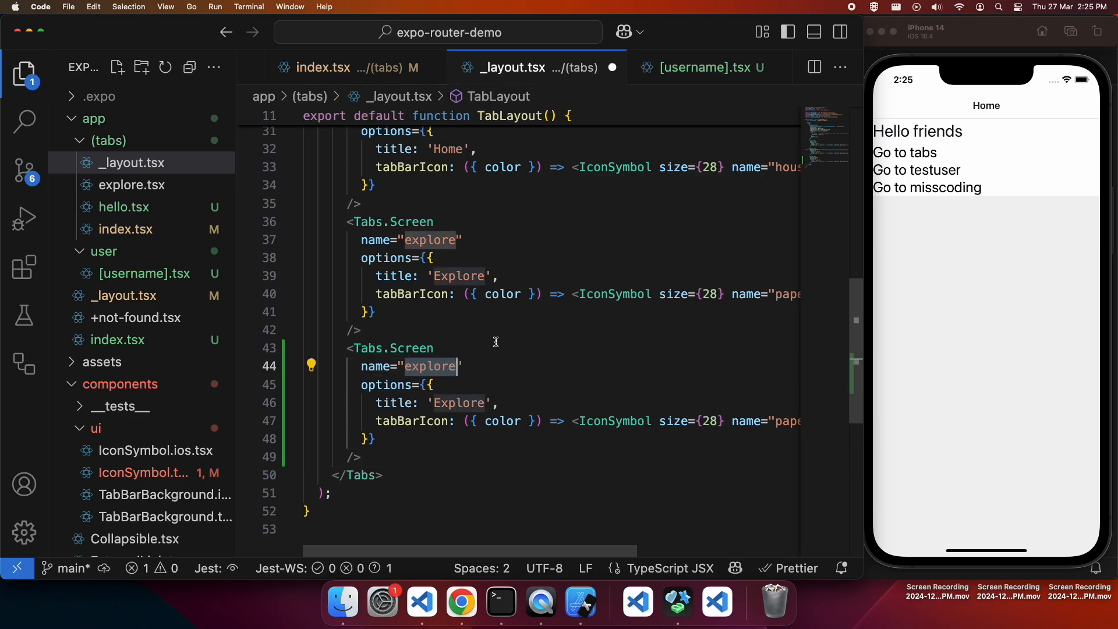
{"action": "type", "text": "hello"}
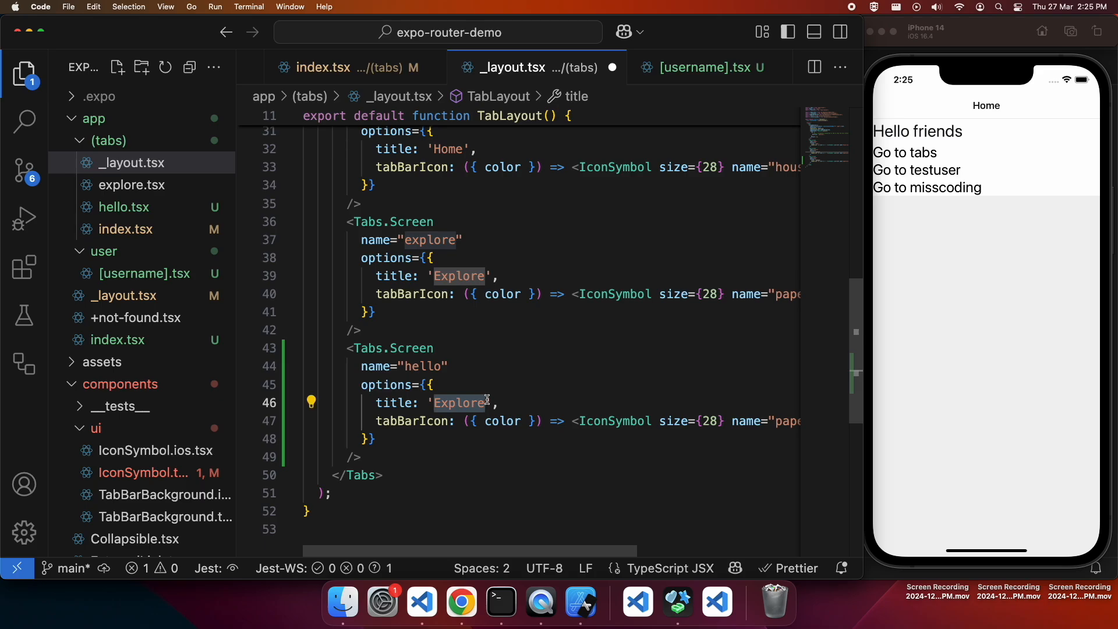
{"action": "type", "text": "Hello"}
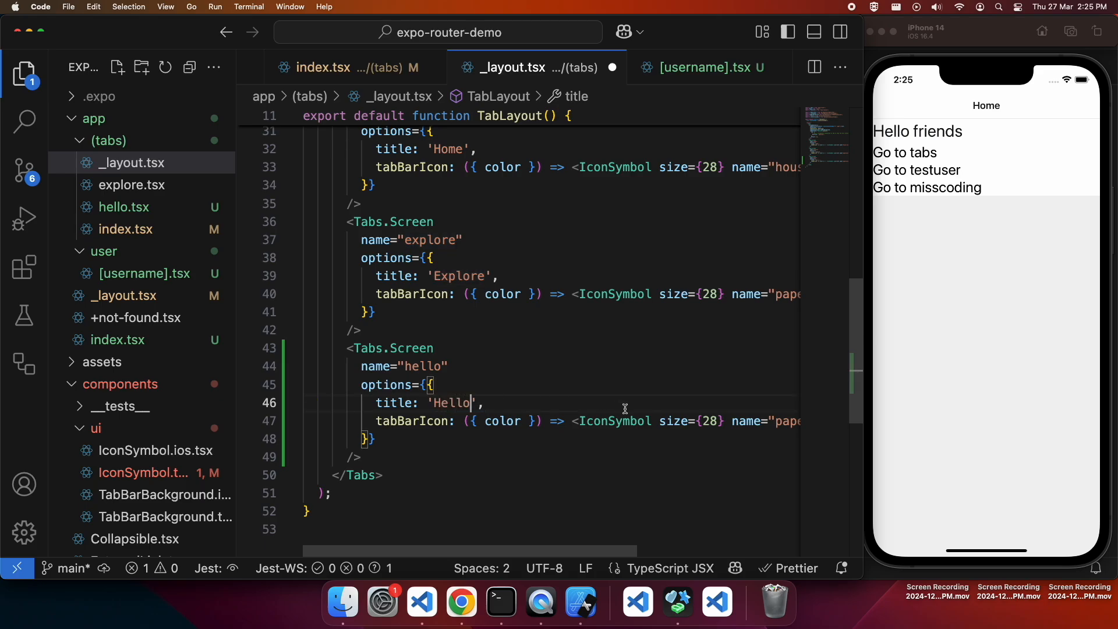
{"action": "scroll", "scroll_direction": "right", "scroll_amount": 3}
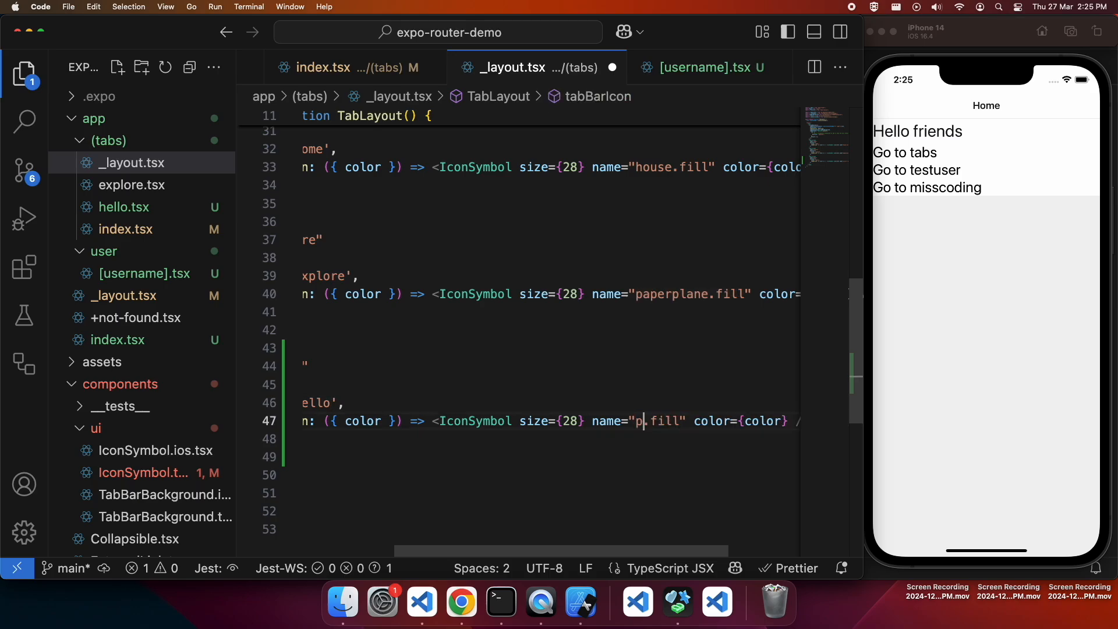
{"action": "type", "text": "erson"}
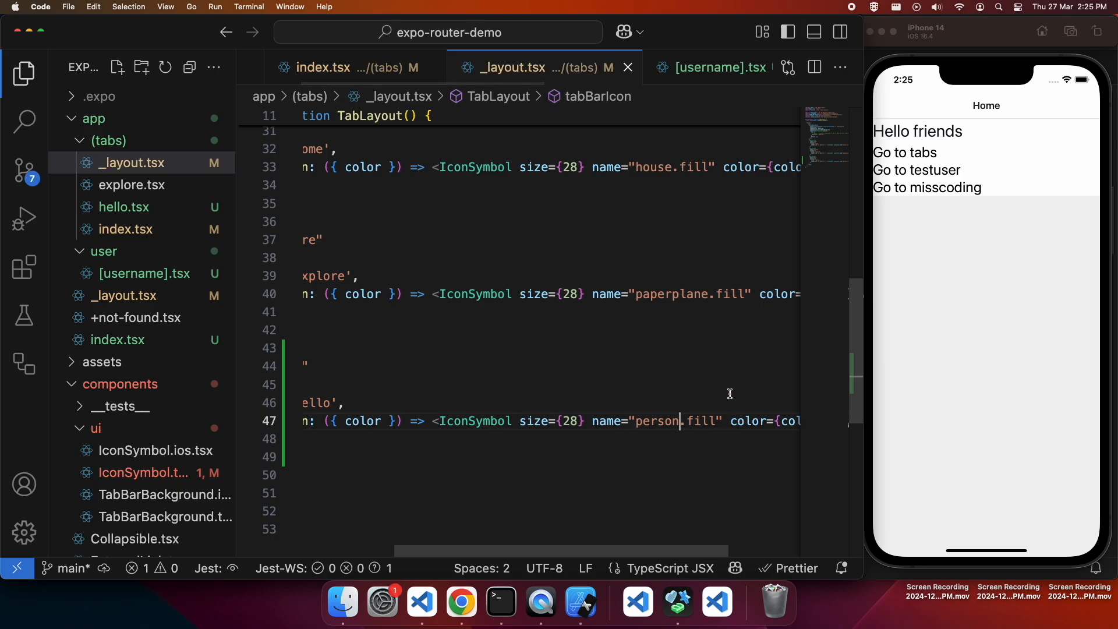
{"action": "mouse_move", "coordinate": [719, 424]}
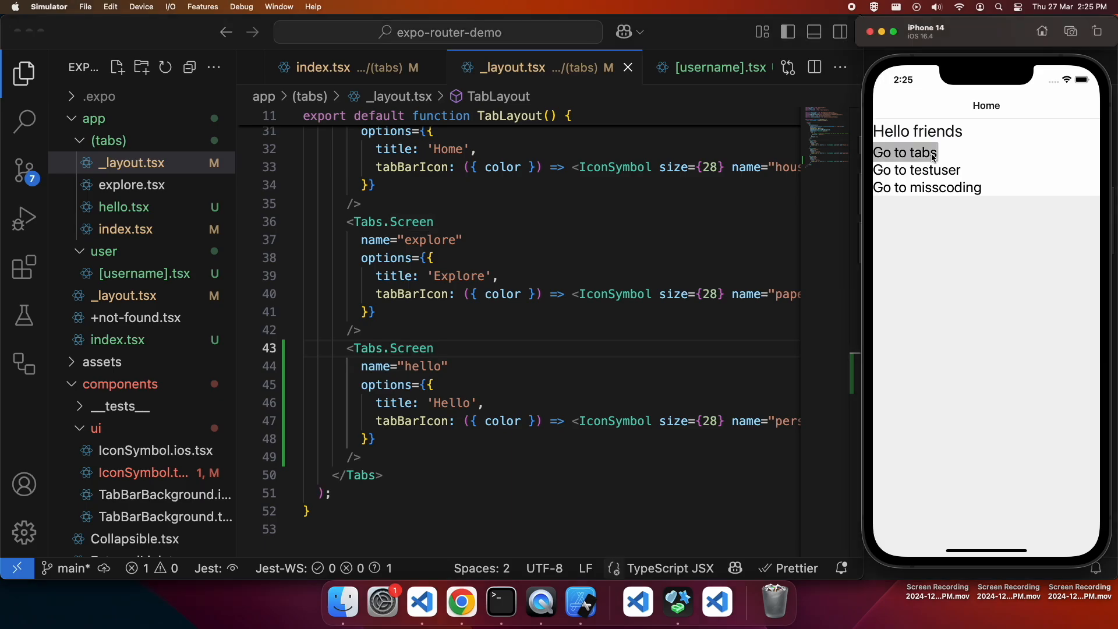
Step: From the Hello tab, visit the misscoding user page and return home
{"action": "left_click", "coordinate": [904, 151]}
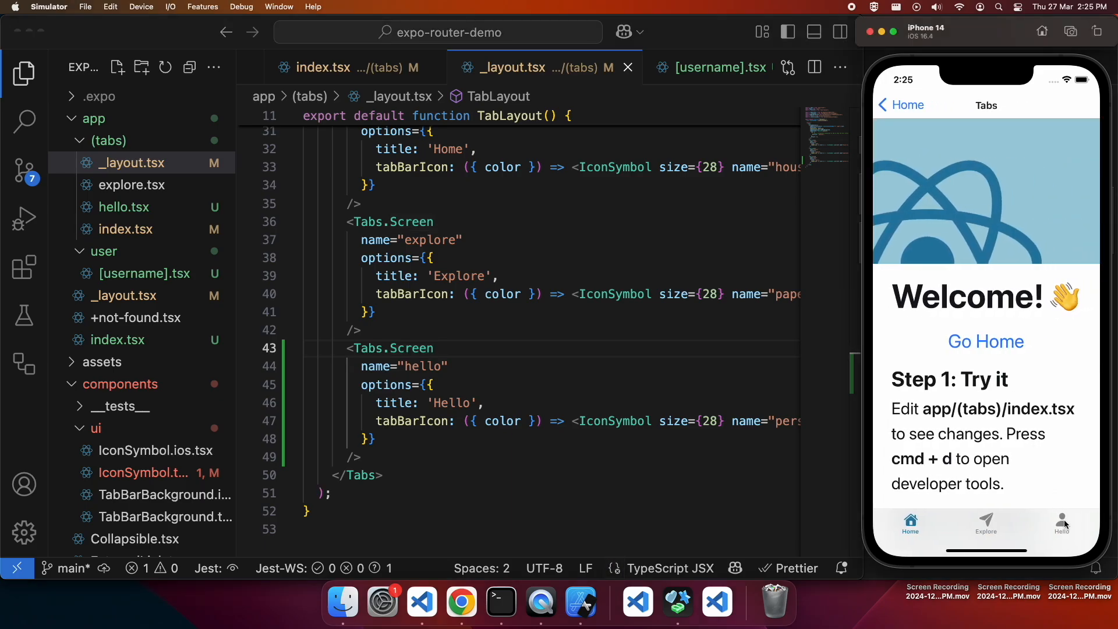
{"action": "left_click", "coordinate": [1062, 524]}
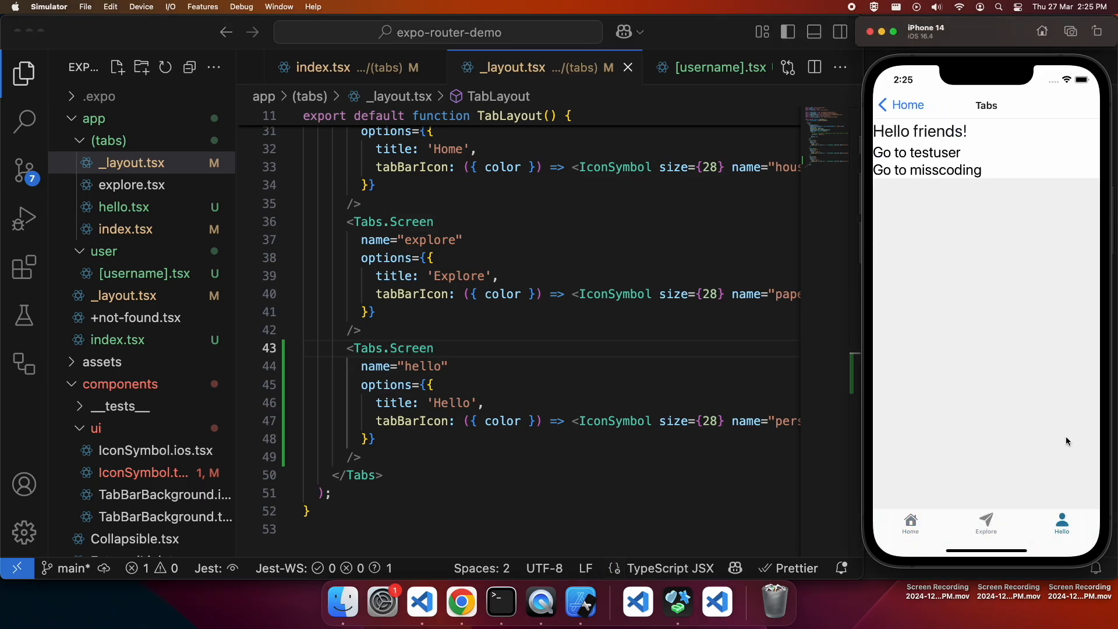
{"action": "left_click", "coordinate": [925, 170]}
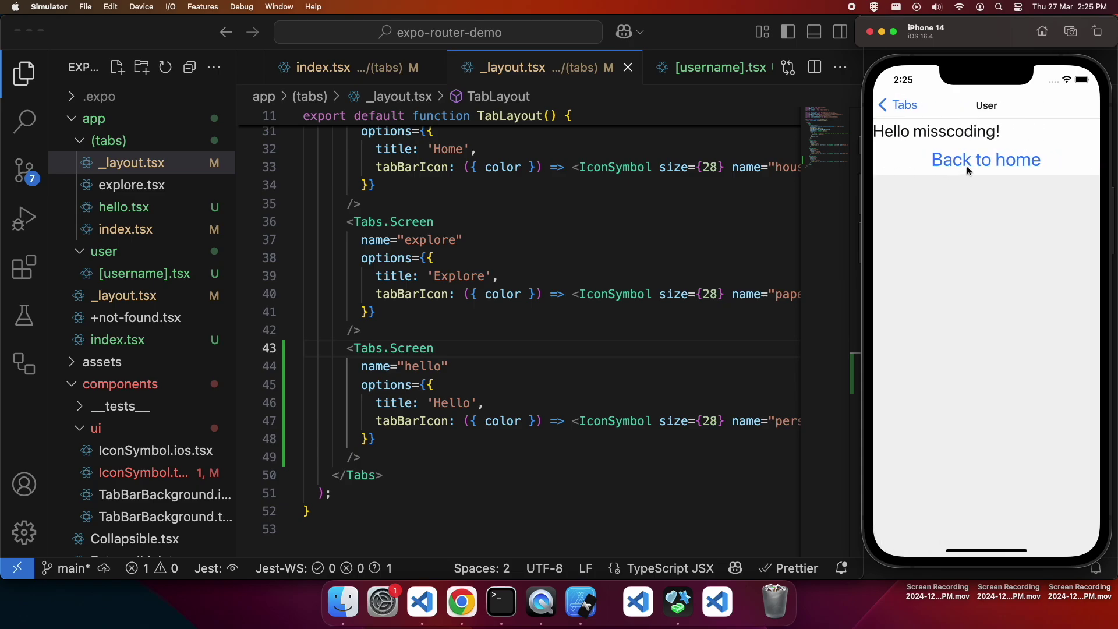
{"action": "left_click", "coordinate": [987, 160]}
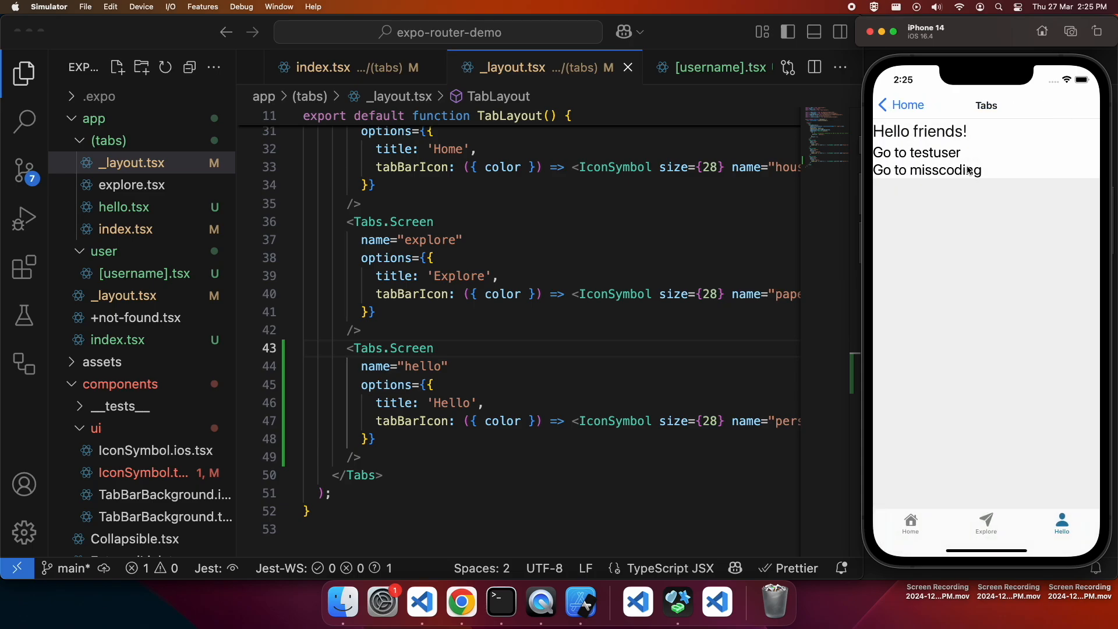
{"action": "mouse_move", "coordinate": [290, 272]}
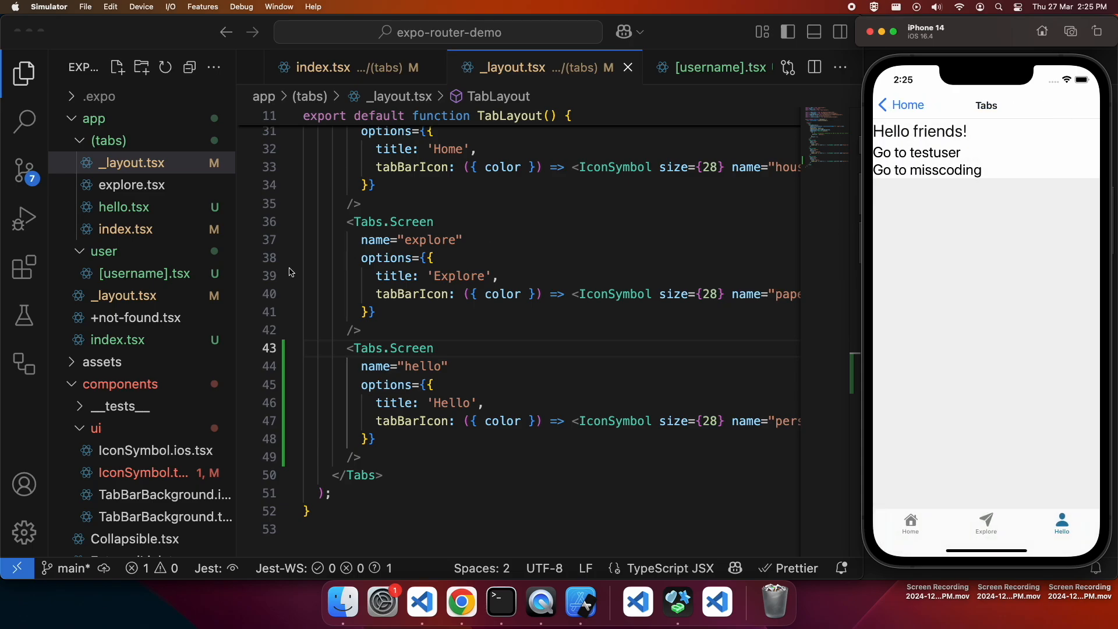
{"action": "mouse_move", "coordinate": [221, 303]}
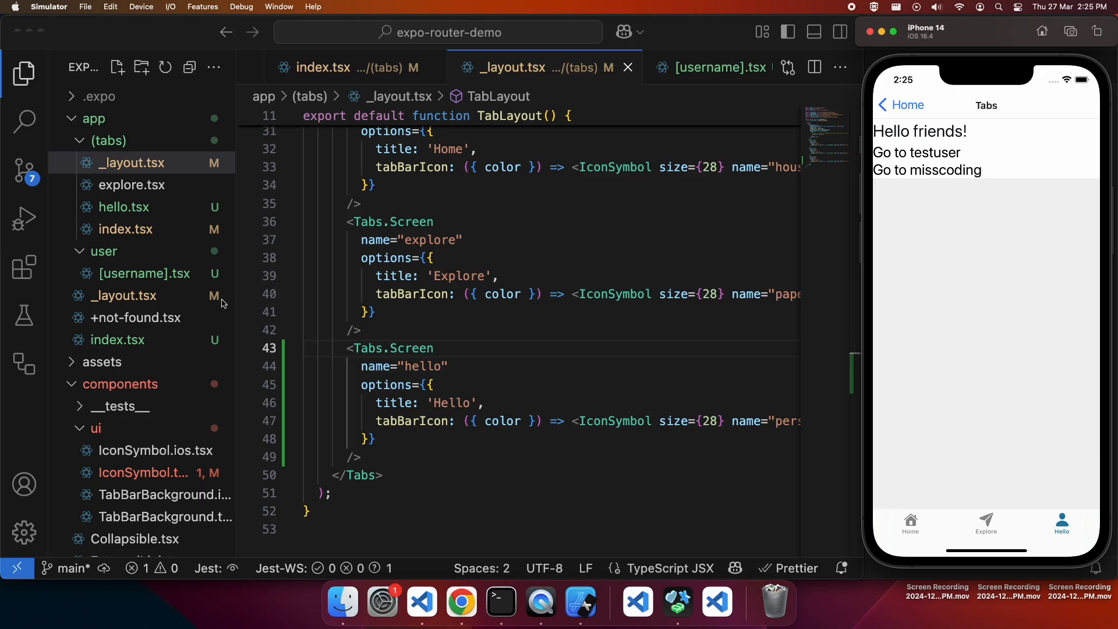
{"action": "mouse_move", "coordinate": [189, 285]}
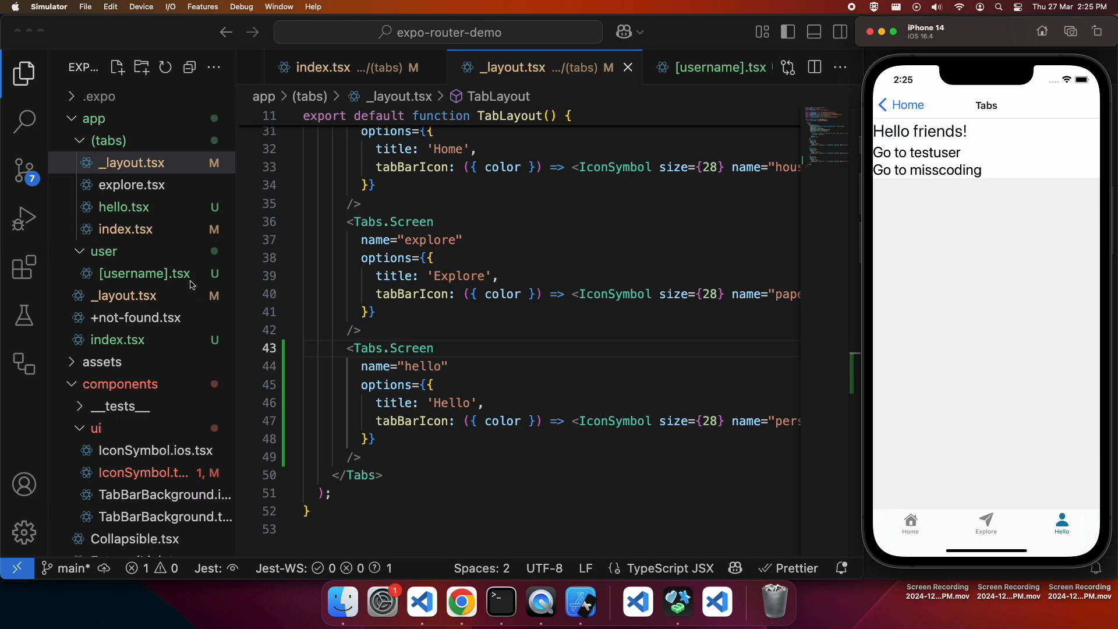
Step: Make Back to home call router.dismissAll() and open the testuser page to test it
{"action": "left_click", "coordinate": [723, 67]}
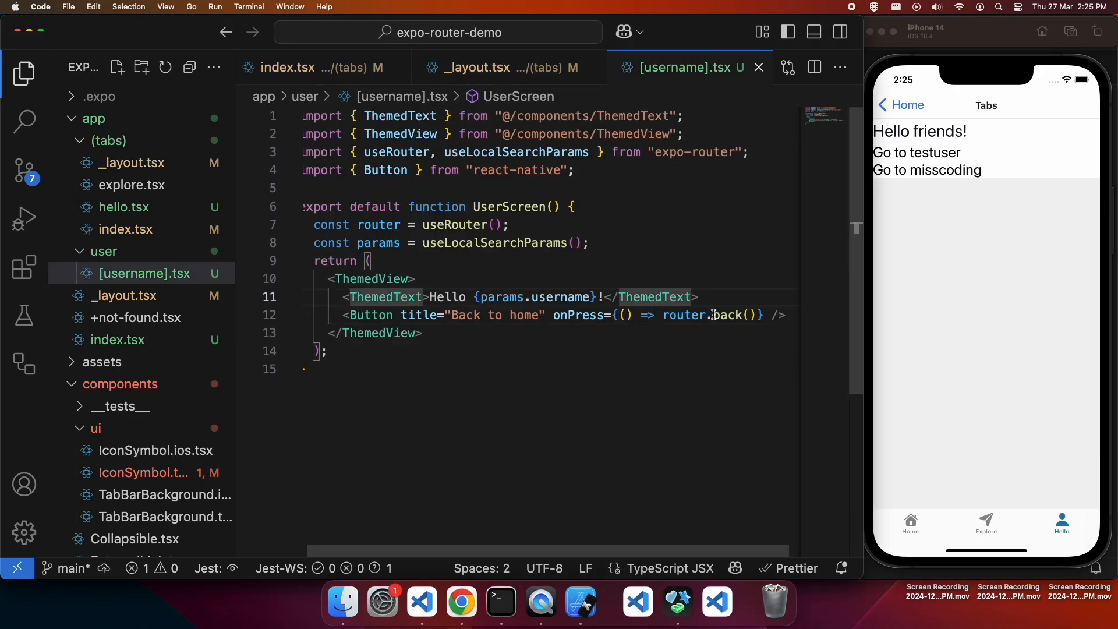
{"action": "type", "text": "dis"}
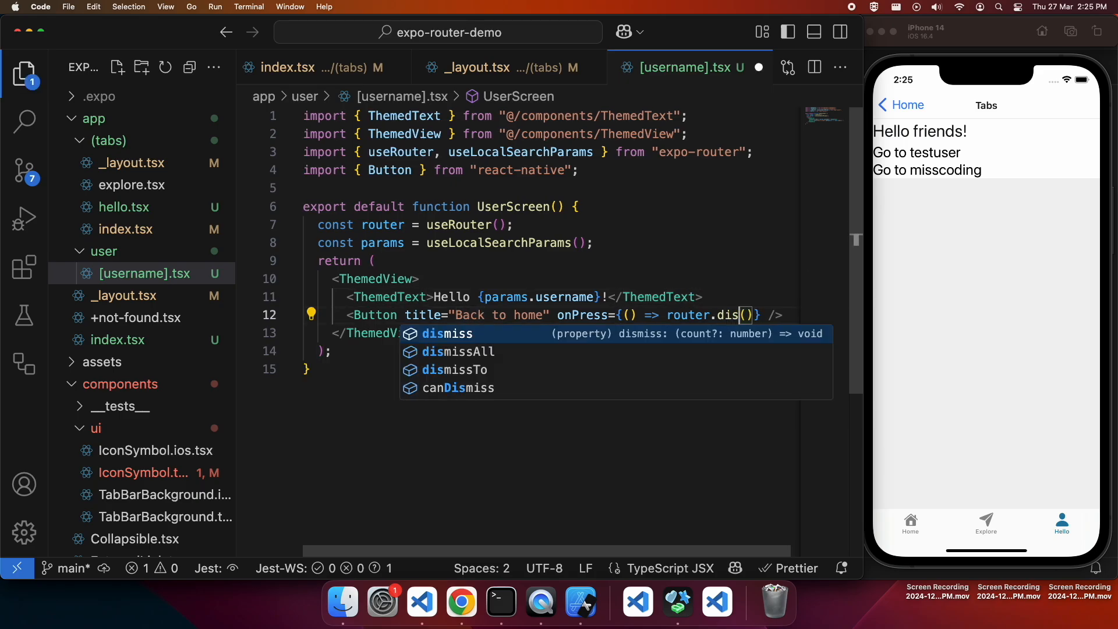
{"action": "left_click", "coordinate": [459, 352]}
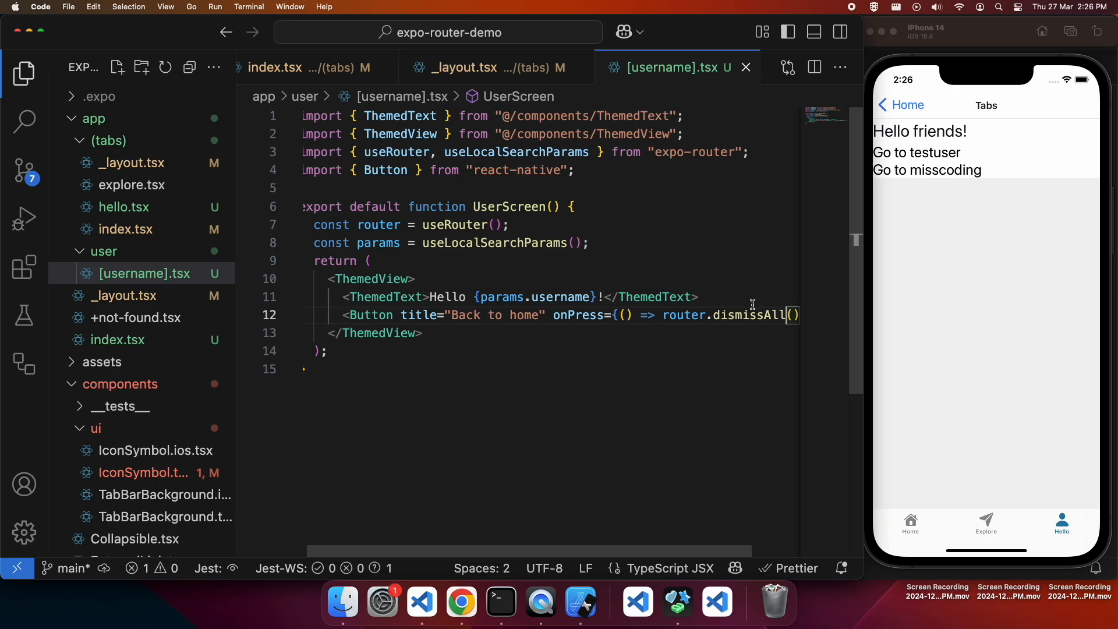
{"action": "mouse_move", "coordinate": [742, 316]}
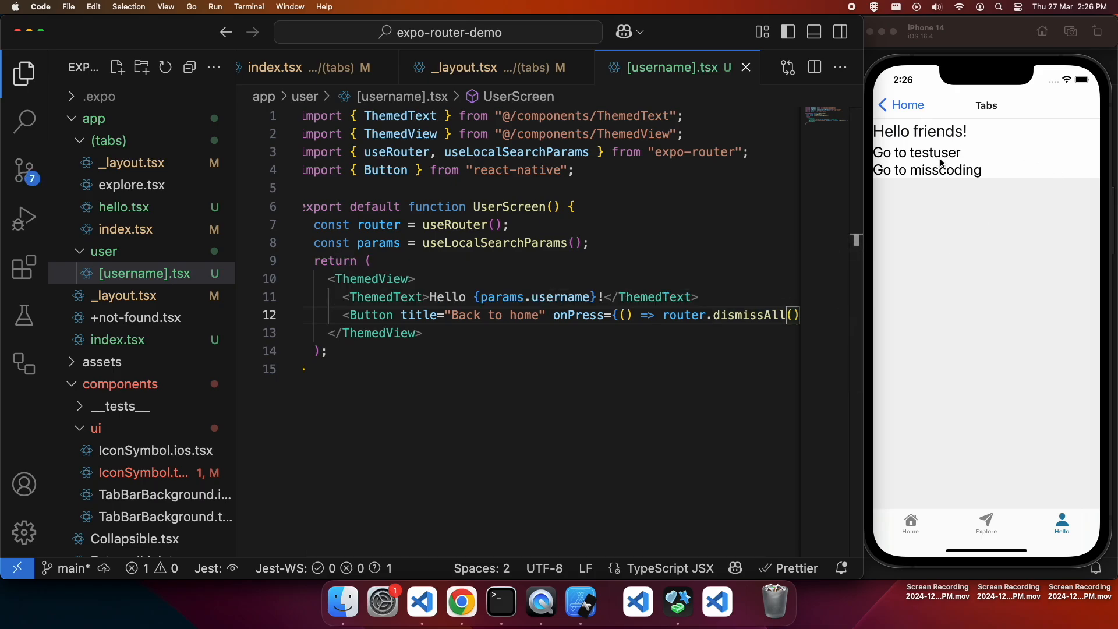
{"action": "left_click", "coordinate": [915, 152]}
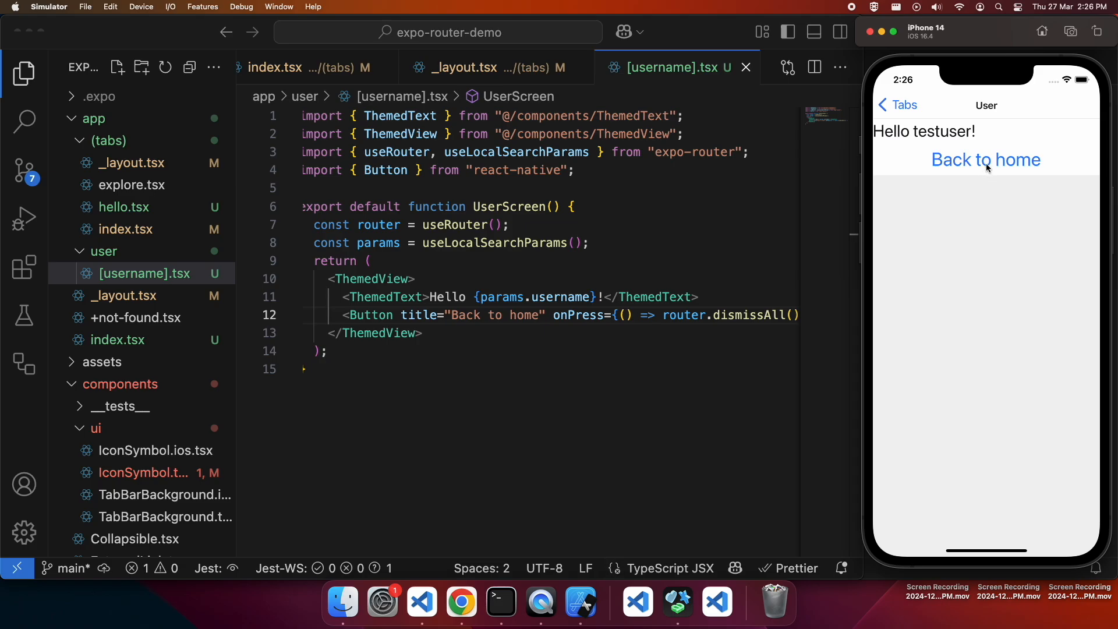